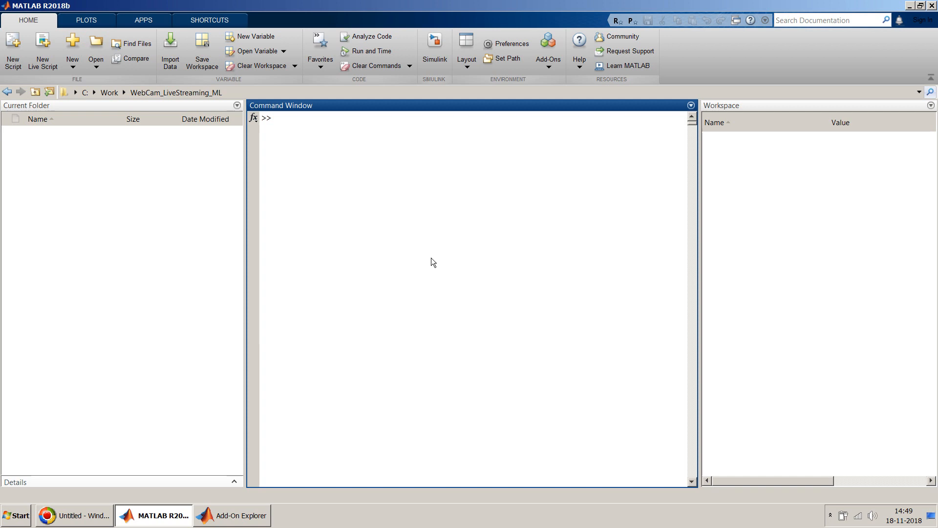
- Run webcam to print the integrated camera's properties, then clear all to empty the workspace
{"action": "type", "text": "ewb"}
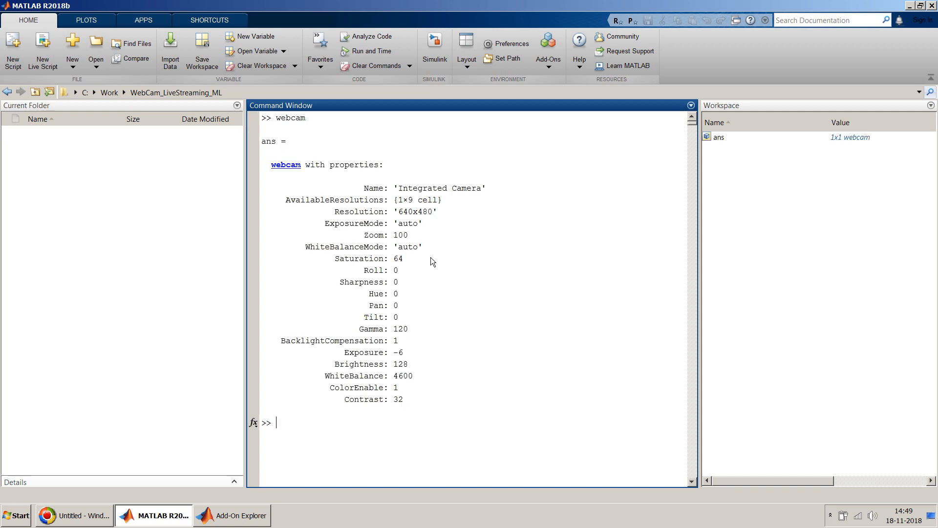
{"action": "mouse_move", "coordinate": [293, 153]}
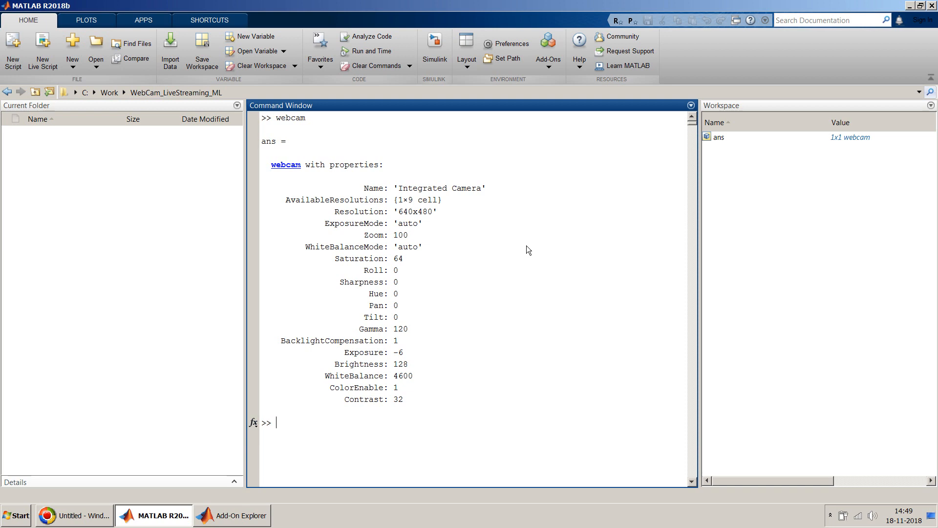
{"action": "type", "text": "clear"}
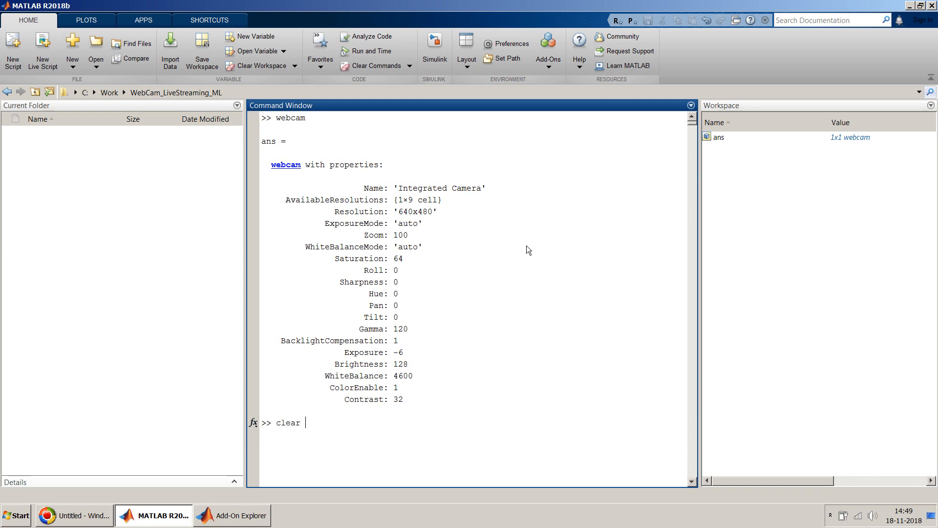
{"action": "type", "text": "all"}
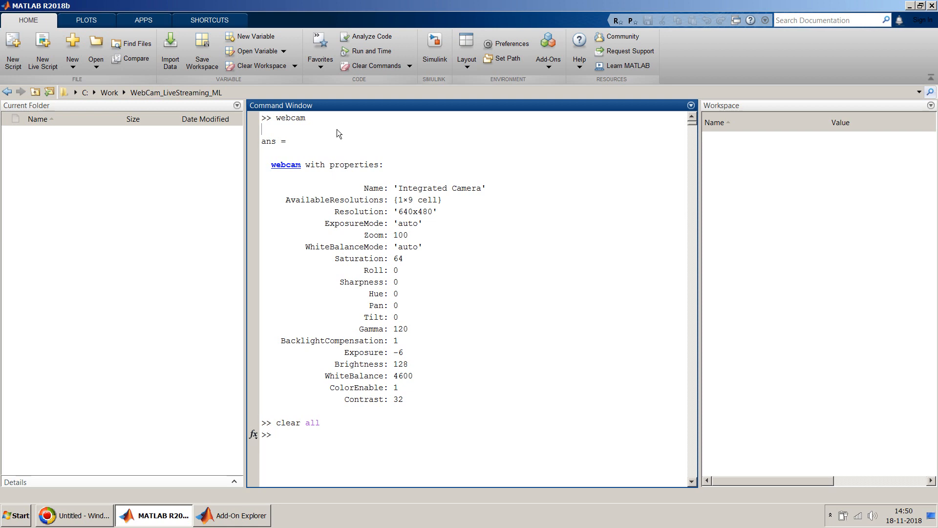
{"action": "mouse_move", "coordinate": [511, 145]}
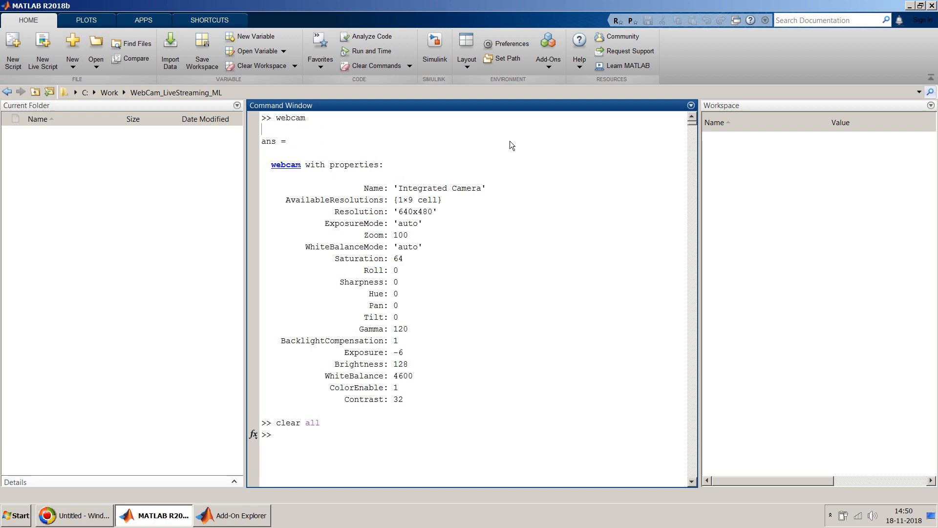
{"action": "mouse_move", "coordinate": [487, 144]}
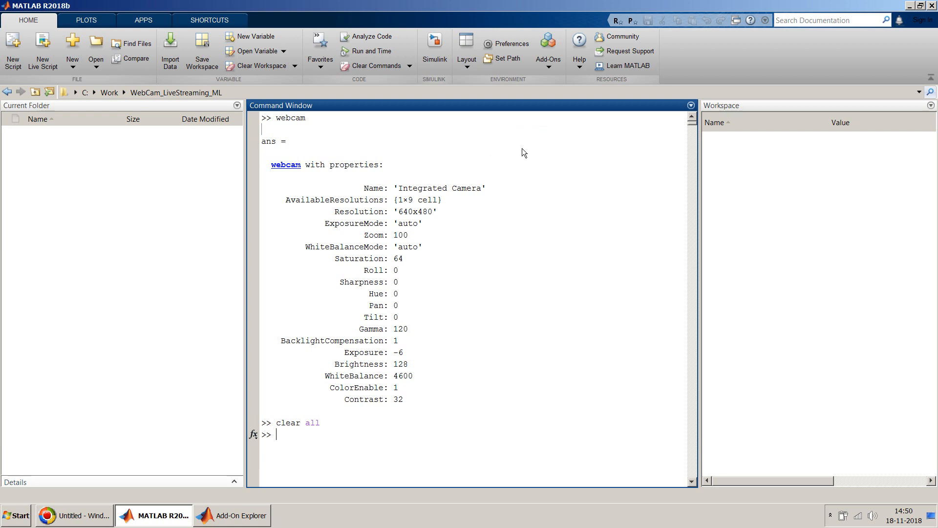
{"action": "mouse_move", "coordinate": [529, 136]}
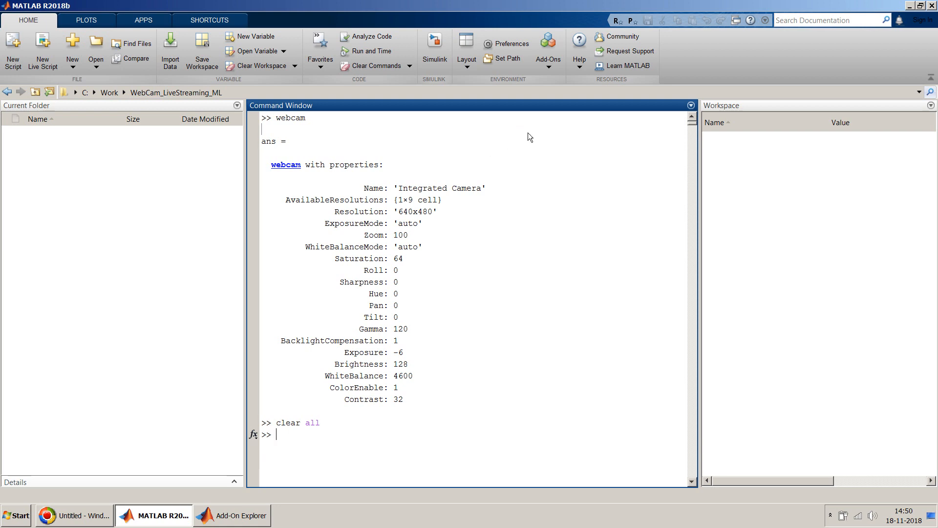
{"action": "mouse_move", "coordinate": [547, 48]}
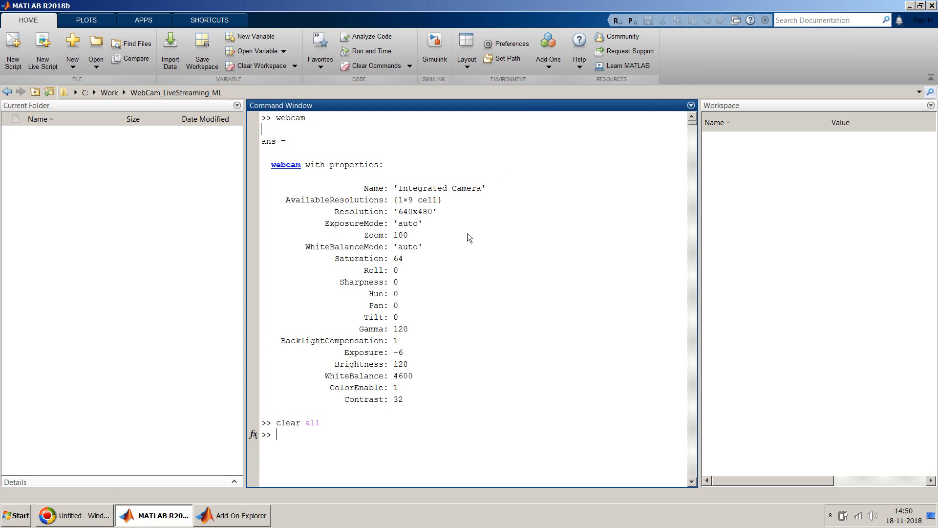
- Bring the Add-On Explorer forward on the installed USB Webcams support package page
{"action": "left_click", "coordinate": [232, 515]}
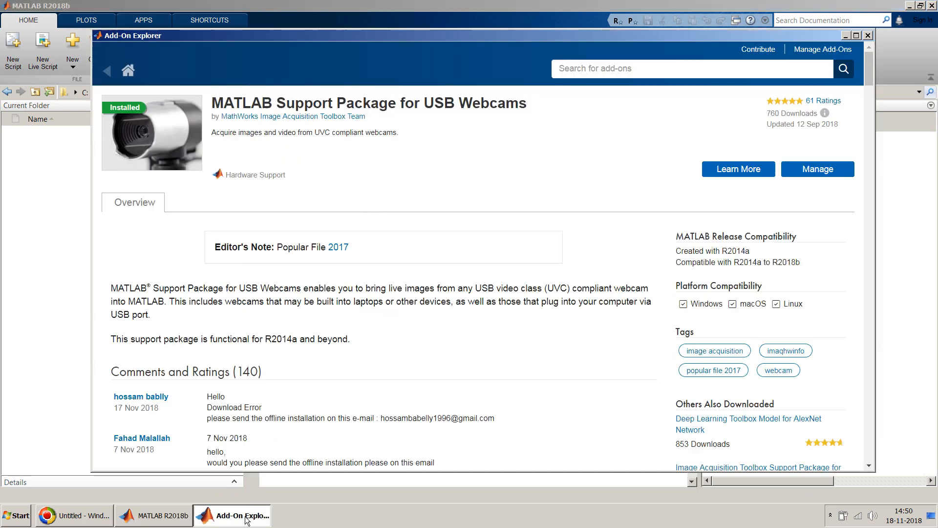
{"action": "mouse_move", "coordinate": [495, 164]}
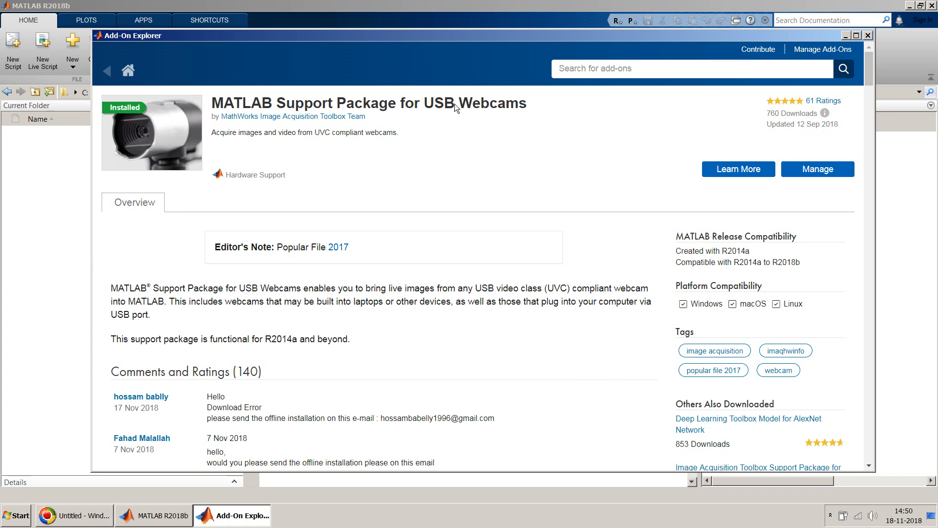
{"action": "mouse_move", "coordinate": [529, 137]}
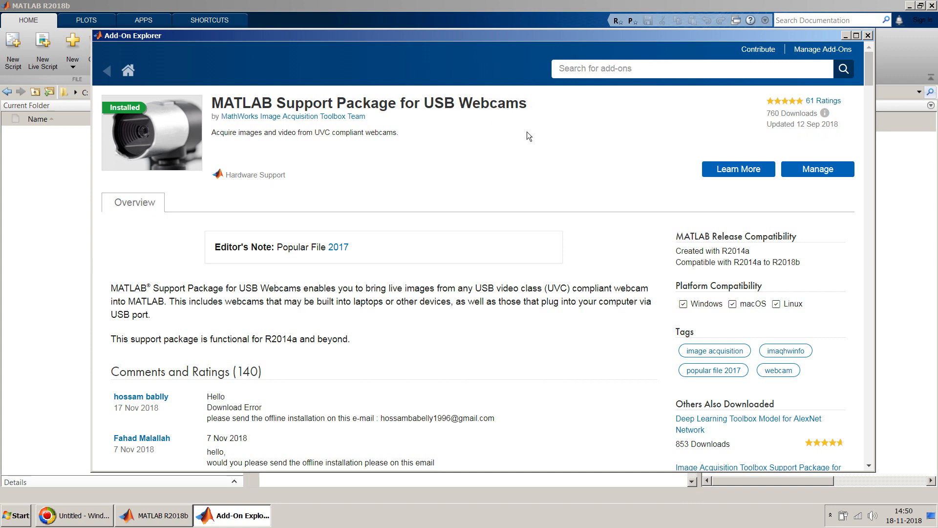
{"action": "mouse_move", "coordinate": [817, 169]}
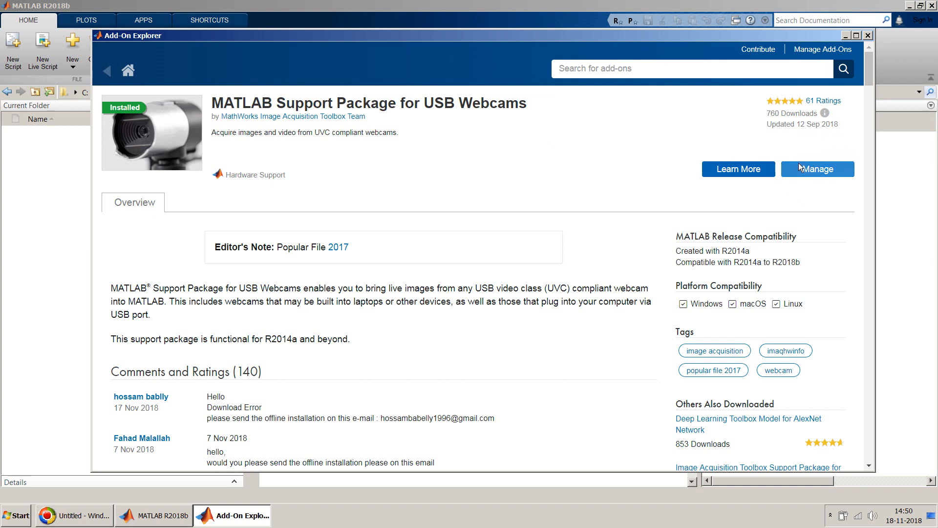
{"action": "mouse_move", "coordinate": [796, 200]}
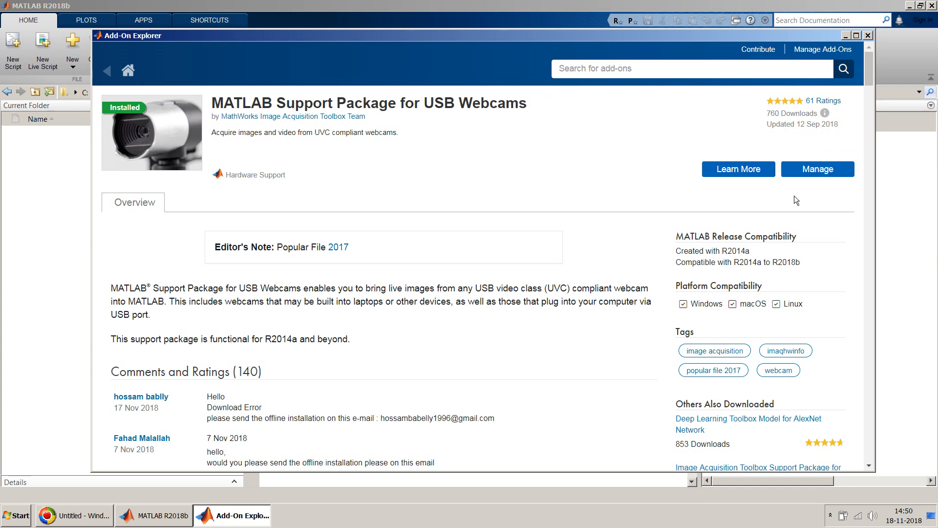
{"action": "mouse_move", "coordinate": [153, 127]}
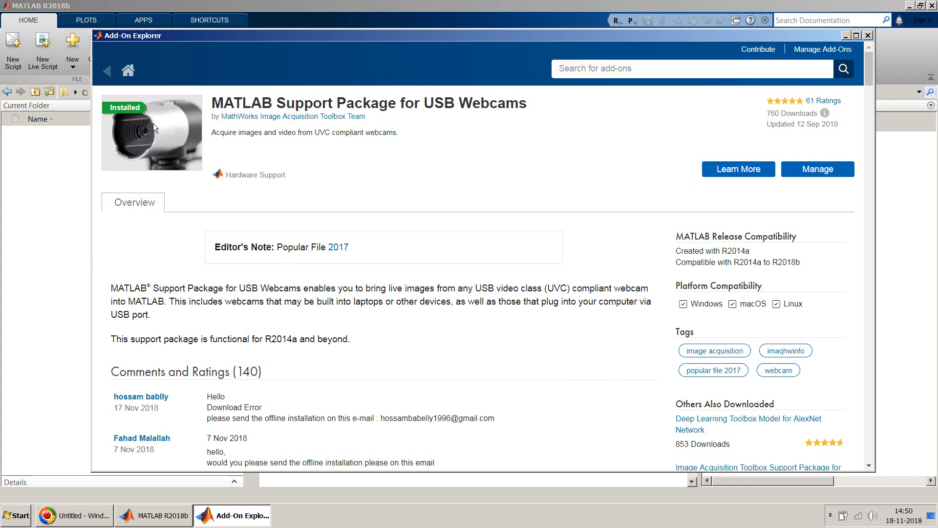
{"action": "mouse_move", "coordinate": [185, 152]}
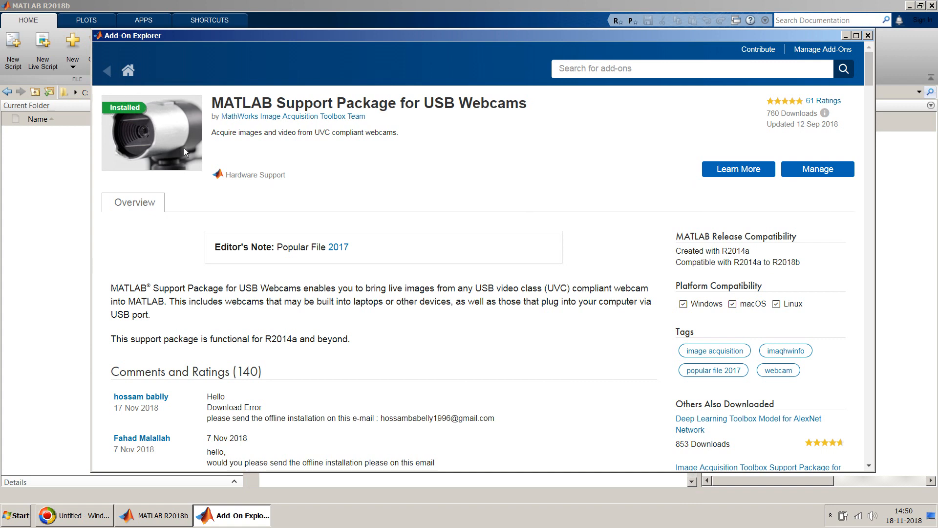
{"action": "mouse_move", "coordinate": [225, 159]}
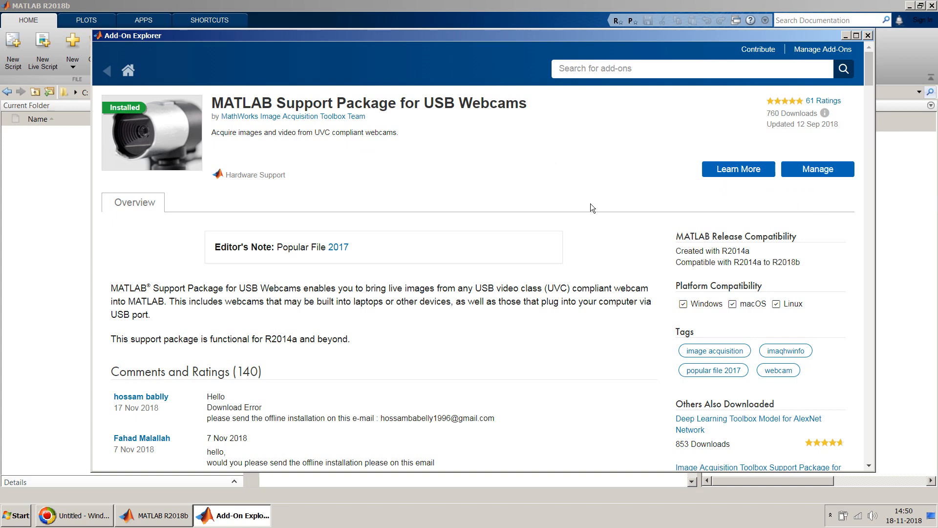
- From the MATLAB Home tab create a new blank App, opening App Designer with an empty canvas
{"action": "left_click", "coordinate": [153, 515]}
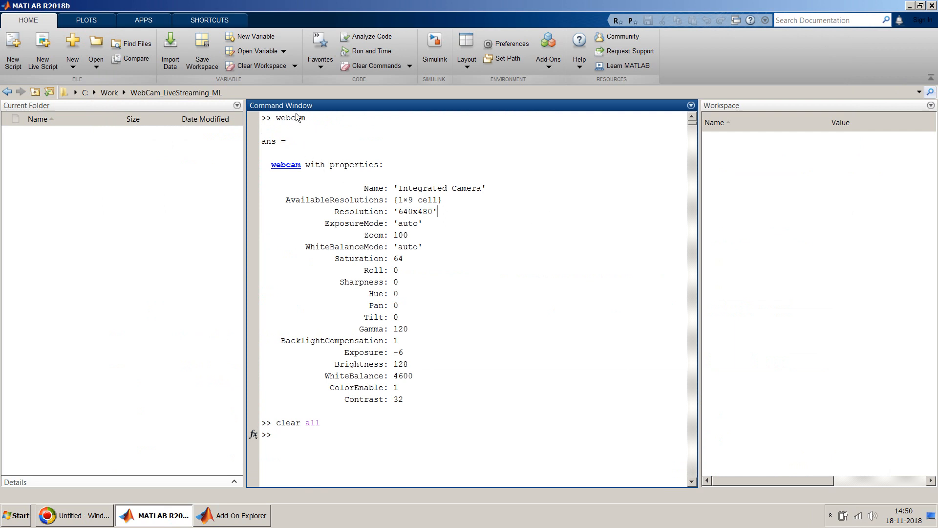
{"action": "mouse_move", "coordinate": [504, 264]}
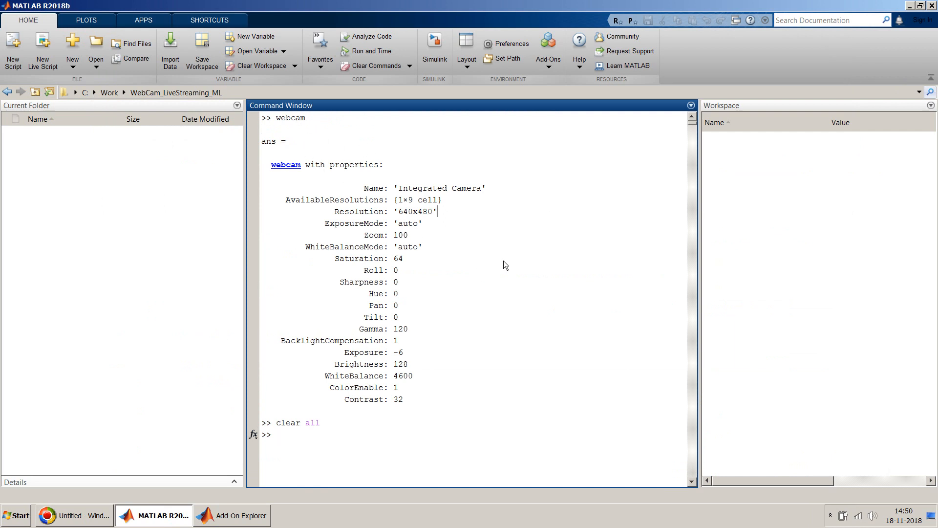
{"action": "mouse_move", "coordinate": [453, 334]}
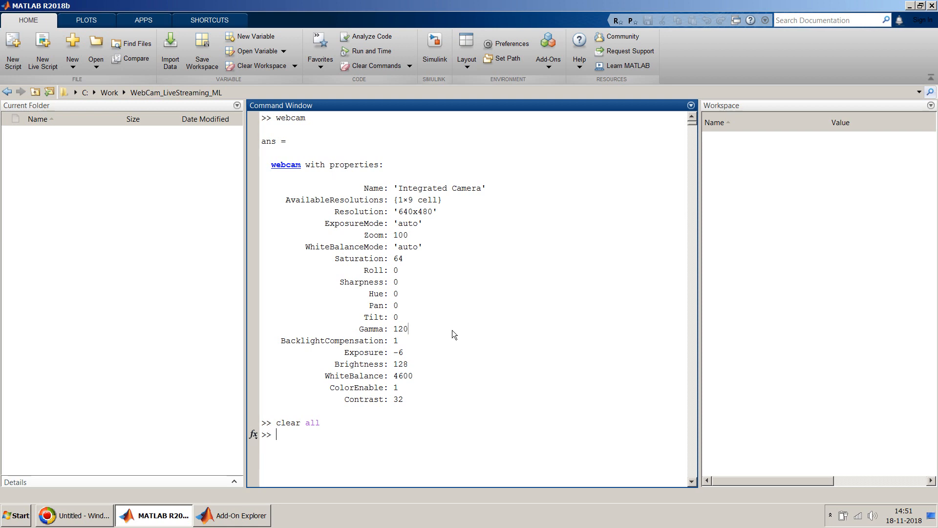
{"action": "mouse_move", "coordinate": [441, 329]}
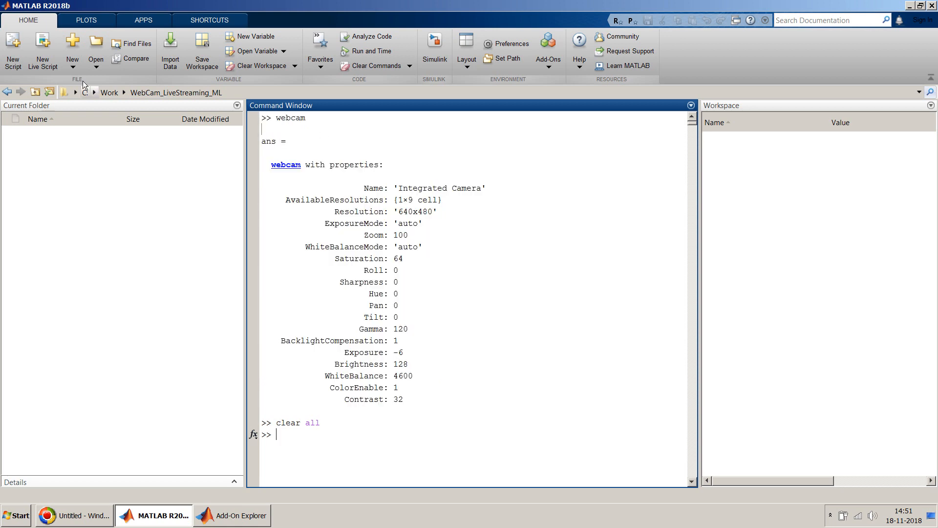
{"action": "left_click", "coordinate": [71, 48]}
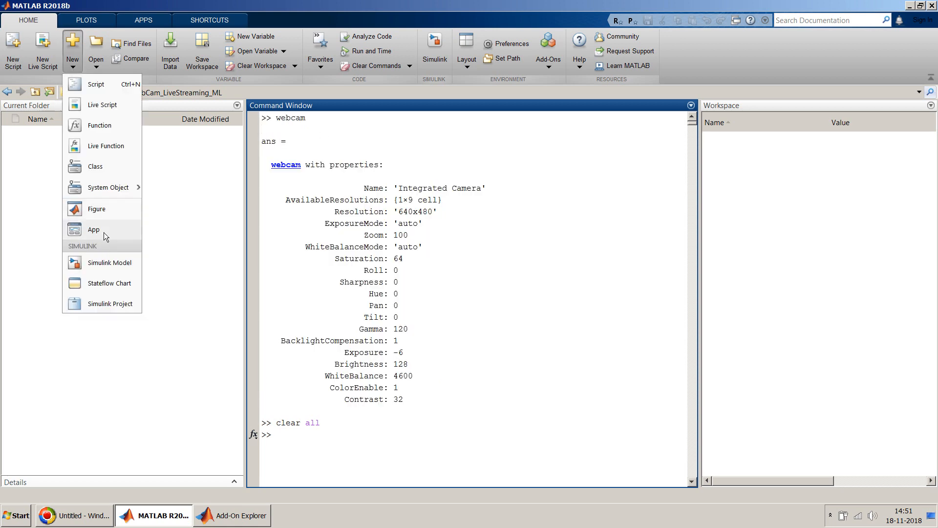
{"action": "left_click", "coordinate": [94, 229]}
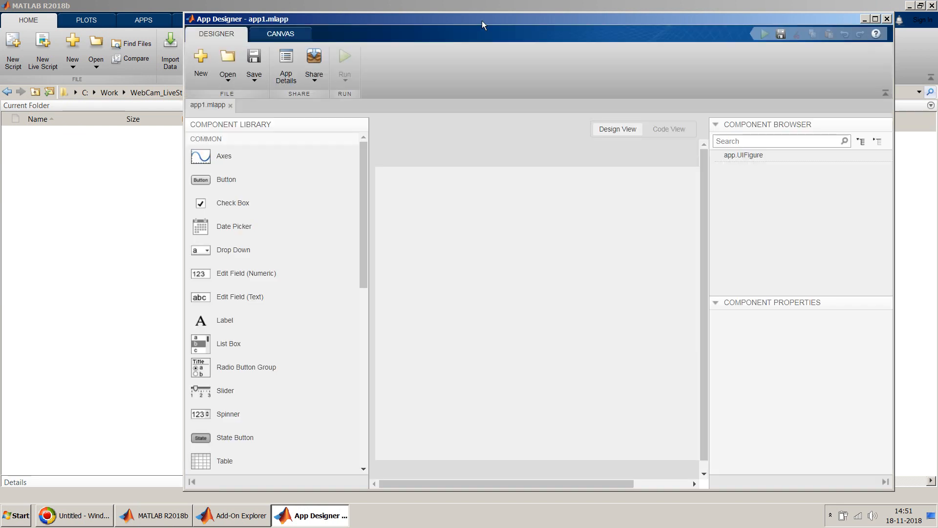
- Save the untitled app as WebCam_Video_Streaming.mlapp in the WebCam_LiveStreaming_ML folder
{"action": "left_click", "coordinate": [253, 62]}
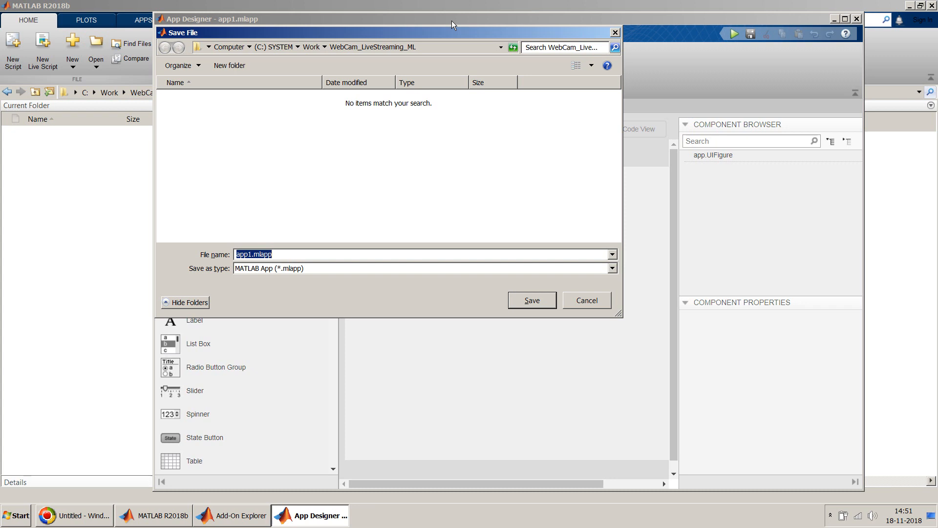
{"action": "type", "text": "Webc"}
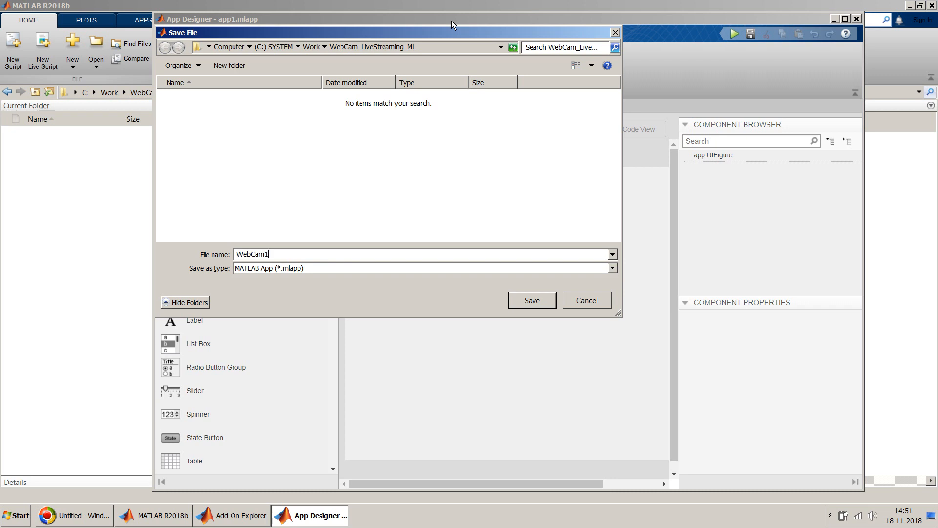
{"action": "type", "text": "WebCam_Video_Stre"}
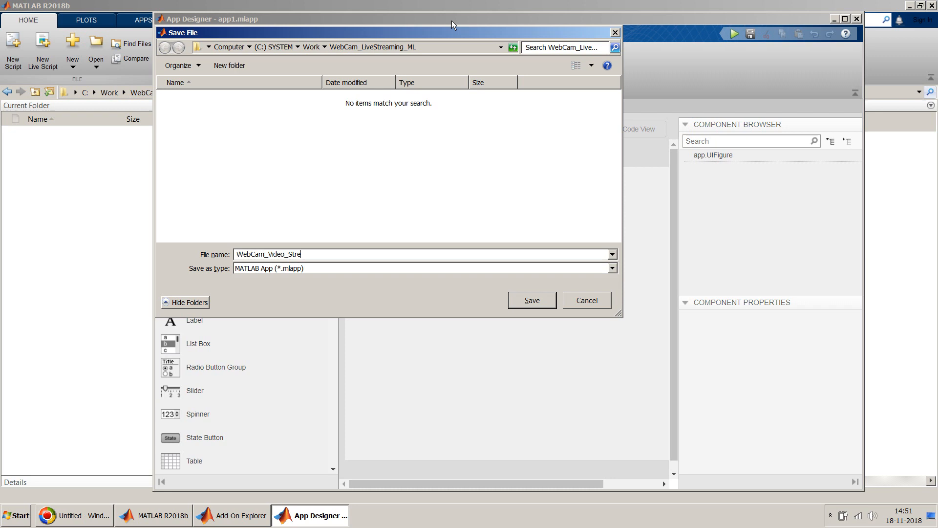
{"action": "left_click", "coordinate": [531, 300]}
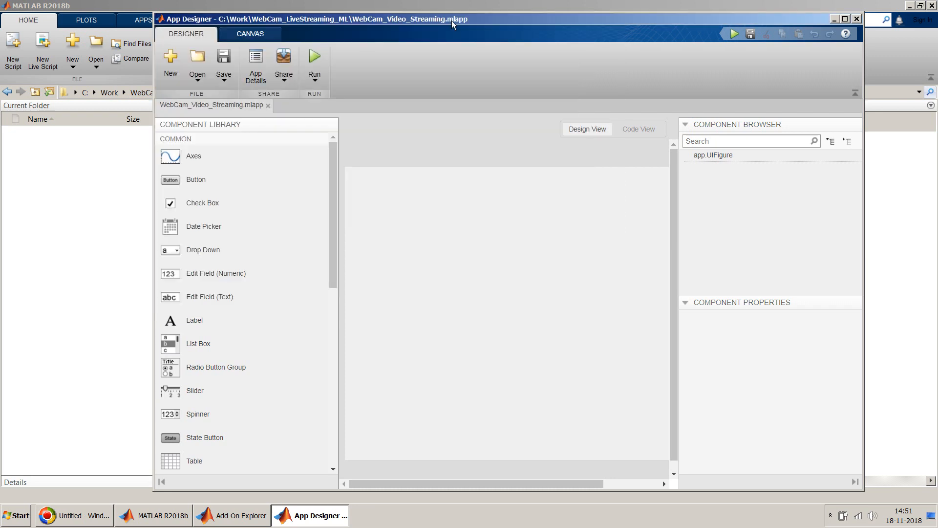
- Place a button near the top and an axes below it, enlarged to fill the lower figure
{"action": "left_click", "coordinate": [223, 65]}
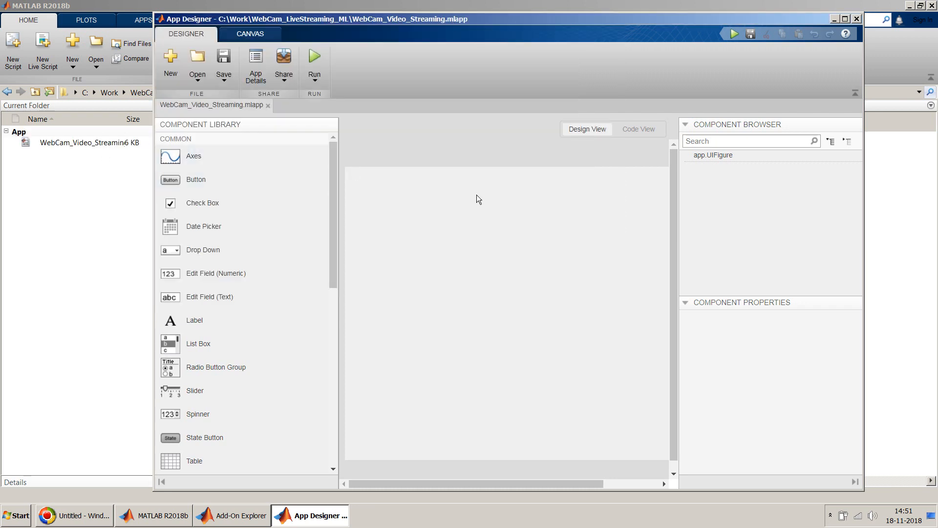
{"action": "left_click_drag", "start_coordinate": [196, 180], "coordinate": [442, 211]}
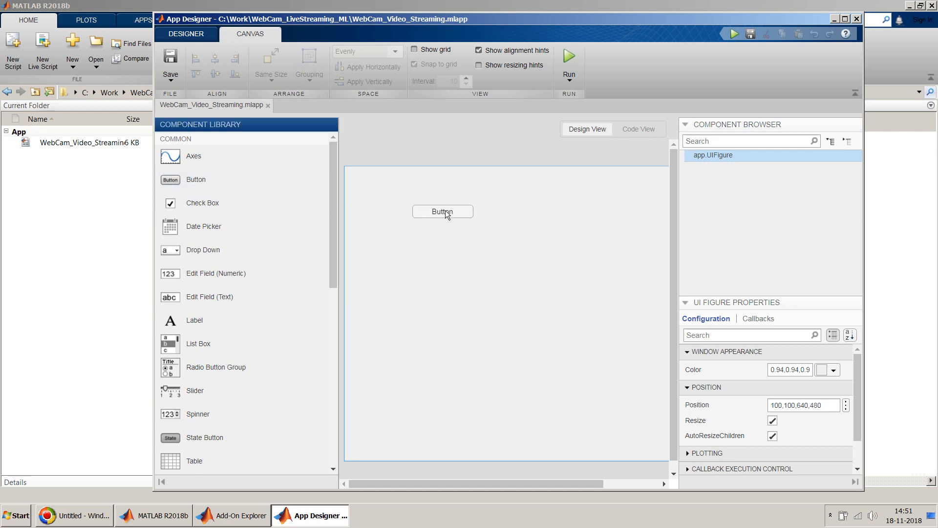
{"action": "left_click_drag", "start_coordinate": [442, 211], "coordinate": [504, 191]}
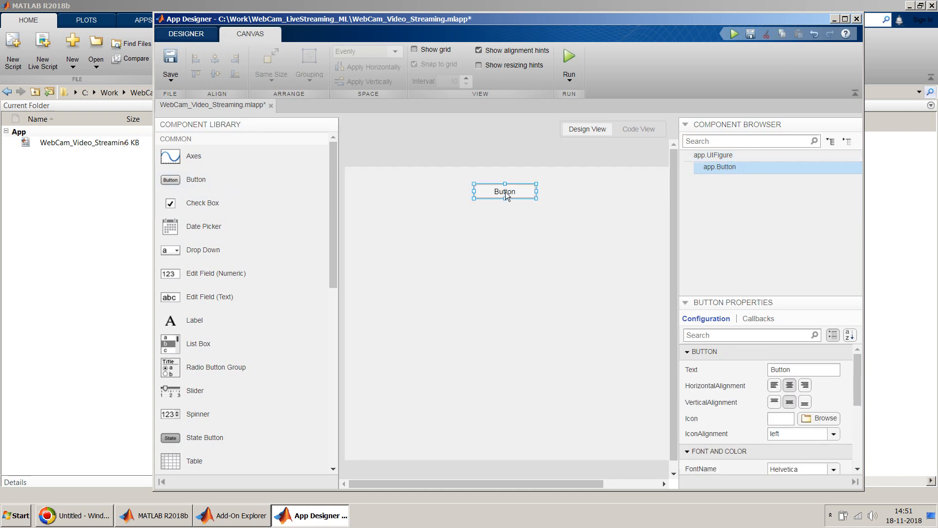
{"action": "left_click_drag", "start_coordinate": [170, 155], "coordinate": [490, 299]}
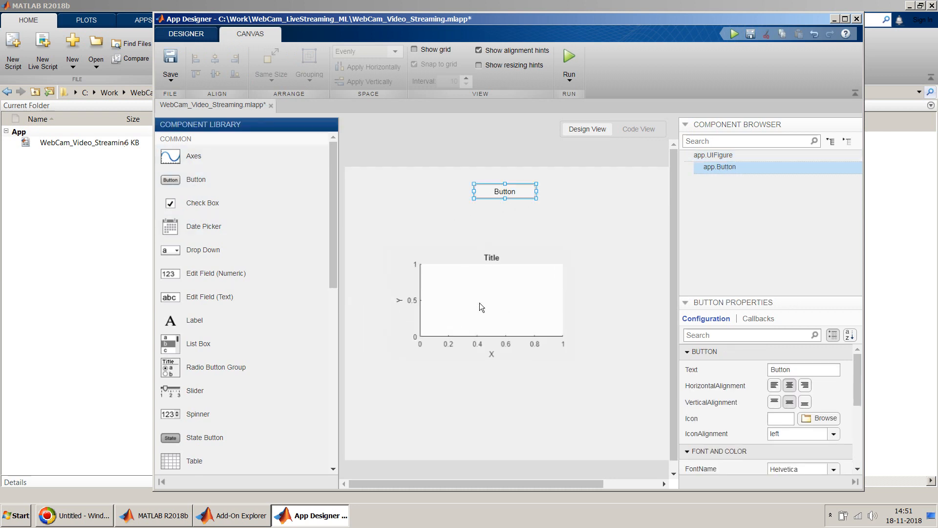
{"action": "left_click", "coordinate": [491, 299]}
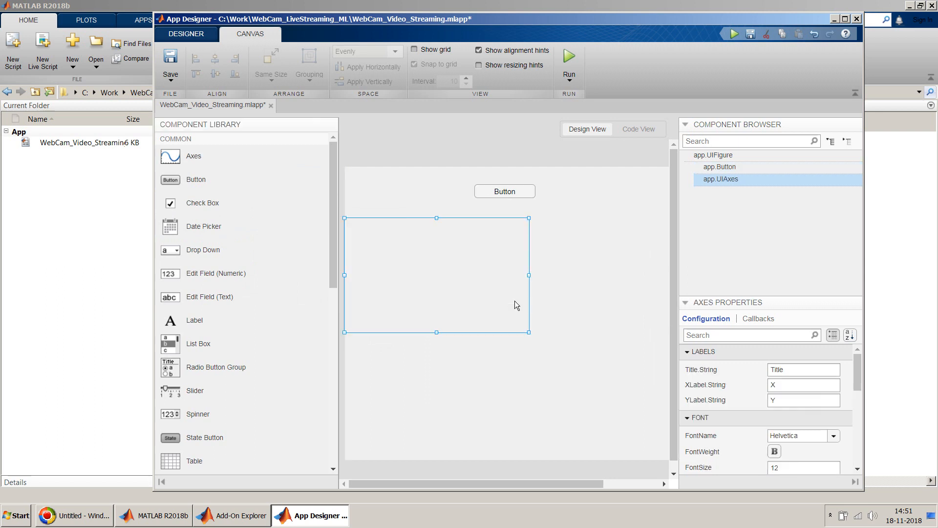
{"action": "left_click_drag", "start_coordinate": [529, 332], "coordinate": [652, 431]}
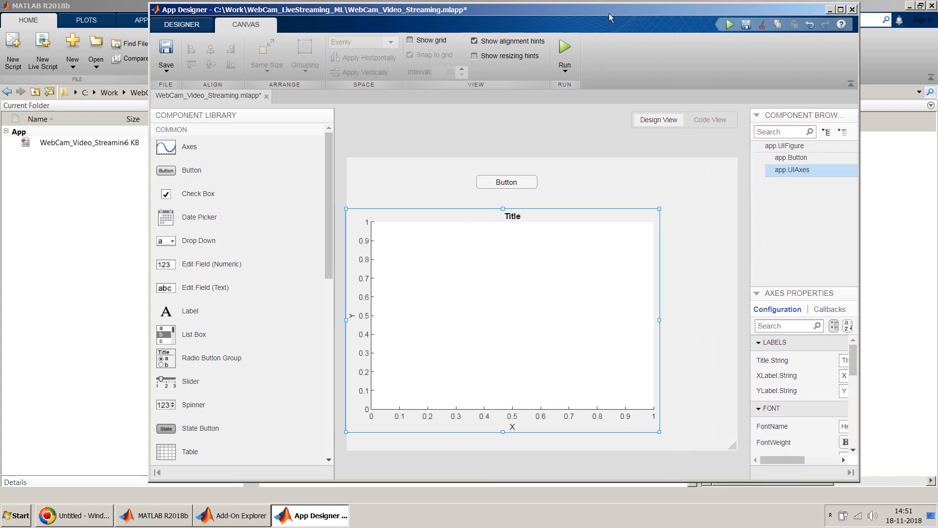
- Label the button Start and centre it above the axes
{"action": "left_click", "coordinate": [506, 181]}
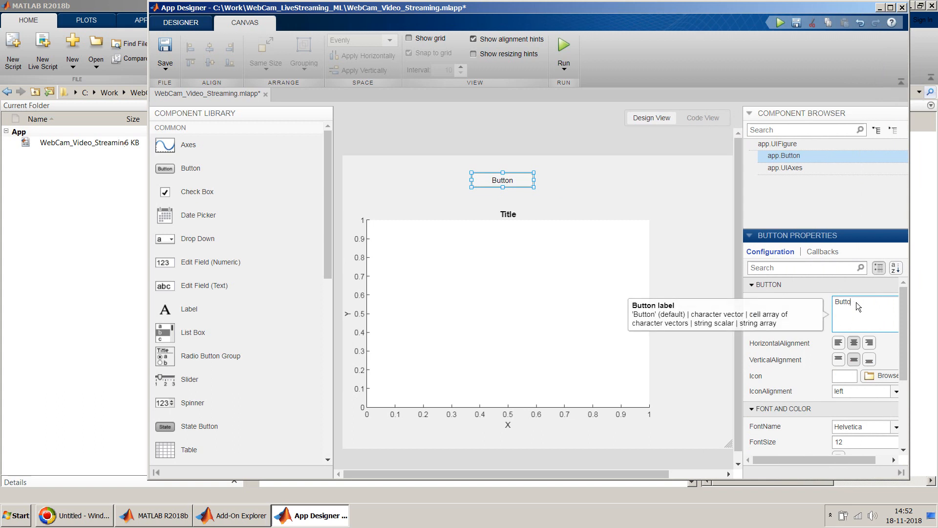
{"action": "type", "text": "Star"}
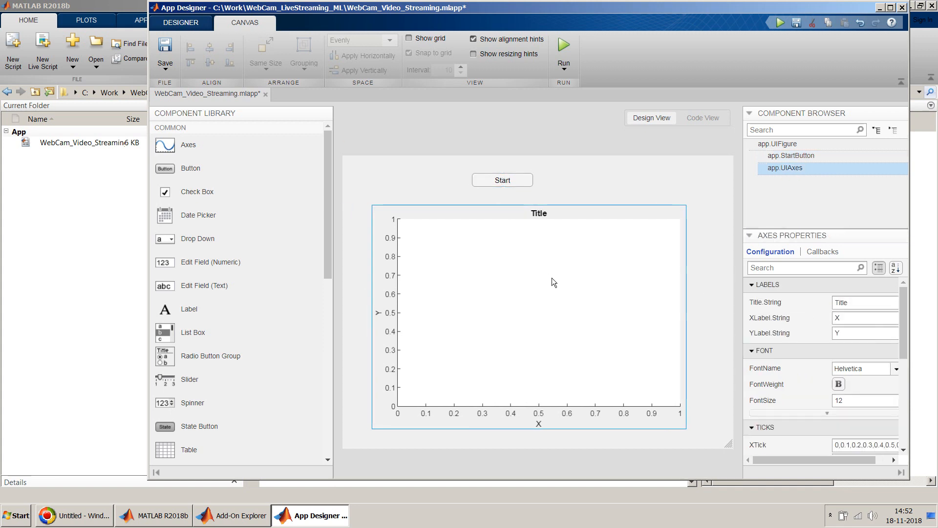
{"action": "left_click", "coordinate": [528, 300]}
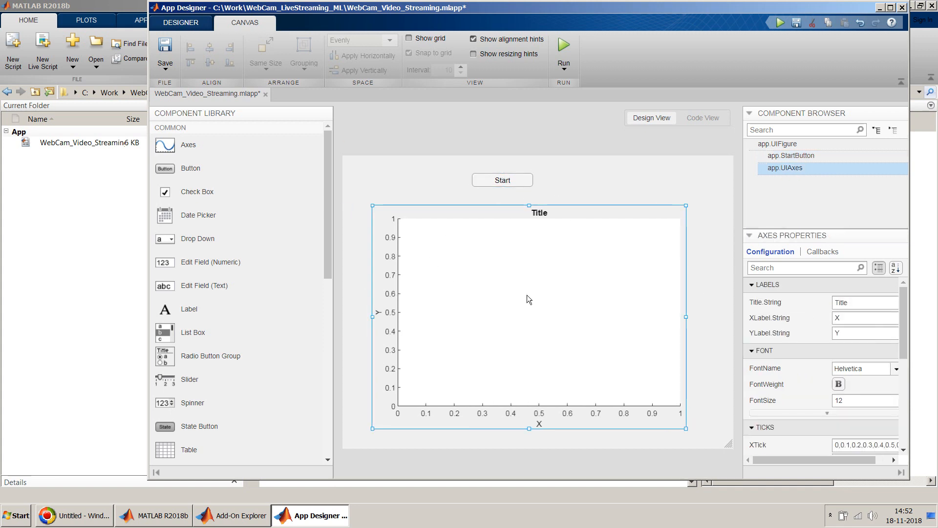
{"action": "left_click", "coordinate": [502, 180]}
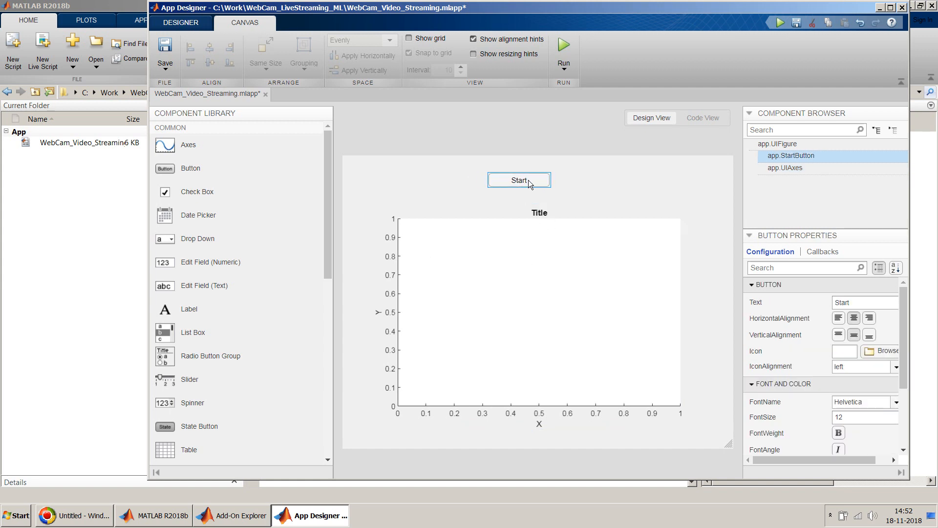
{"action": "left_click_drag", "start_coordinate": [519, 180], "coordinate": [537, 180]}
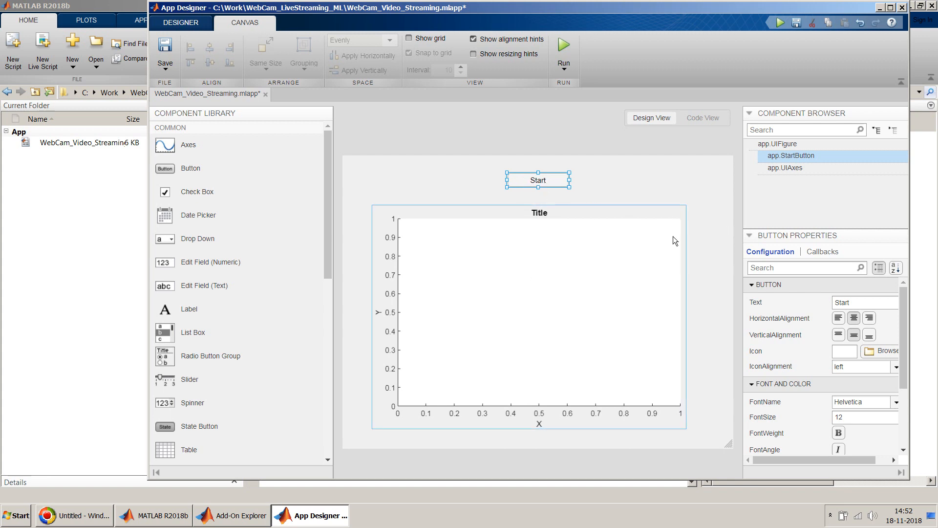
- Create the Start button's pushed callback and write cam = webcam; inside it
{"action": "left_click", "coordinate": [821, 251]}
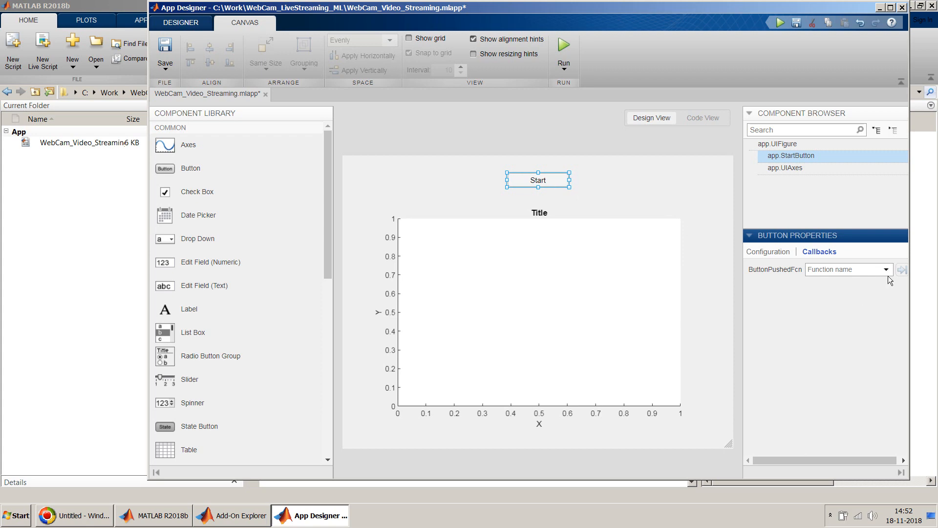
{"action": "left_click", "coordinate": [845, 269]}
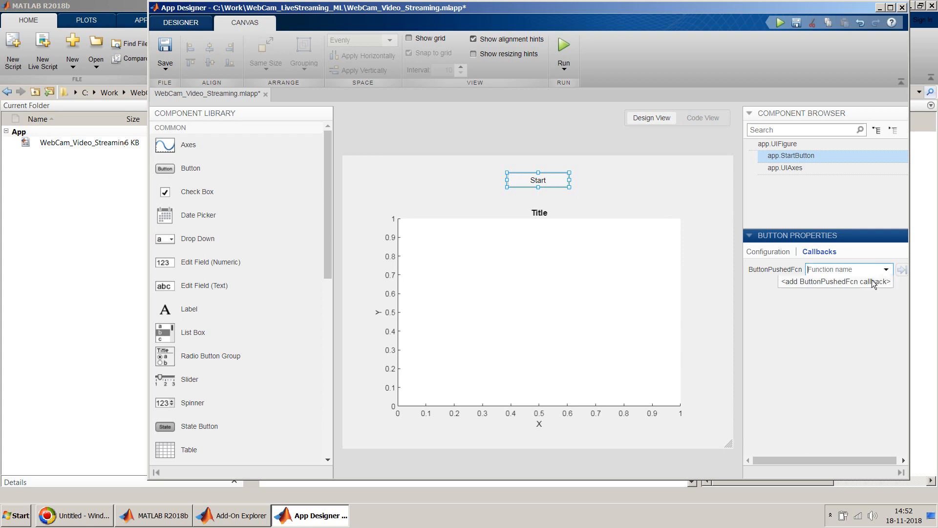
{"action": "left_click", "coordinate": [831, 282]}
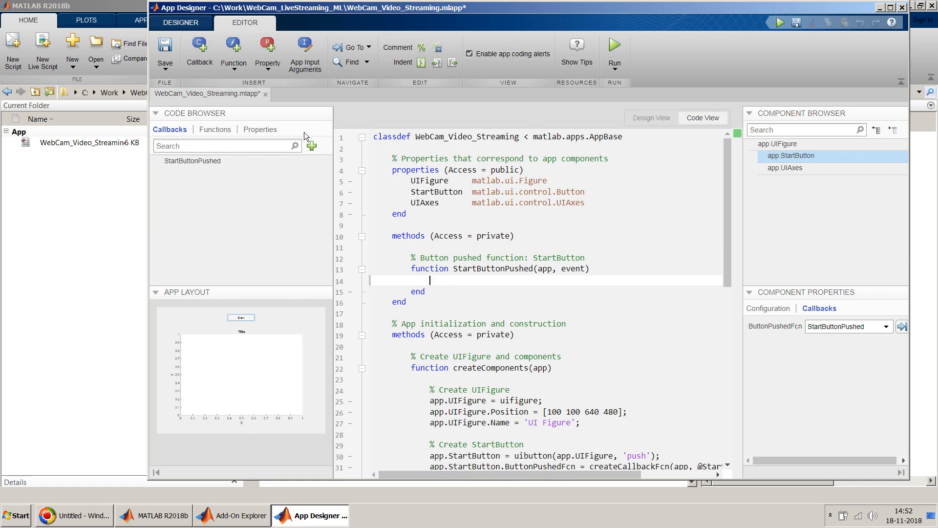
{"action": "left_click", "coordinate": [193, 160]}
{"action": "type", "text": "cam = webc"}
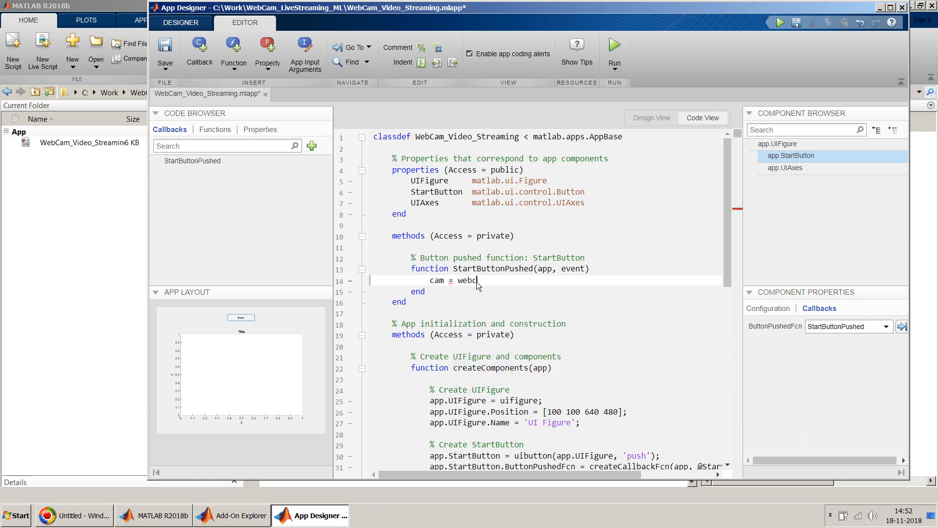
{"action": "type", "text": "WebCam_Video_Str"}
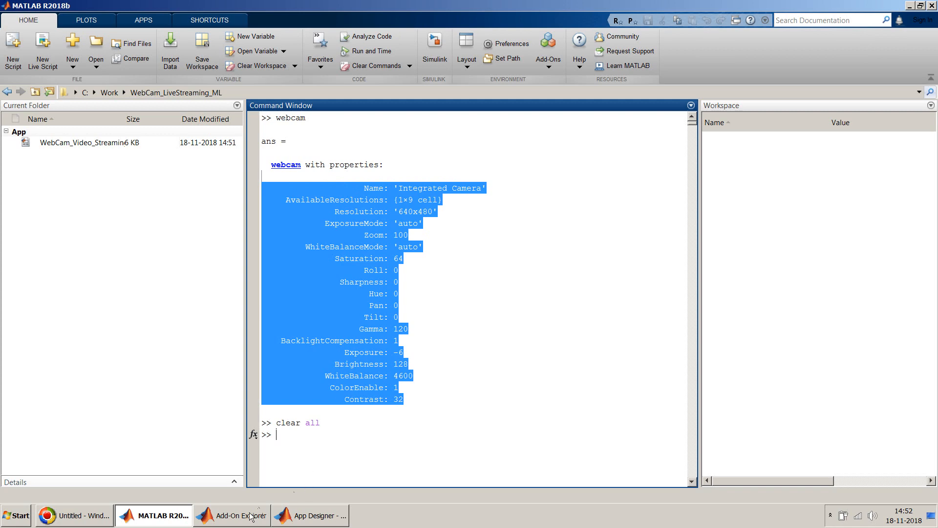
{"action": "left_click", "coordinate": [311, 515]}
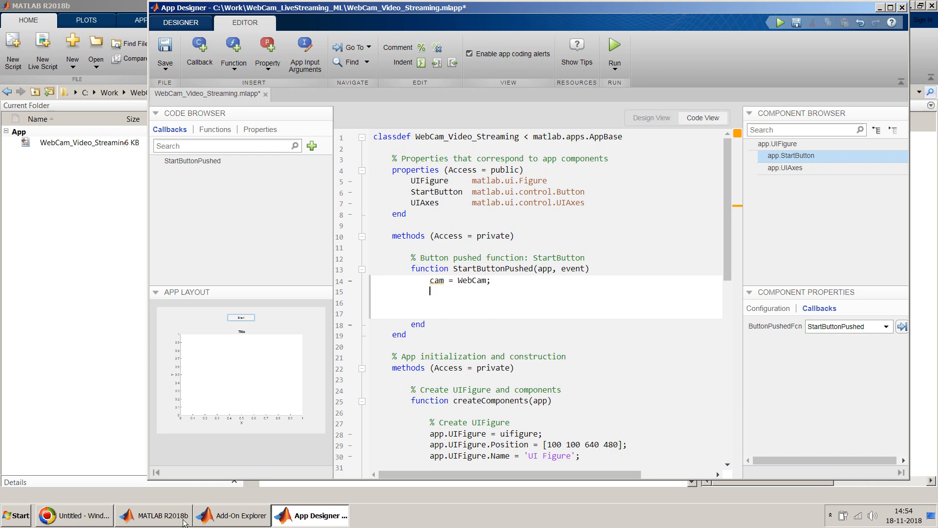
{"action": "left_click", "coordinate": [153, 515]}
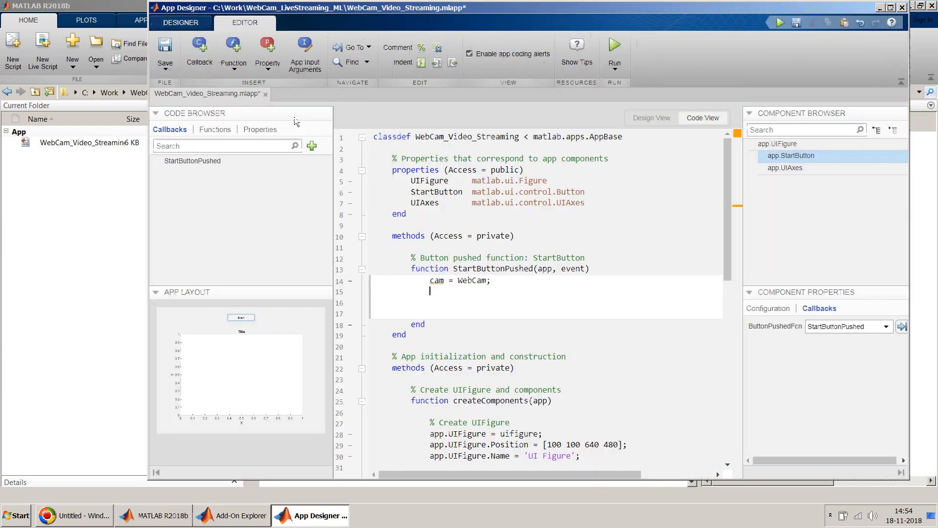
{"action": "double_click", "coordinate": [473, 280]}
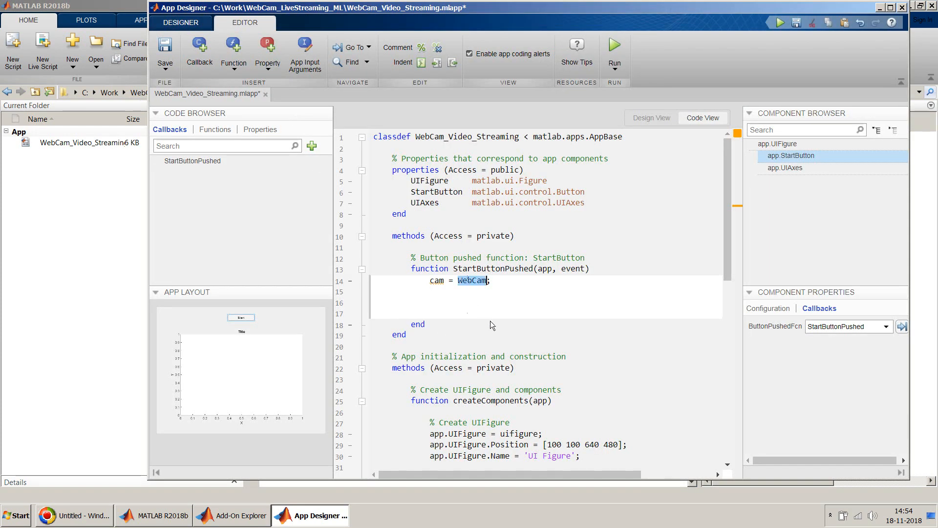
{"action": "type", "text": "webcam"}
{"action": "left_click", "coordinate": [546, 291]}
{"action": "type", "text": "frame ="}
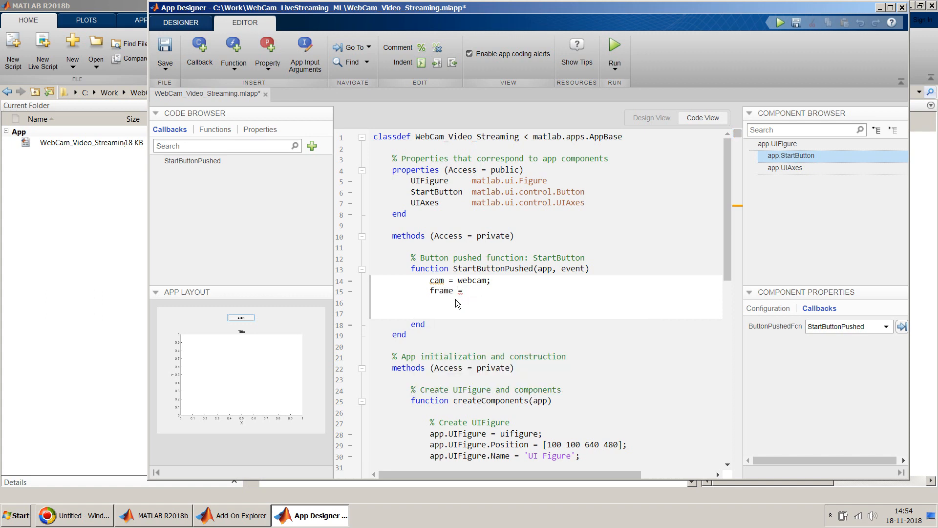
- Add frame = snapshot(cam); to grab one frame from the webcam
{"action": "type", "text": "snapshot("}
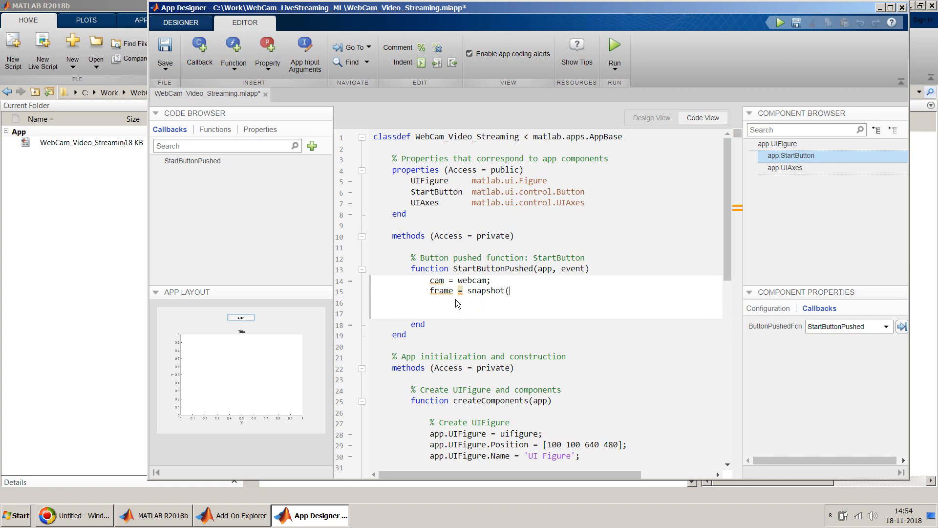
{"action": "type", "text": "cam)"}
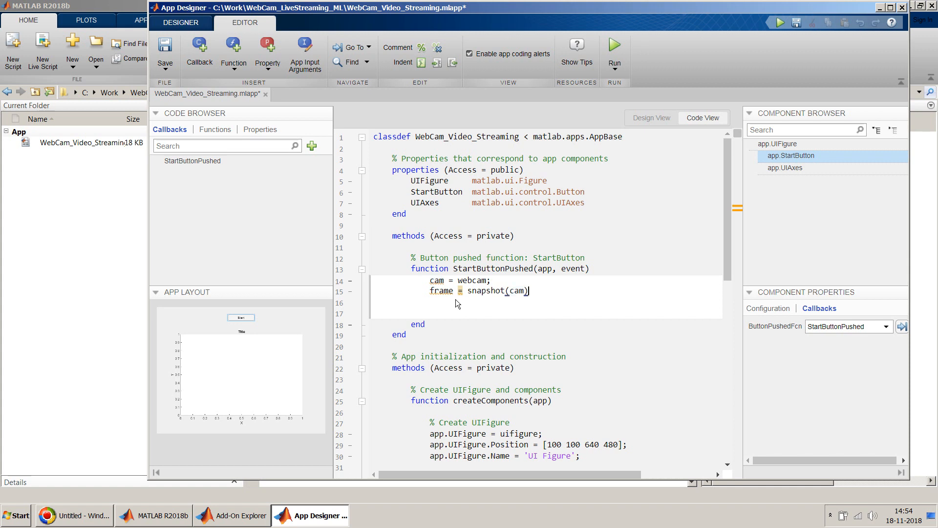
{"action": "type", "text": ";"}
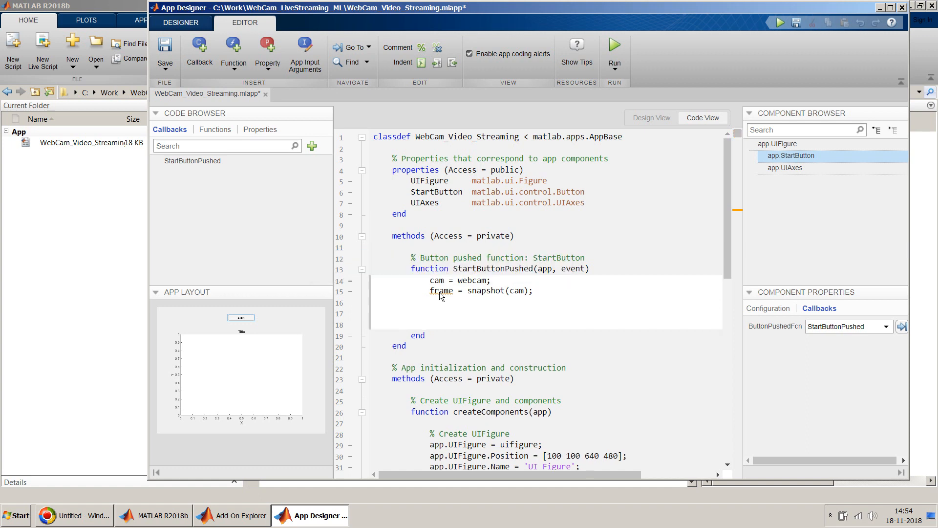
- Add im = image(app.UIAxes, zeros(size(frame),'uint8')); creating a blank image in the axes
{"action": "type", "text": "i"}
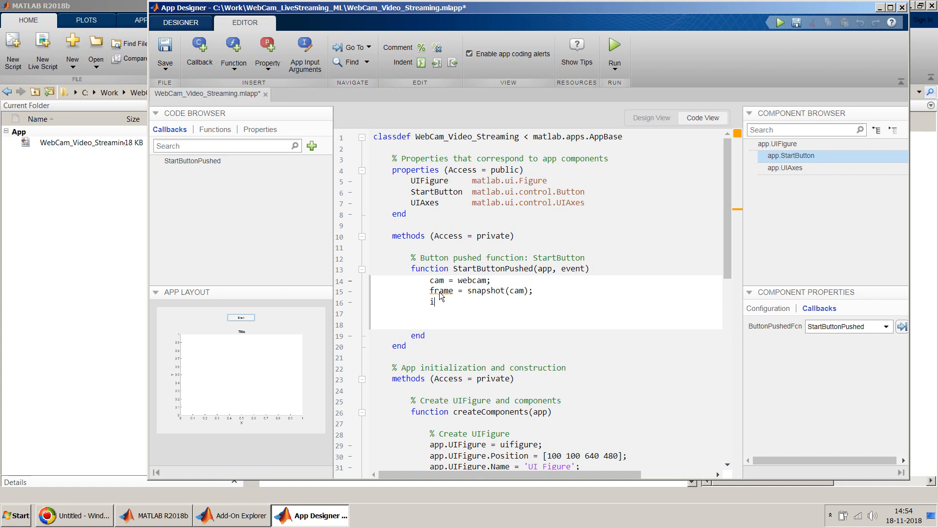
{"action": "type", "text": "m ="}
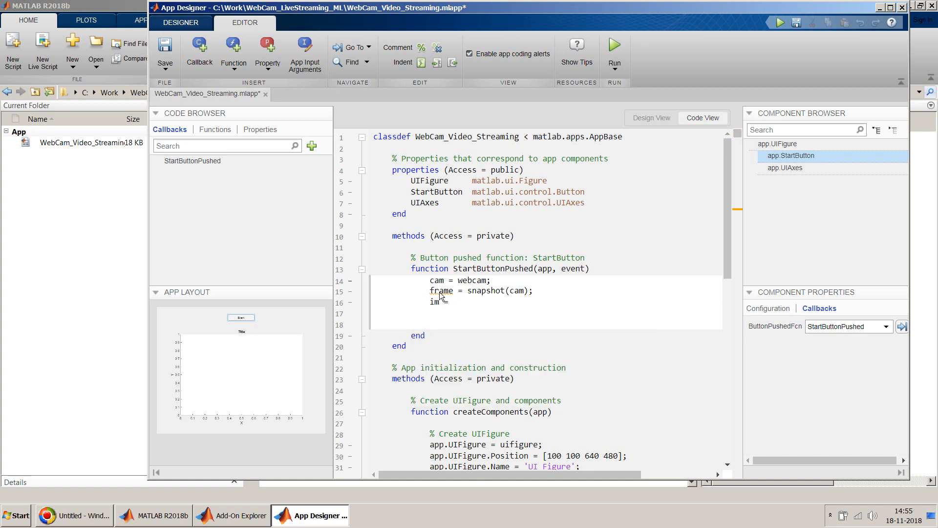
{"action": "type", "text": "image"}
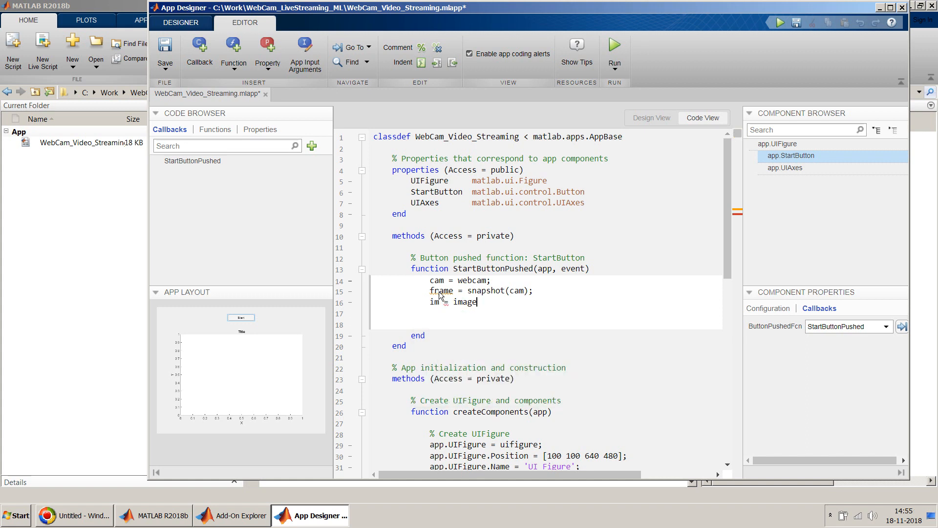
{"action": "type", "text": "("}
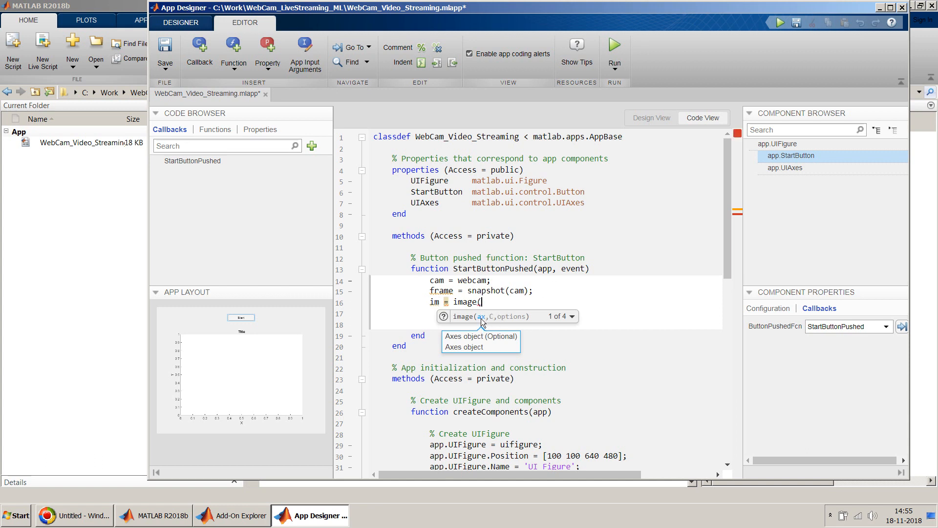
{"action": "mouse_move", "coordinate": [508, 275]}
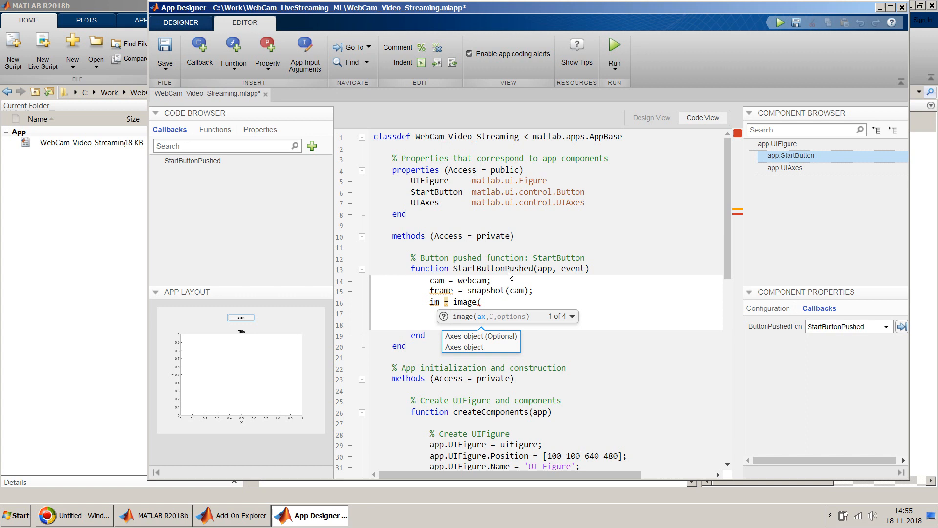
{"action": "mouse_move", "coordinate": [258, 306]}
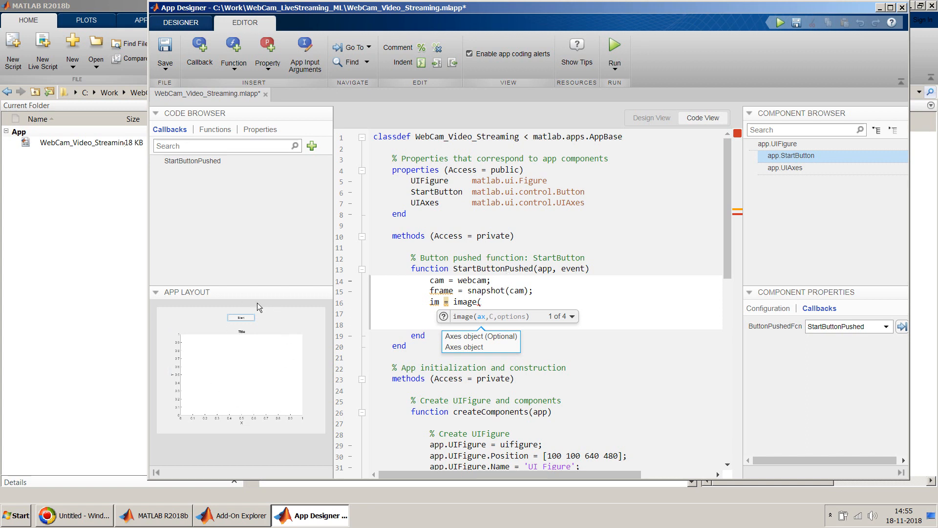
{"action": "mouse_move", "coordinate": [352, 340]}
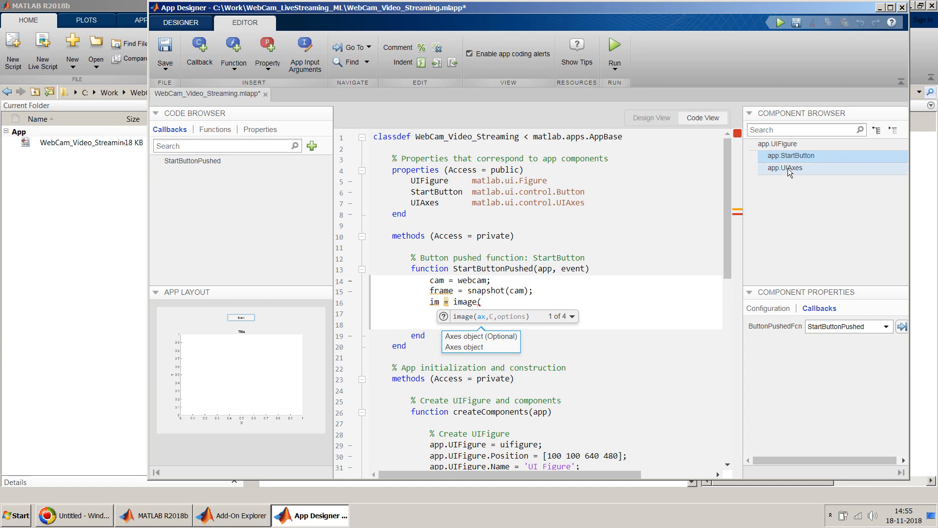
{"action": "type", "text": "app.UIAxes"}
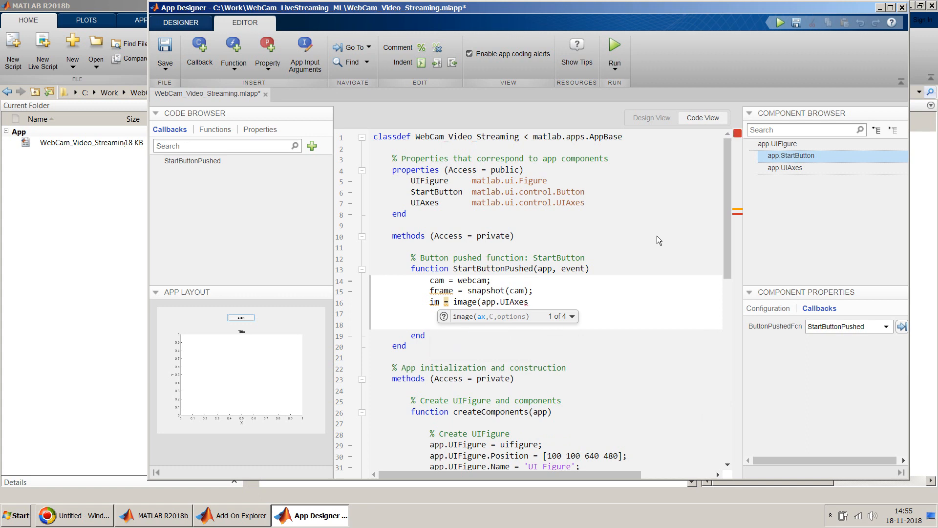
{"action": "type", "text": ","}
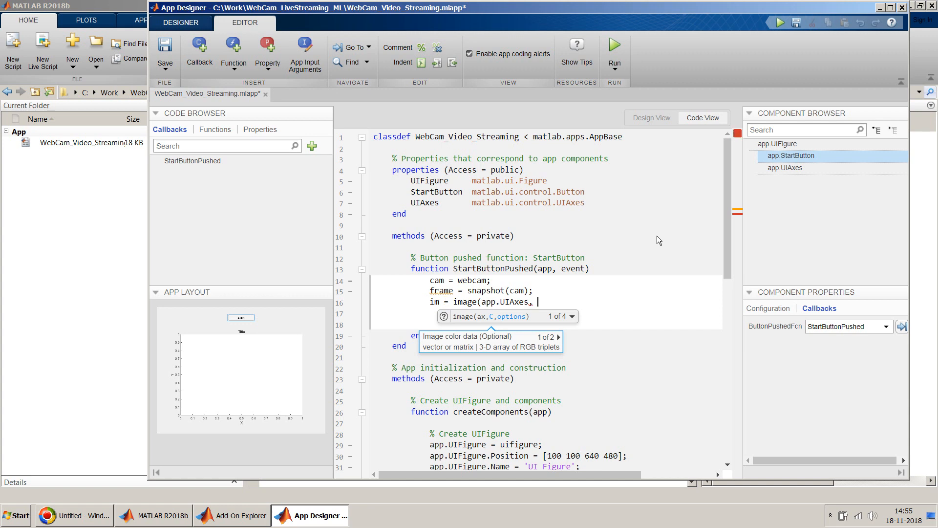
{"action": "type", "text": "z"}
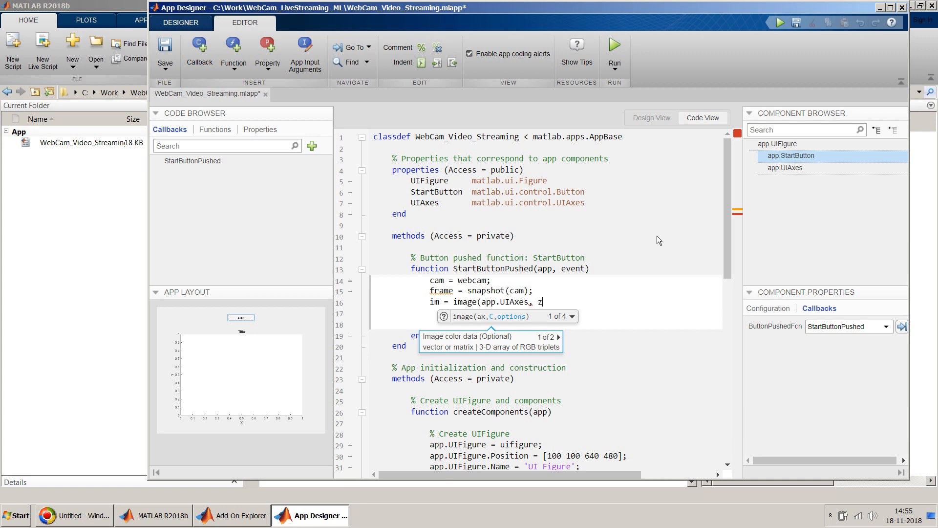
{"action": "type", "text": "eros"}
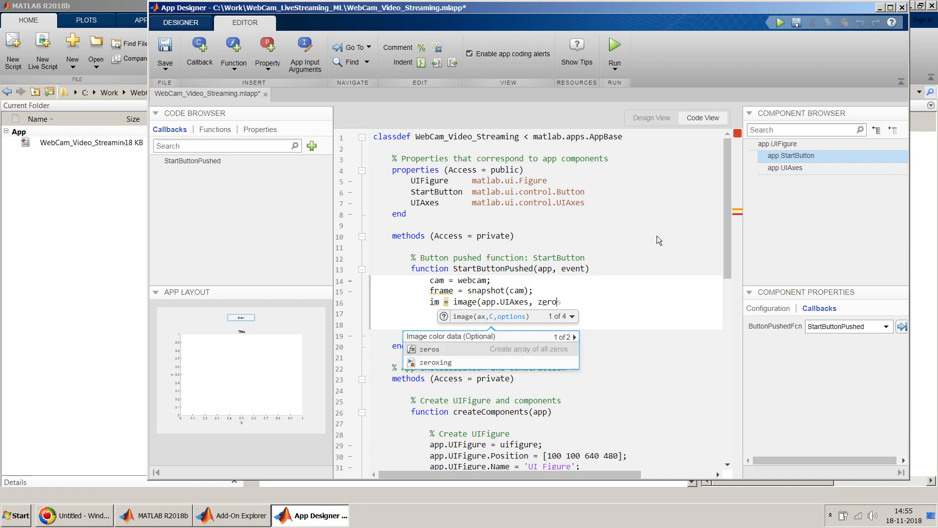
{"action": "type", "text": "s("}
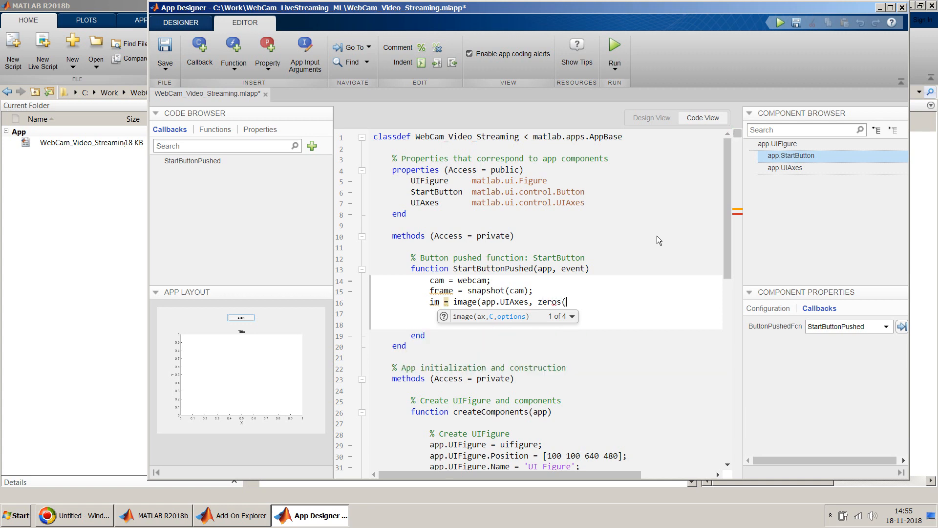
{"action": "type", "text": "s"}
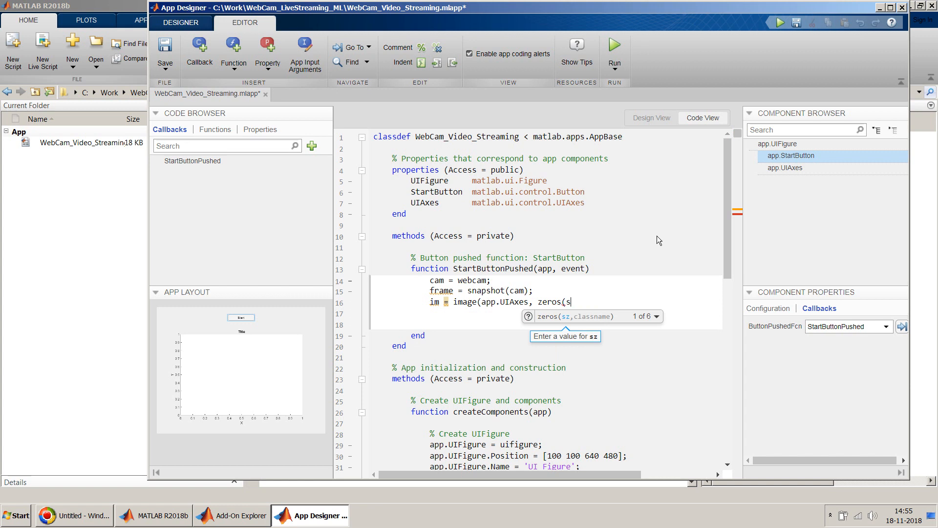
{"action": "type", "text": "ize(frame"}
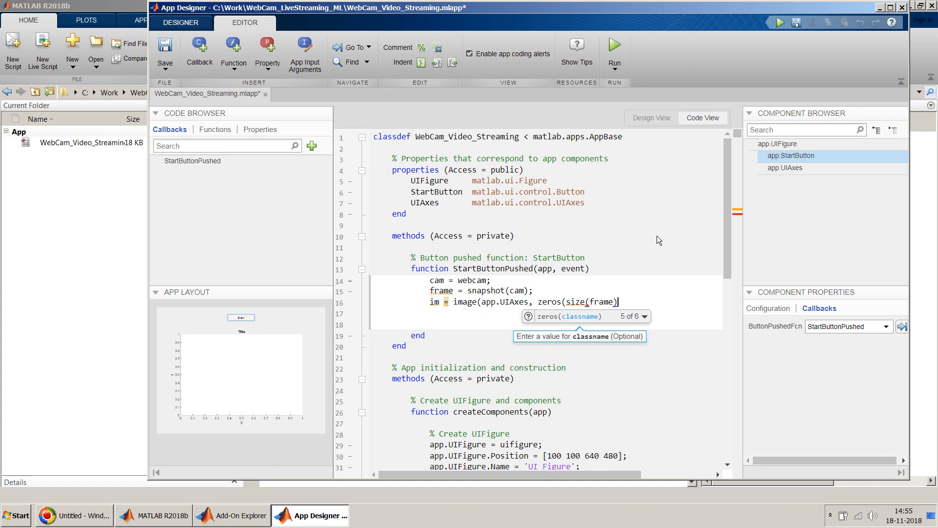
{"action": "type", "text": ")"}
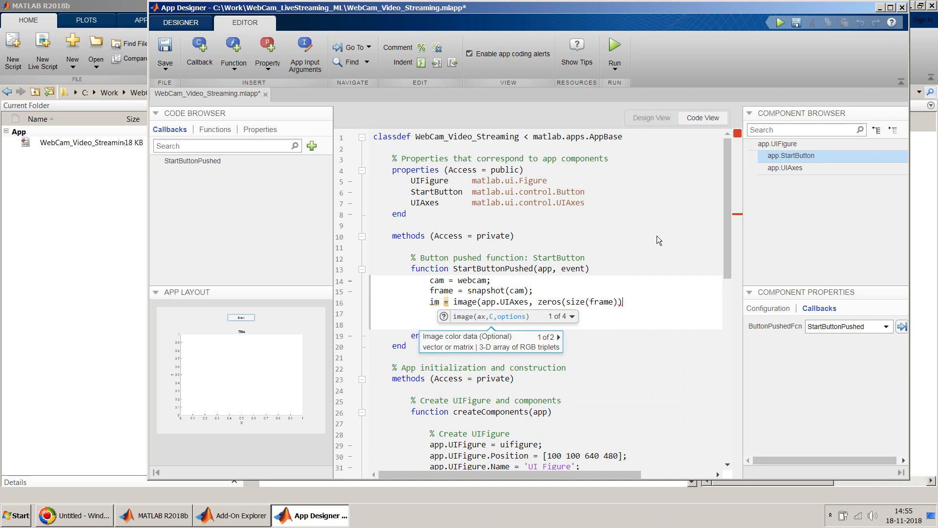
{"action": "type", "text": ","}
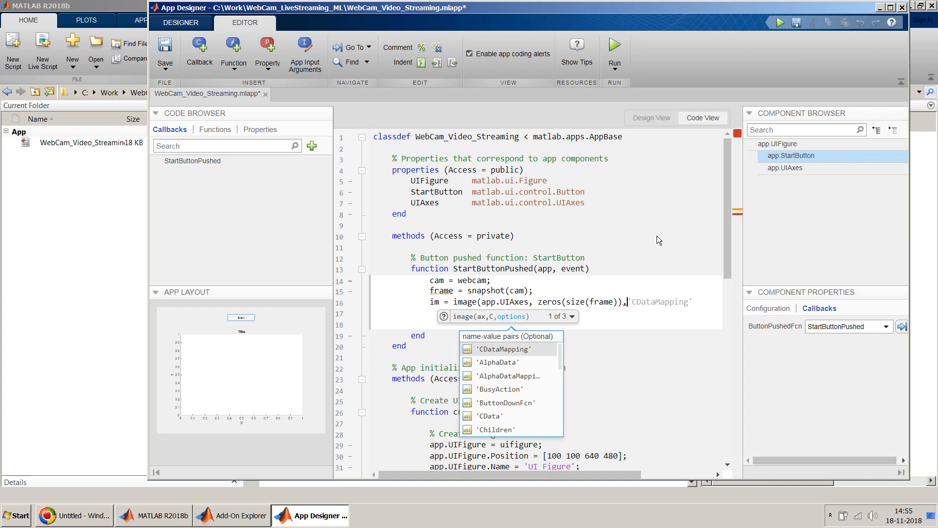
{"action": "type", "text": "uint"}
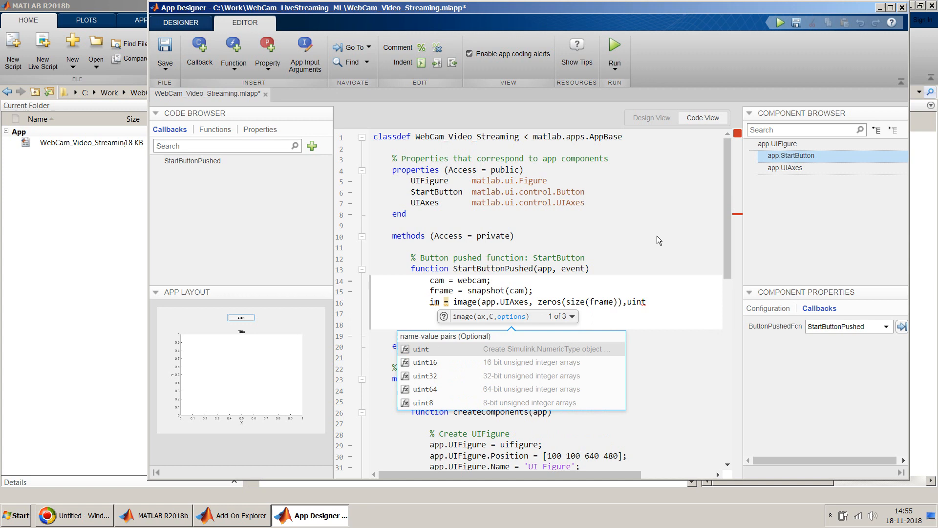
{"action": "type", "text": "8,"}
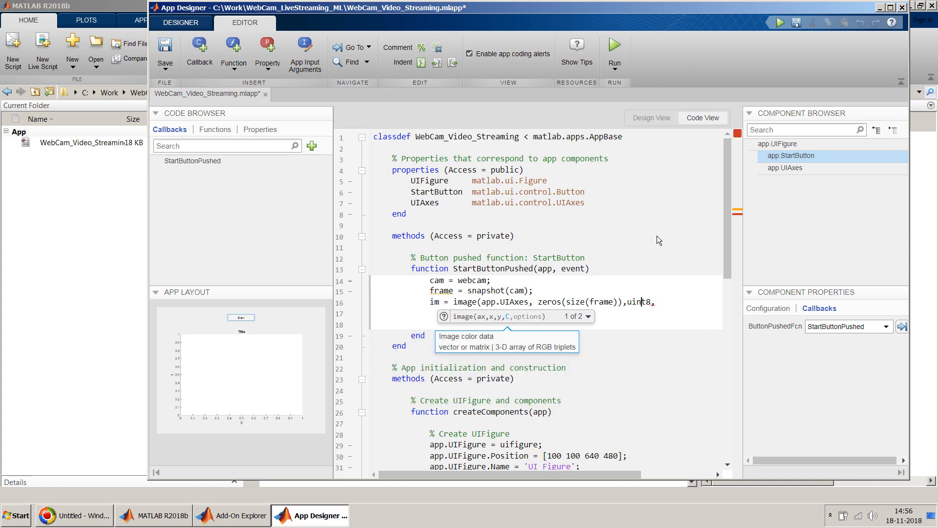
{"action": "type", "text": "'"}
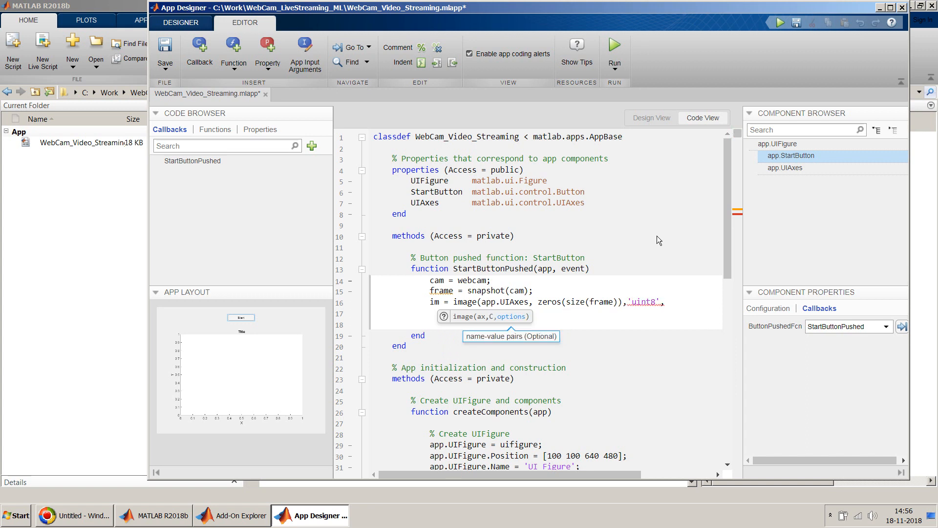
{"action": "type", "text": ")"}
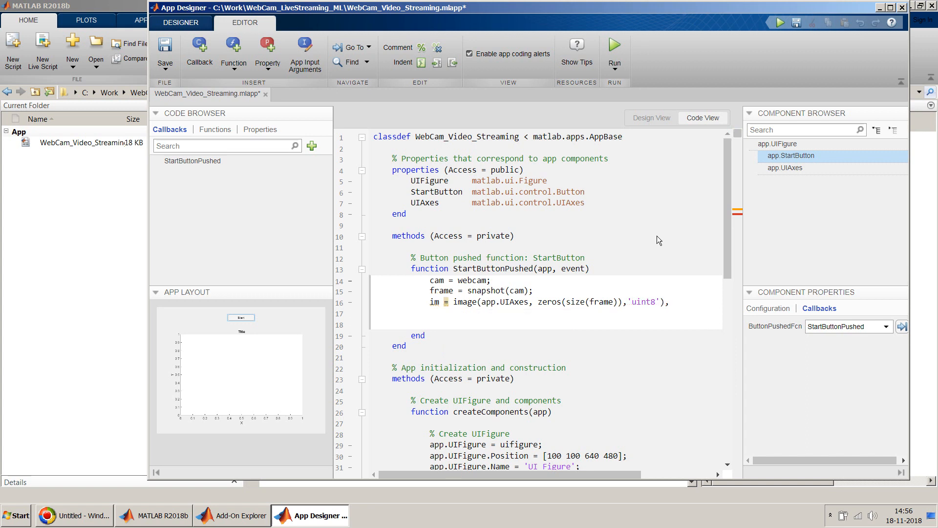
{"action": "key", "text": "Backspace"}
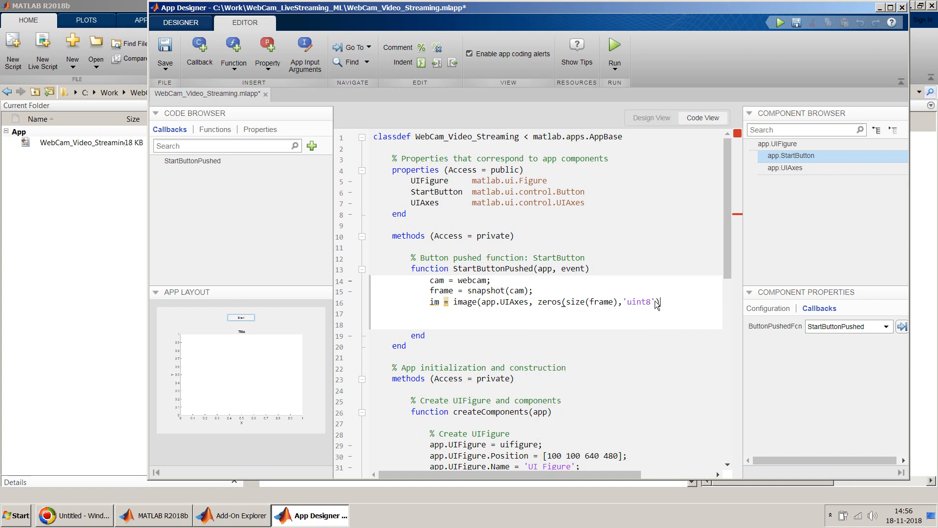
{"action": "type", "text": ");"}
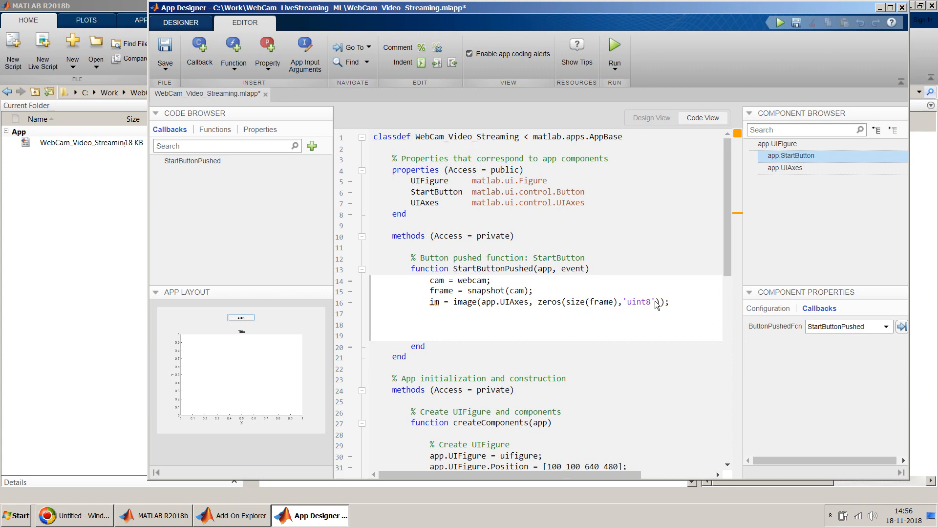
- Add axis(app.UIAxes,'image'); so the axes fit the image
{"action": "type", "text": "axis"}
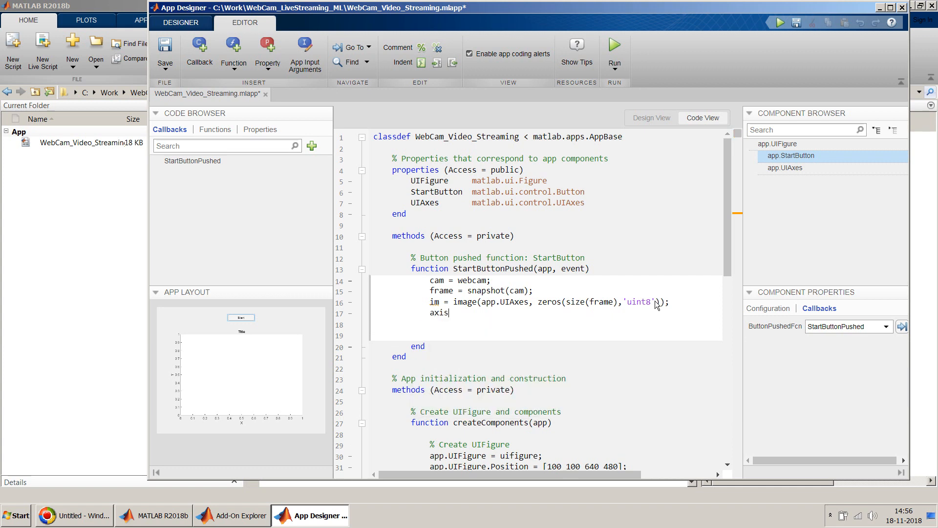
{"action": "type", "text": "("}
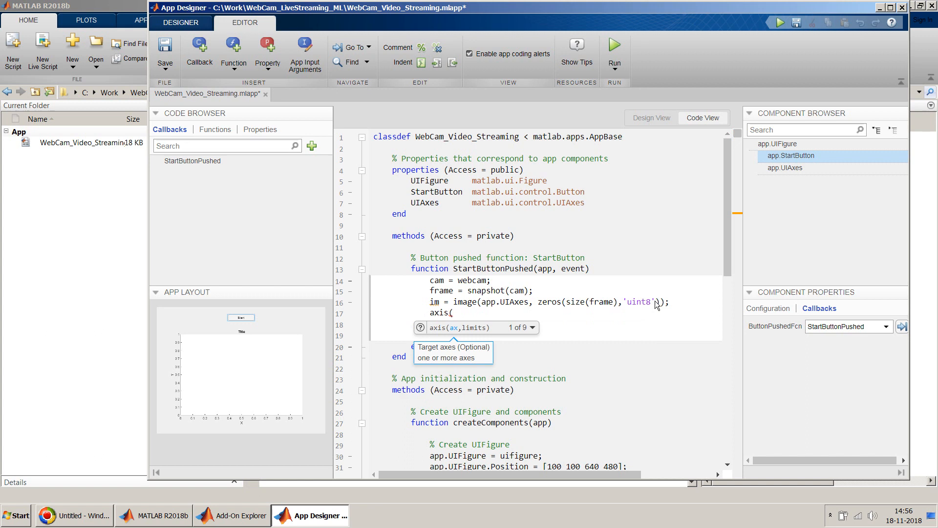
{"action": "type", "text": "app.UIAxes"}
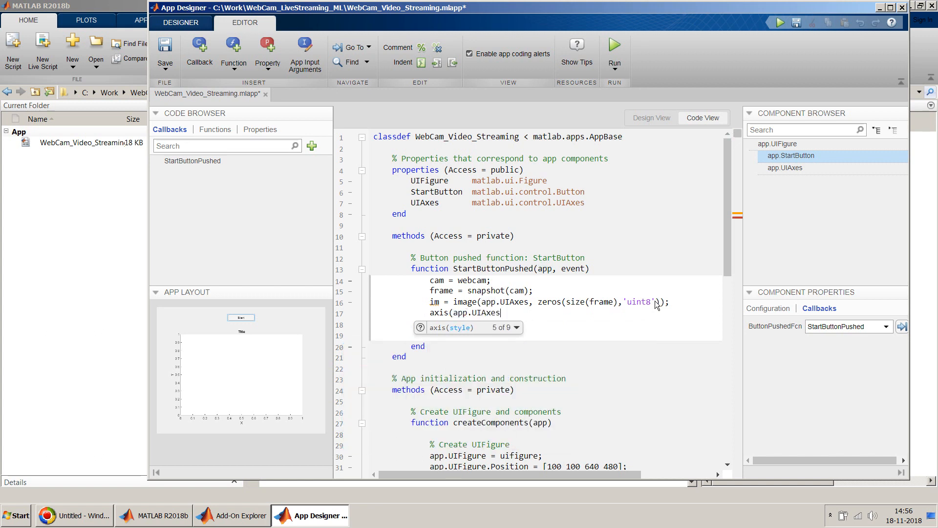
{"action": "type", "text": ",'i"}
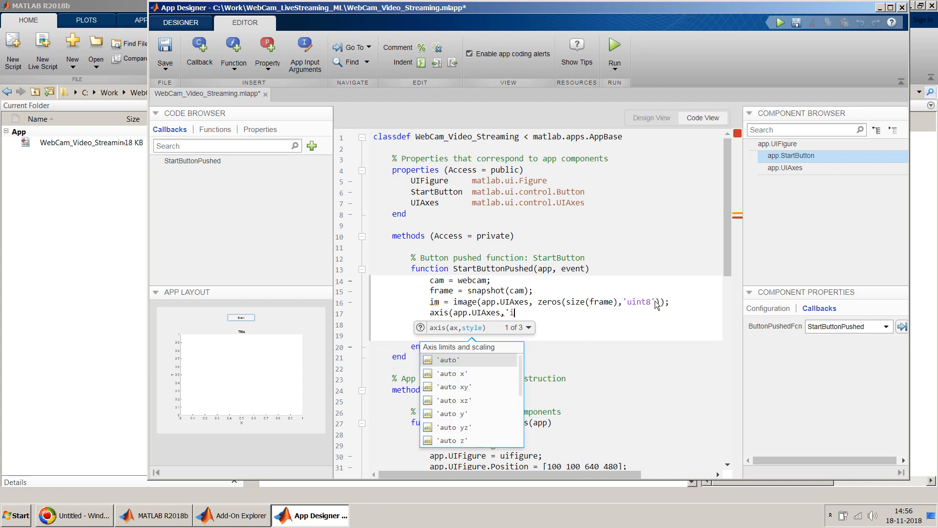
{"action": "type", "text": "mage"}
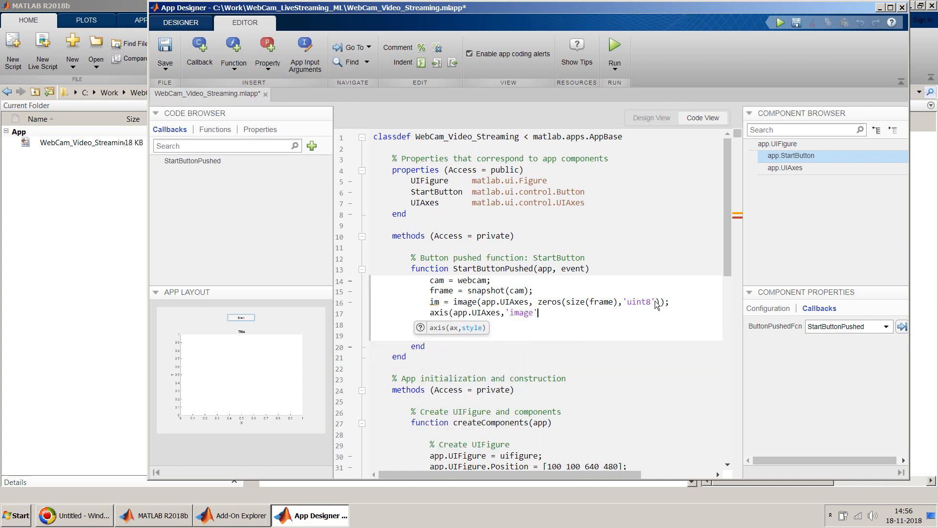
{"action": "type", "text": ");"}
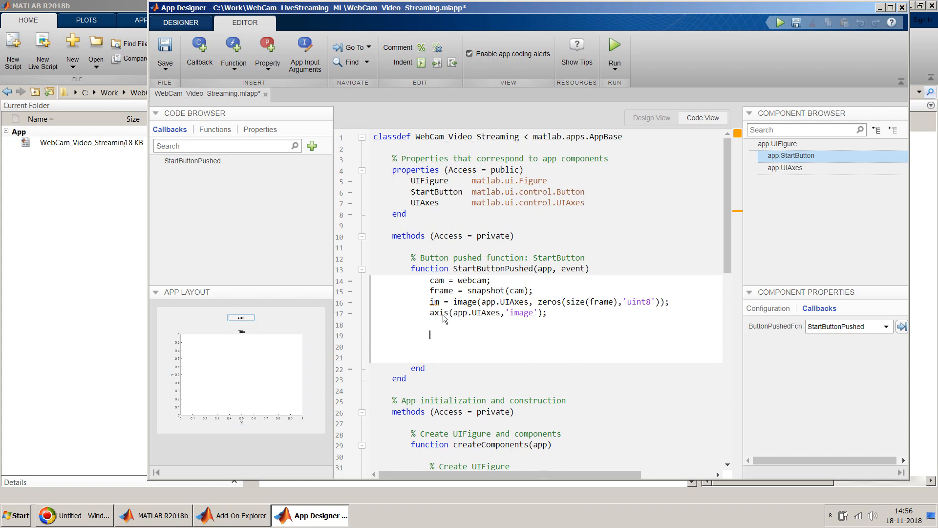
- Add preview(cam,im); and pause; so the webcam streams into the image and keeps running
{"action": "type", "text": "previ"}
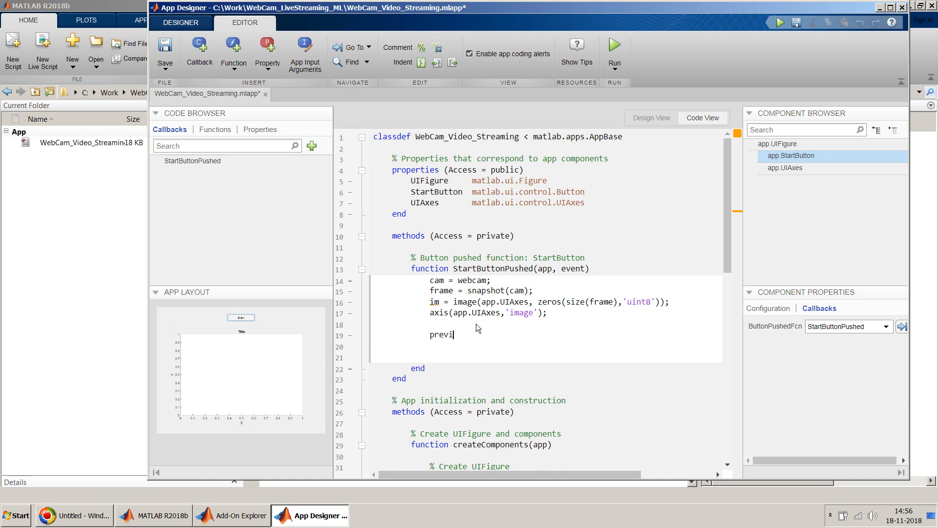
{"action": "type", "text": "previ"}
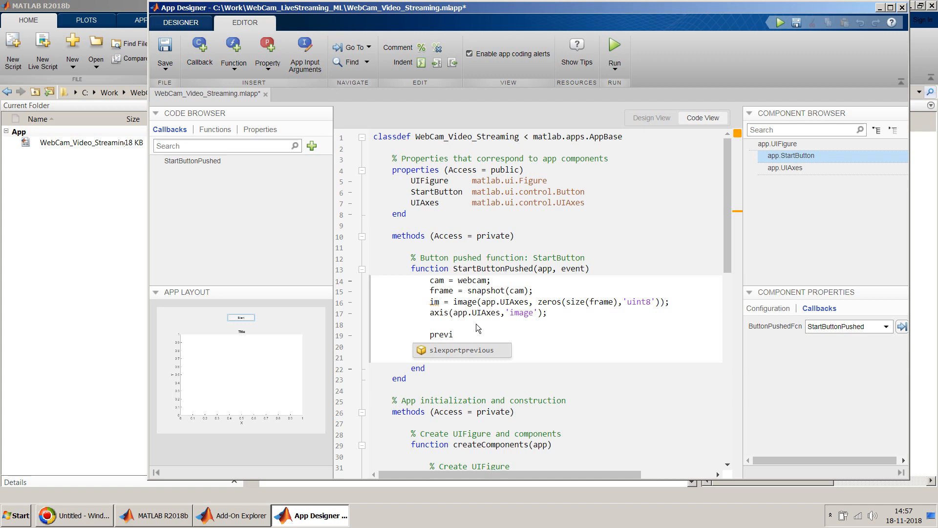
{"action": "type", "text": "e"}
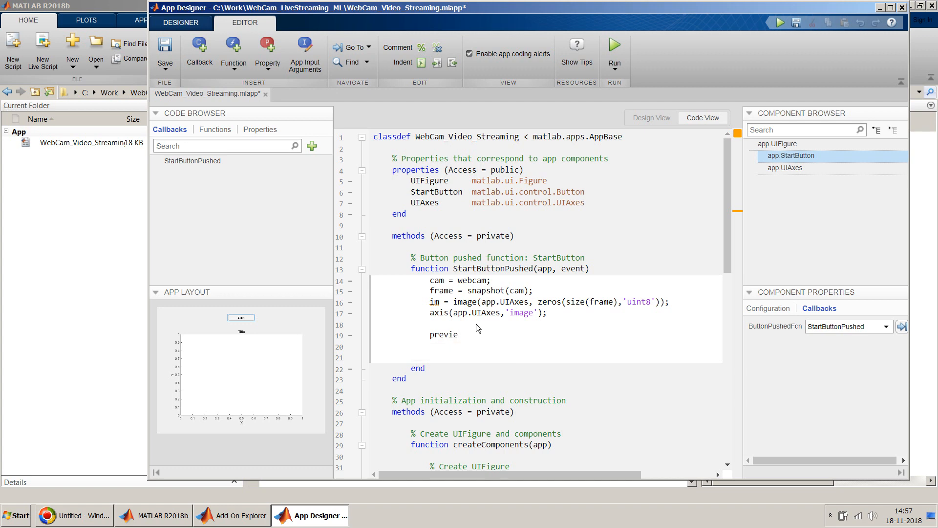
{"action": "type", "text": "w"}
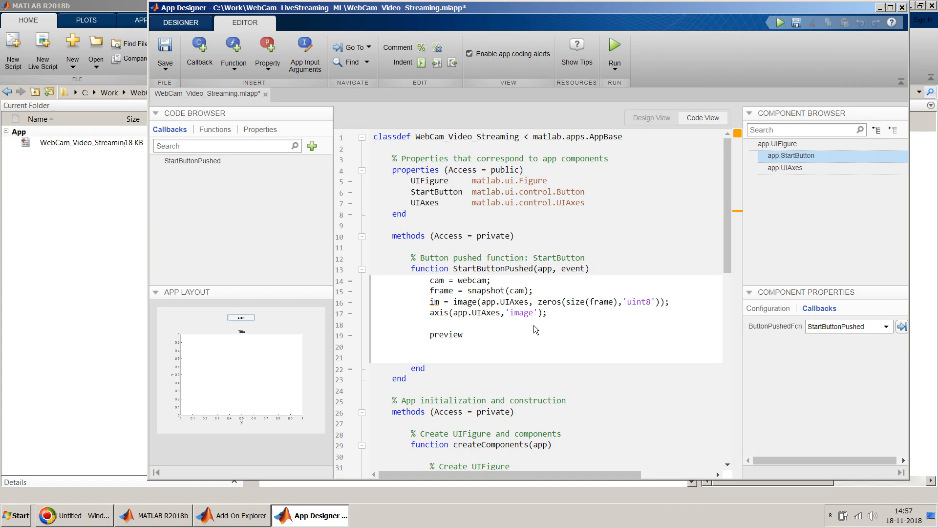
{"action": "type", "text": "("}
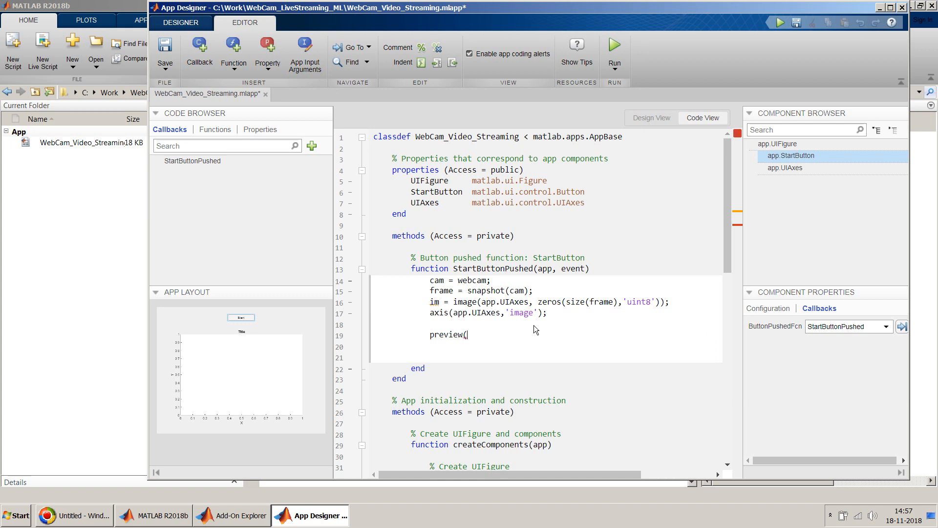
{"action": "type", "text": "cam,"}
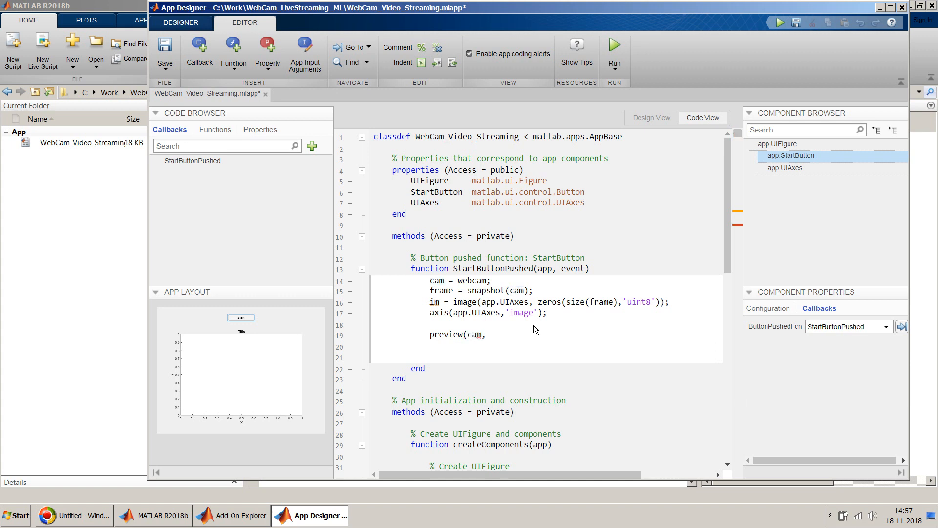
{"action": "type", "text": "im);"}
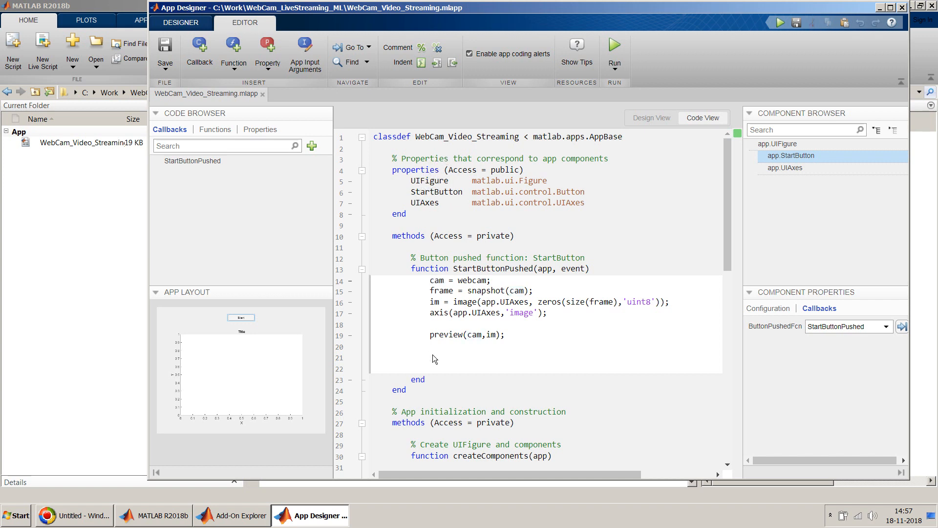
{"action": "type", "text": "pause"}
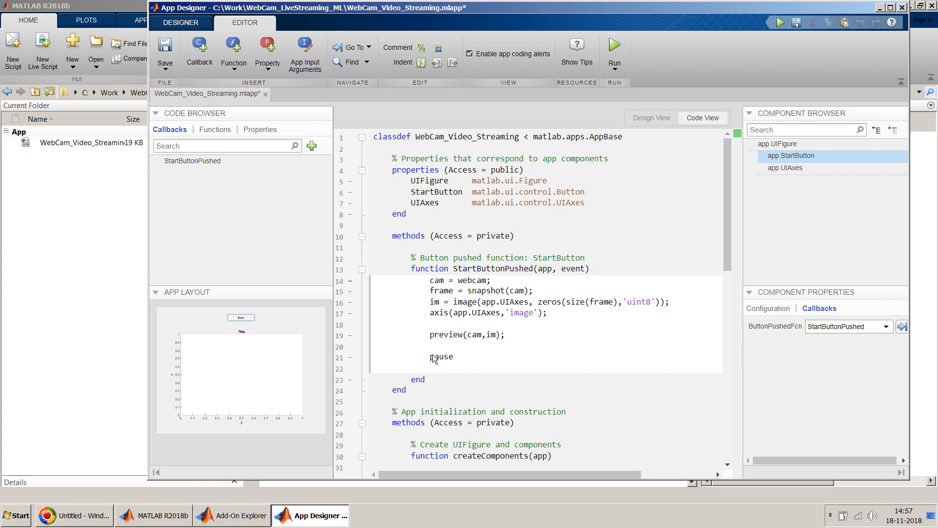
{"action": "type", "text": ";"}
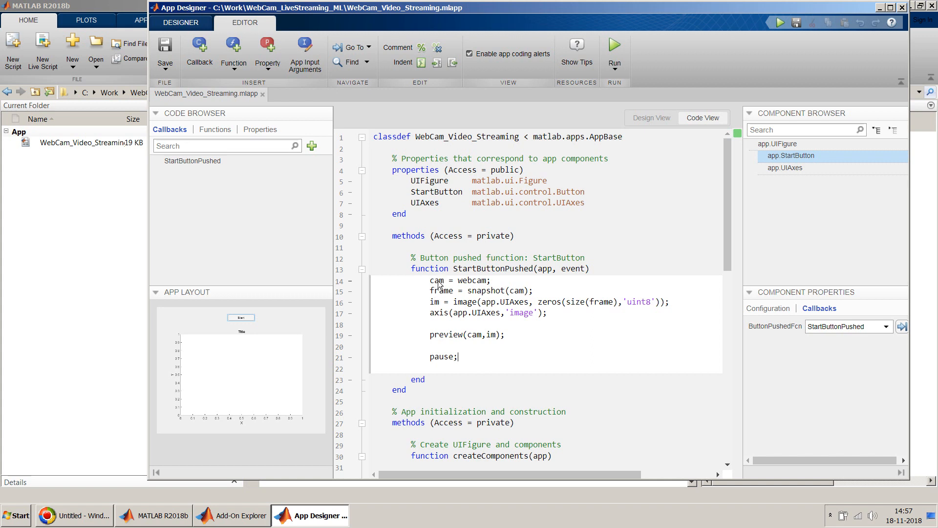
{"action": "mouse_move", "coordinate": [446, 244]}
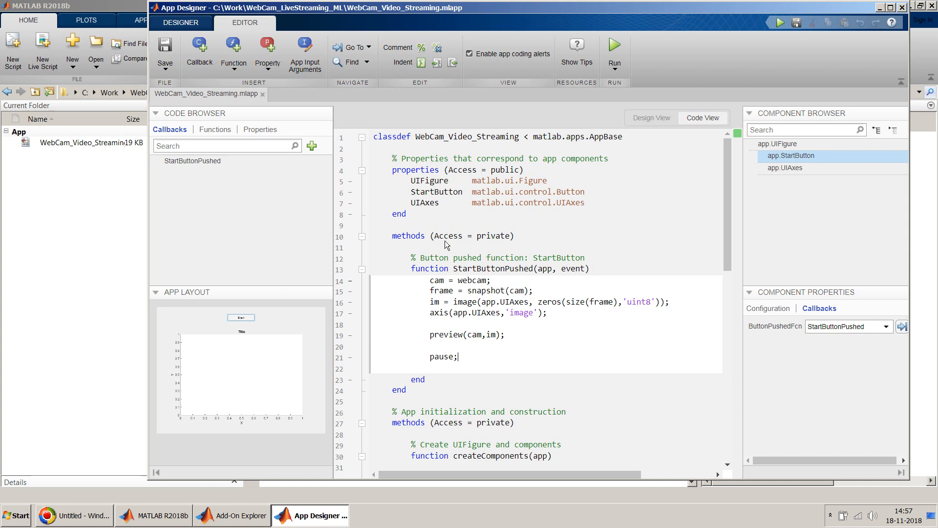
{"action": "mouse_move", "coordinate": [508, 286]}
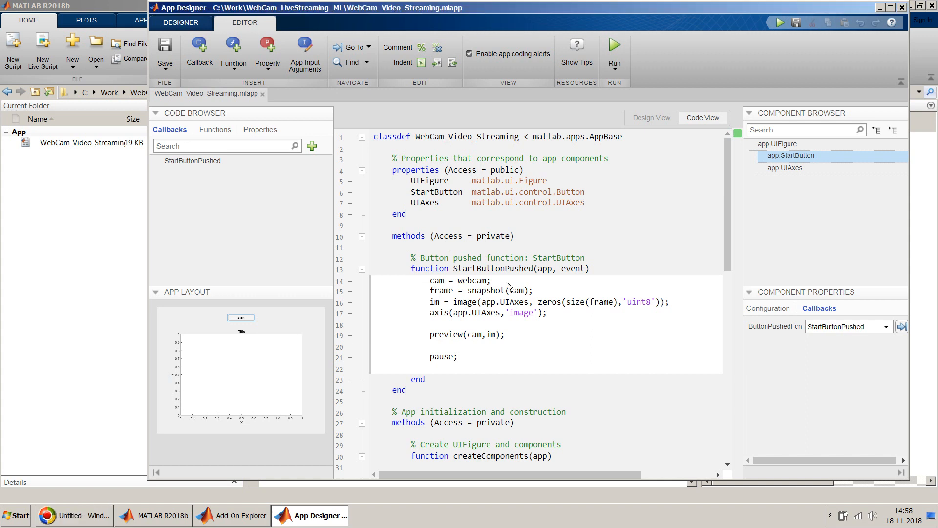
{"action": "double_click", "coordinate": [516, 290]}
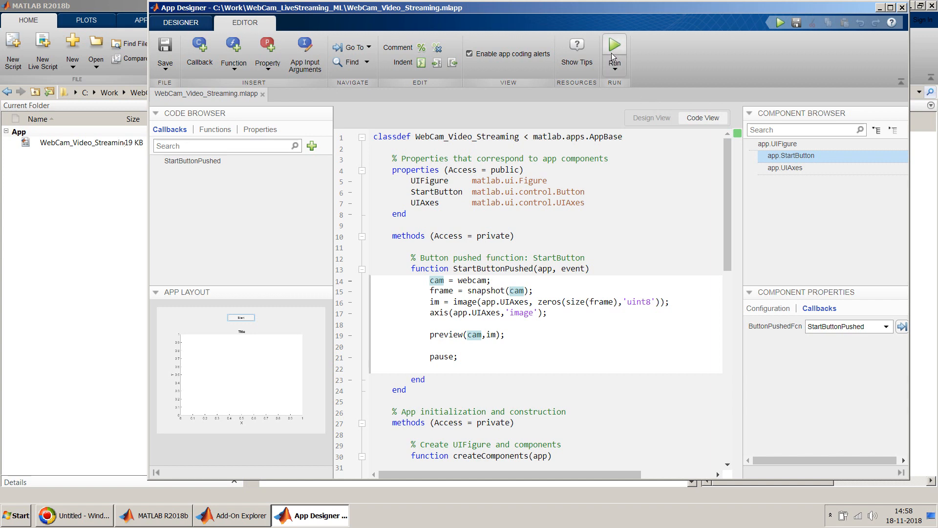
- Run the app, press Start to see live webcam video, then close it and return to the code
{"action": "left_click", "coordinate": [614, 44]}
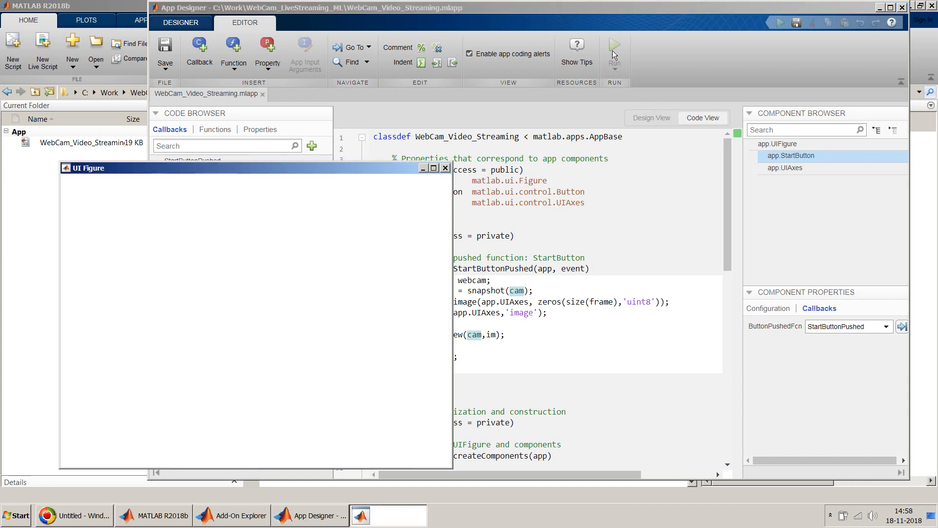
{"action": "left_click", "coordinate": [613, 44]}
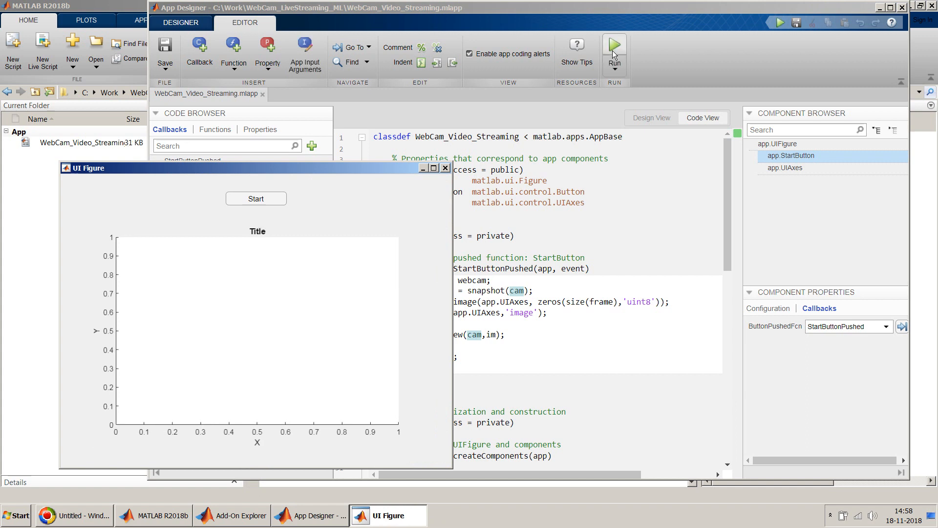
{"action": "mouse_move", "coordinate": [397, 45]}
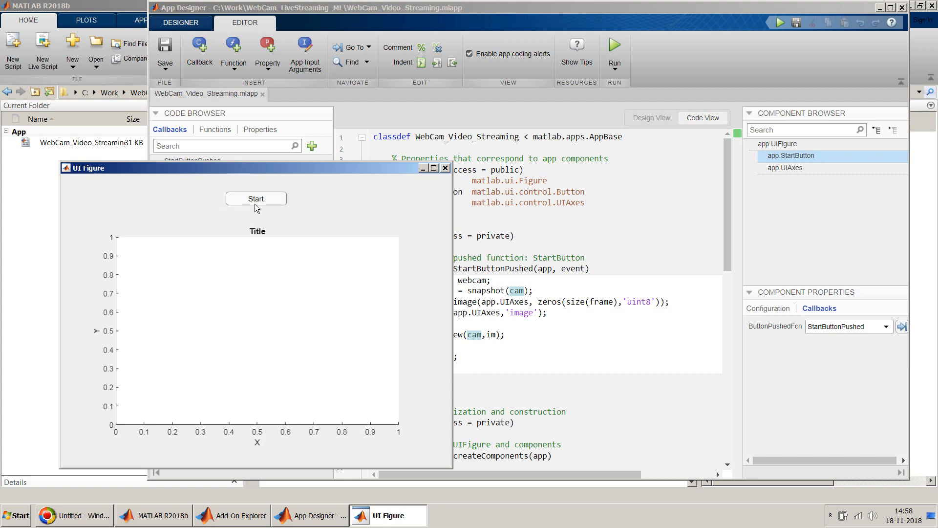
{"action": "left_click", "coordinate": [255, 198]}
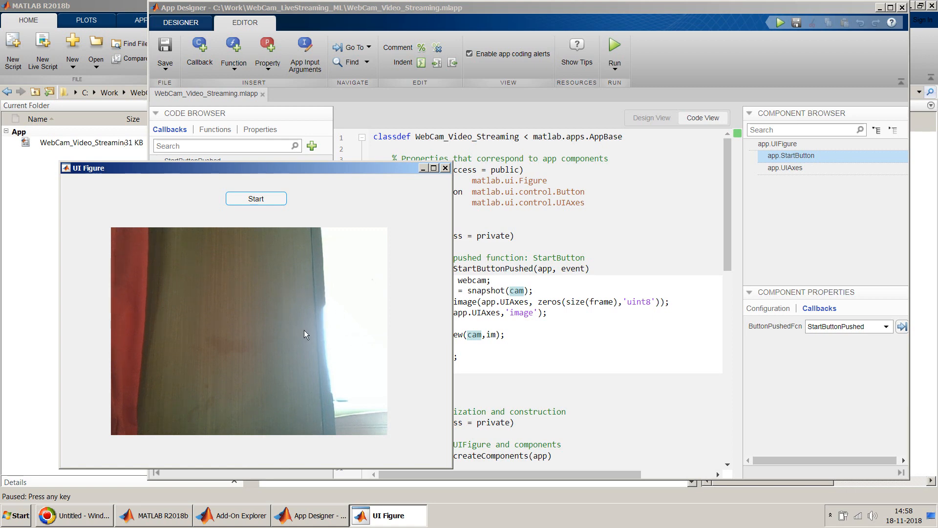
{"action": "mouse_move", "coordinate": [386, 257]}
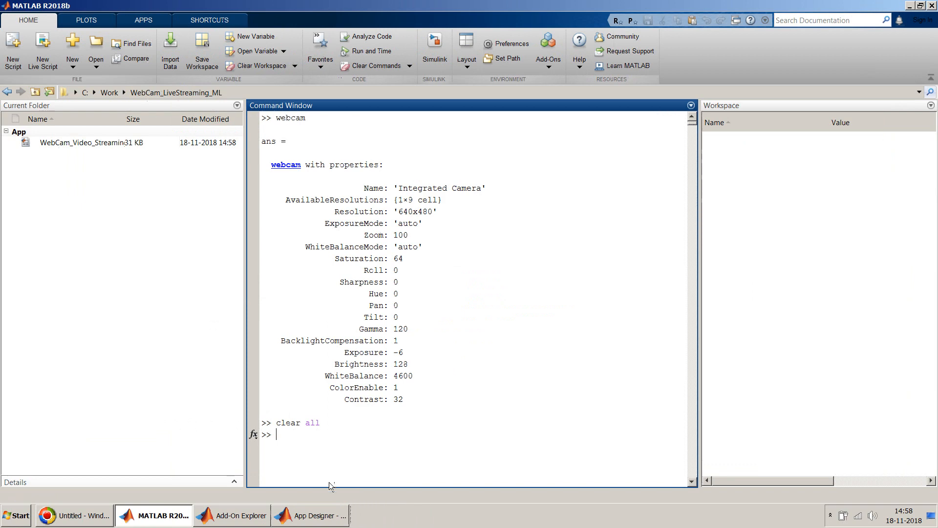
{"action": "left_click", "coordinate": [309, 515]}
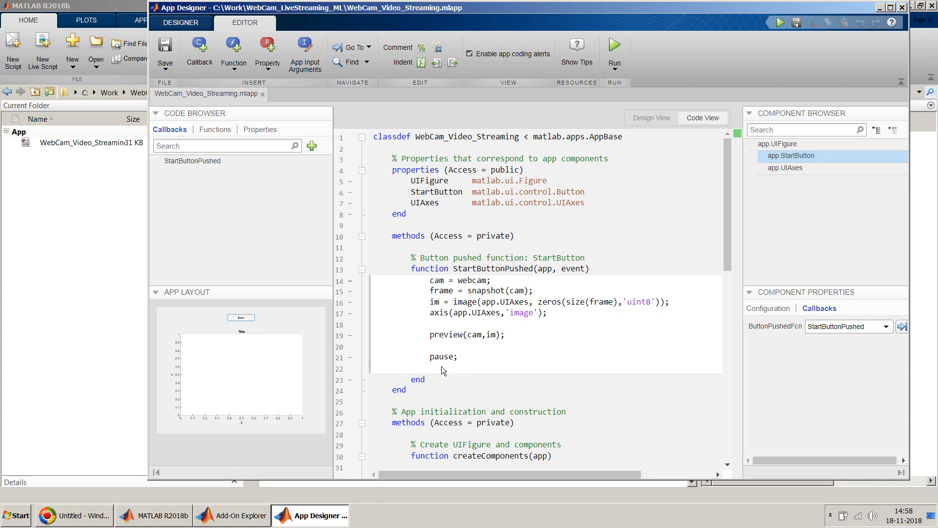
{"action": "left_click", "coordinate": [260, 129]}
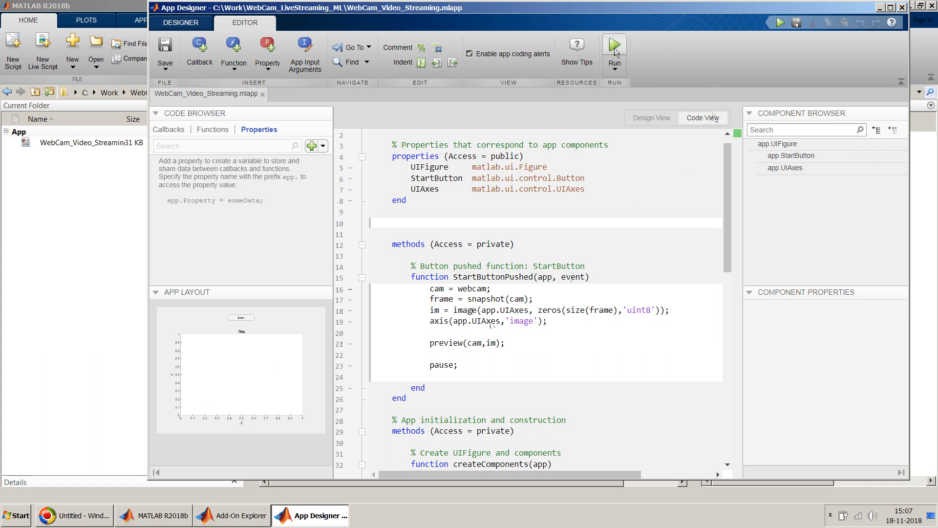
- Rerun the app, start the stream, note it hangs on the pause statement, and close the figure
{"action": "left_click", "coordinate": [614, 48]}
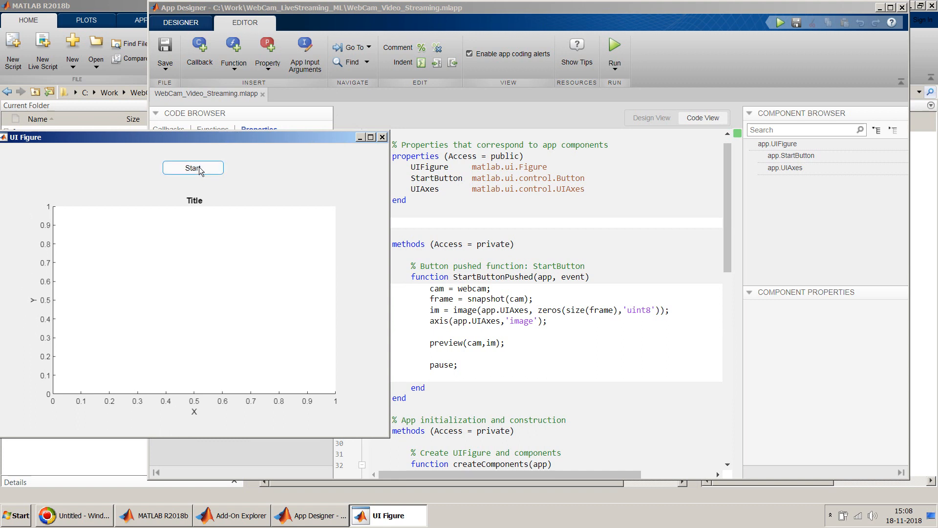
{"action": "left_click", "coordinate": [193, 167]}
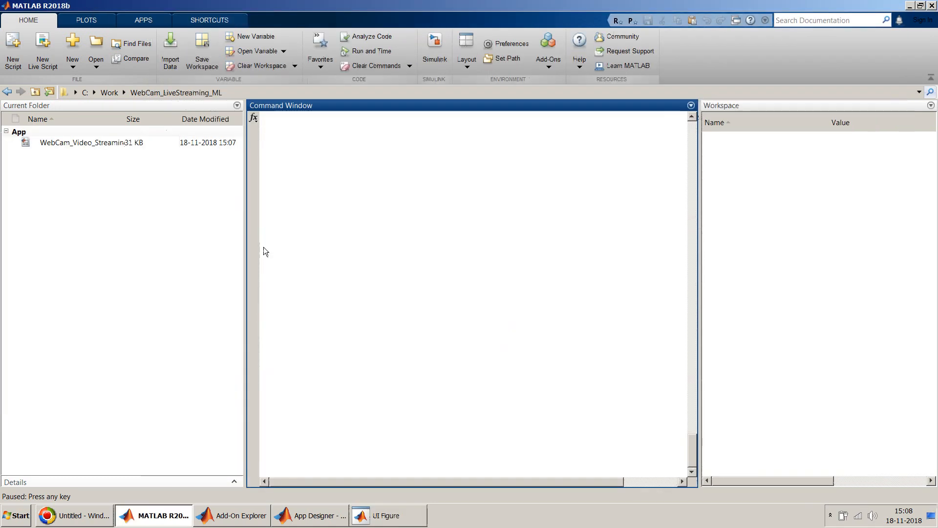
{"action": "mouse_move", "coordinate": [276, 368]}
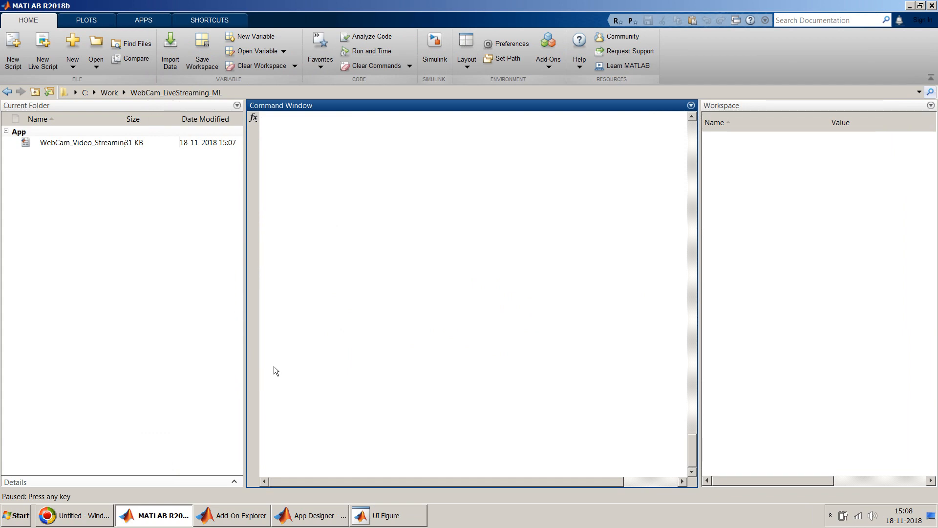
{"action": "left_click", "coordinate": [309, 515]}
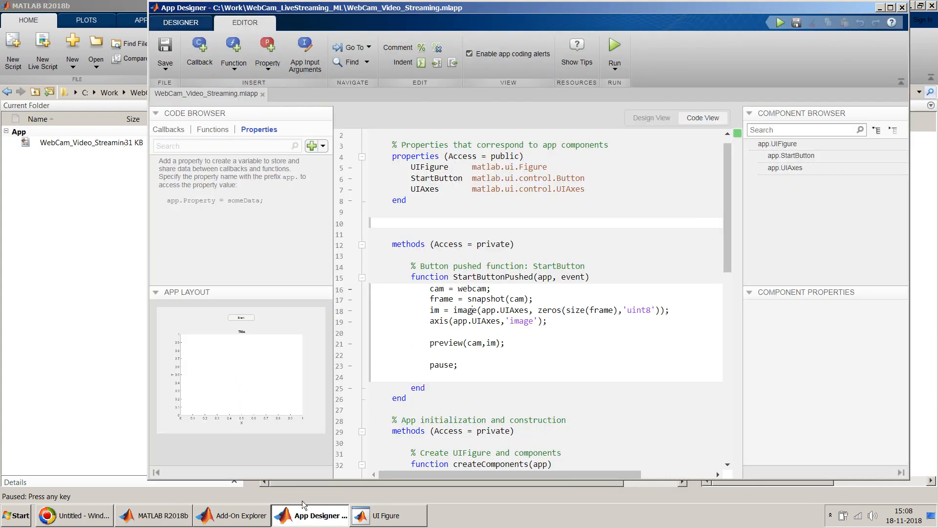
{"action": "double_click", "coordinate": [442, 365]}
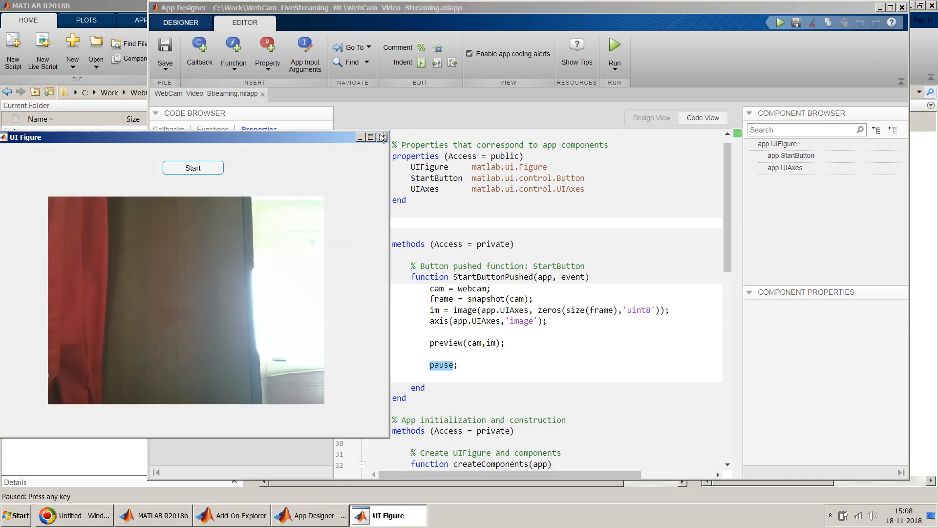
{"action": "left_click", "coordinate": [382, 137]}
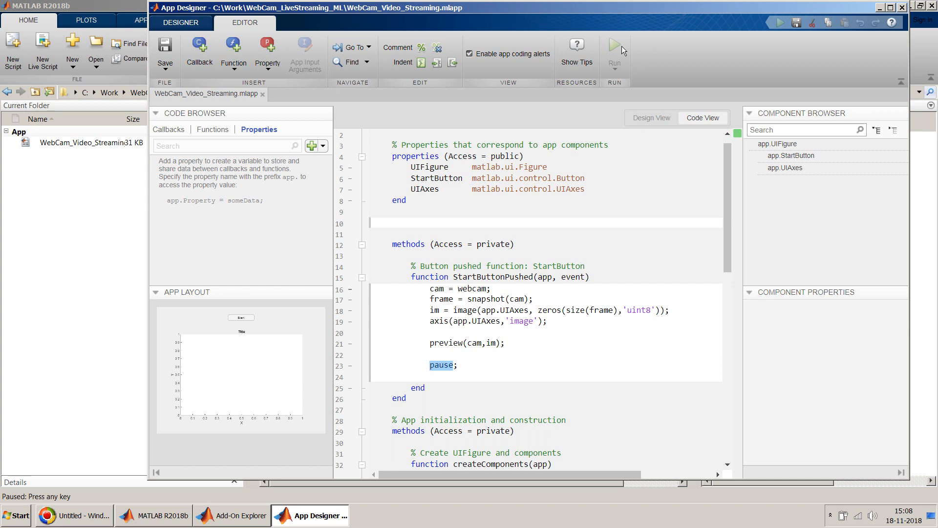
{"action": "mouse_move", "coordinate": [84, 229]}
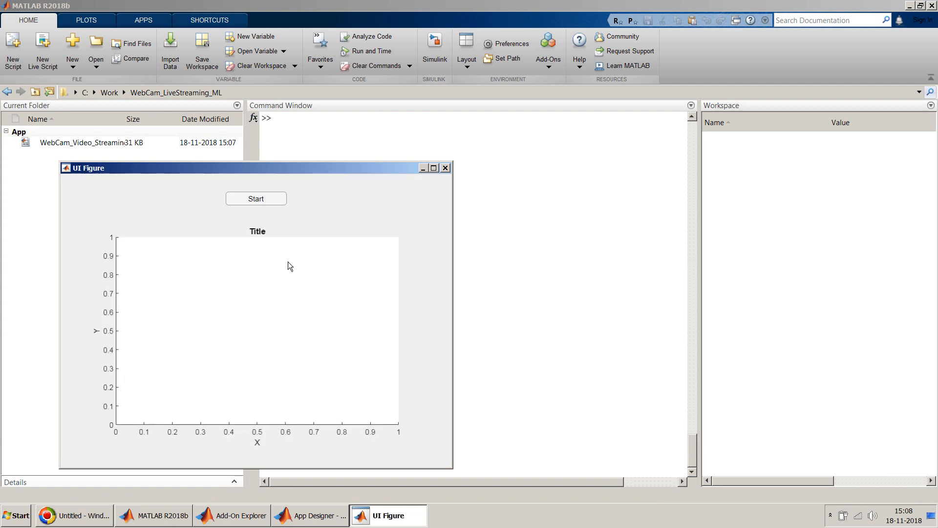
{"action": "mouse_move", "coordinate": [298, 222]}
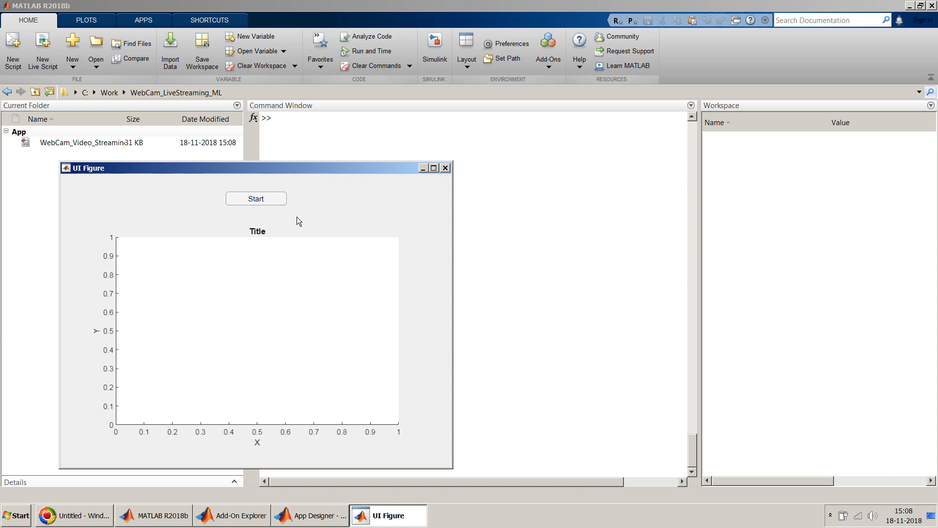
{"action": "mouse_move", "coordinate": [251, 408]}
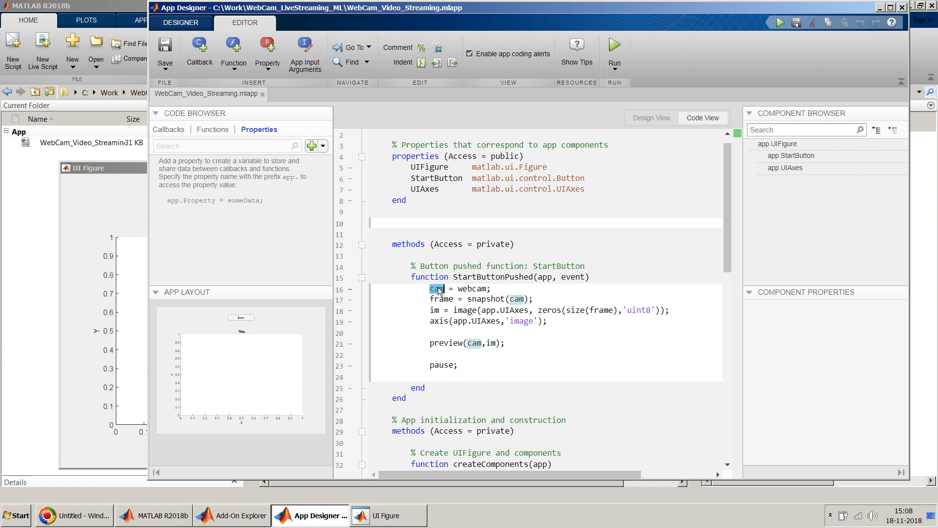
{"action": "mouse_move", "coordinate": [462, 294]}
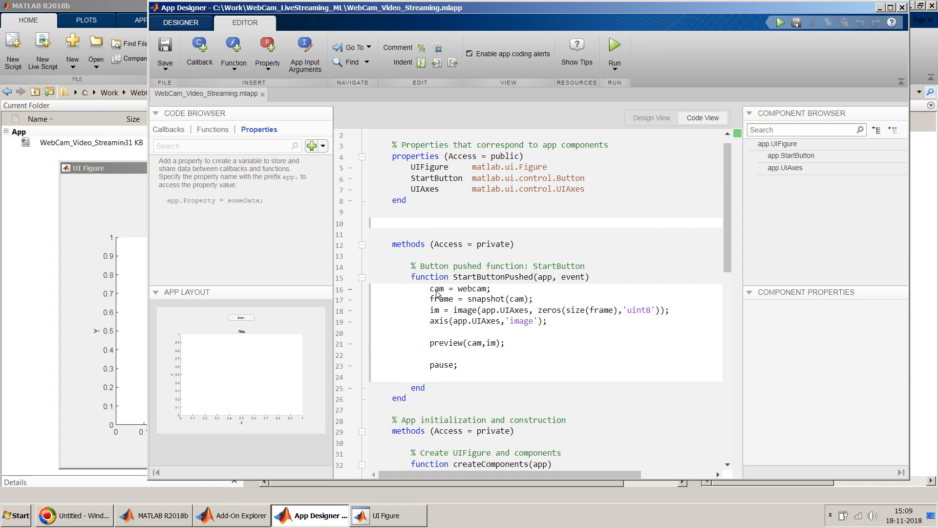
{"action": "left_click", "coordinate": [489, 288]}
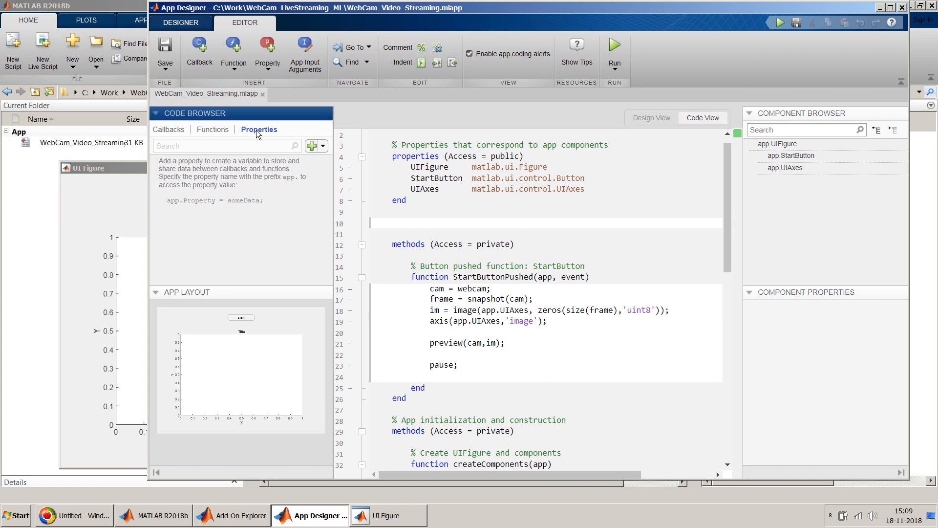
{"action": "left_click", "coordinate": [170, 129]}
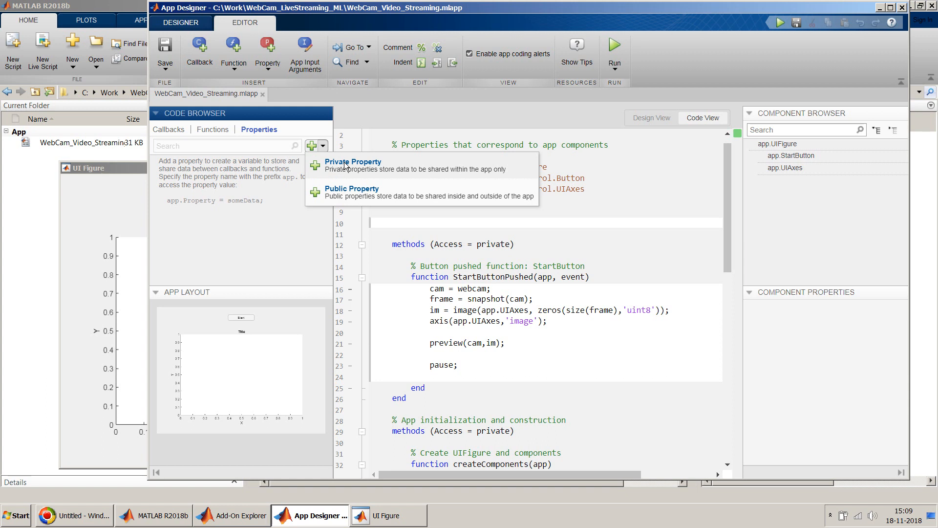
{"action": "left_click", "coordinate": [351, 161]}
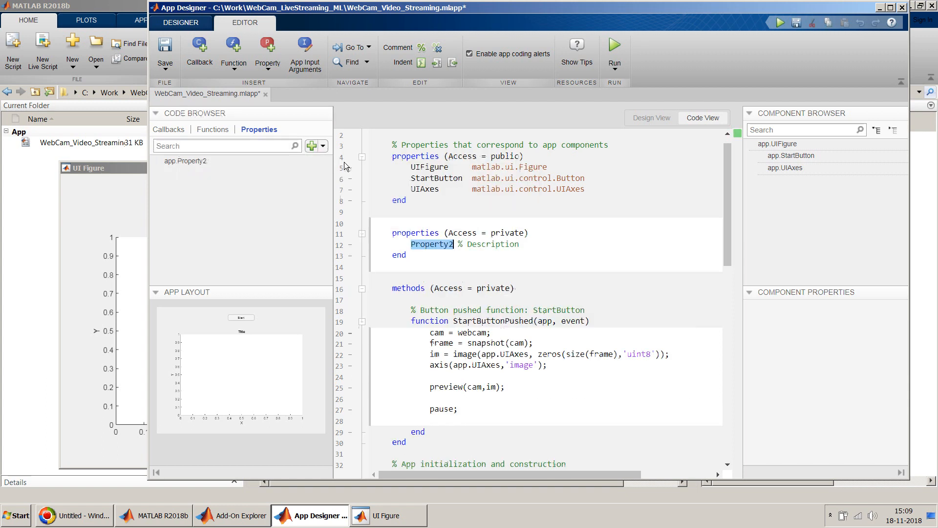
{"action": "type", "text": "cam;"}
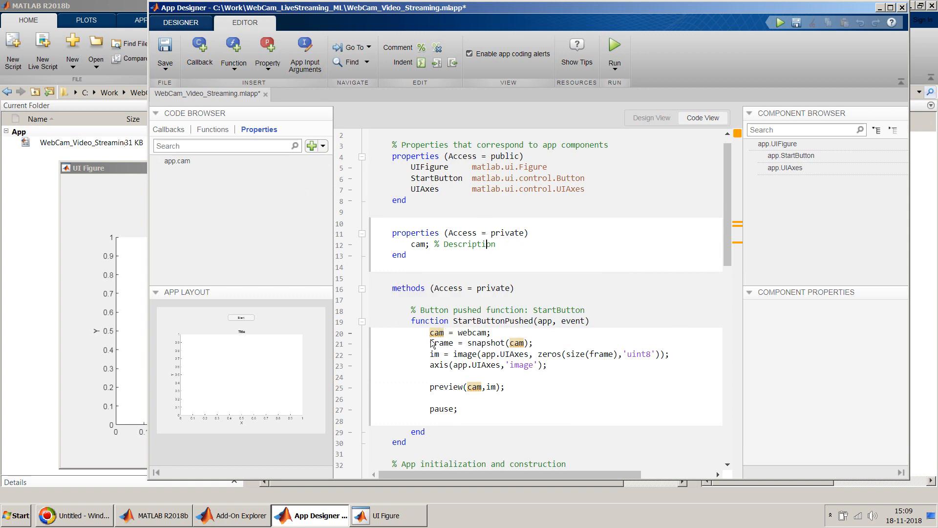
{"action": "type", "text": "app."}
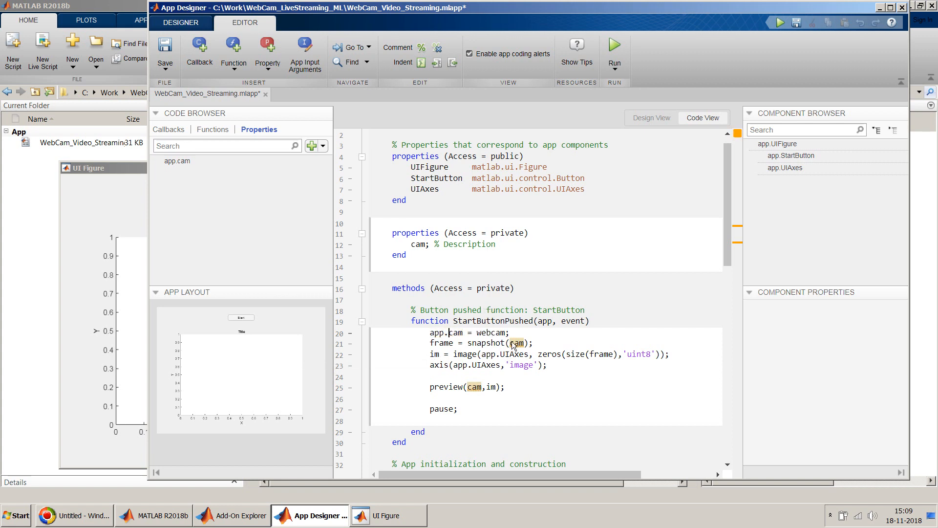
{"action": "type", "text": "app."}
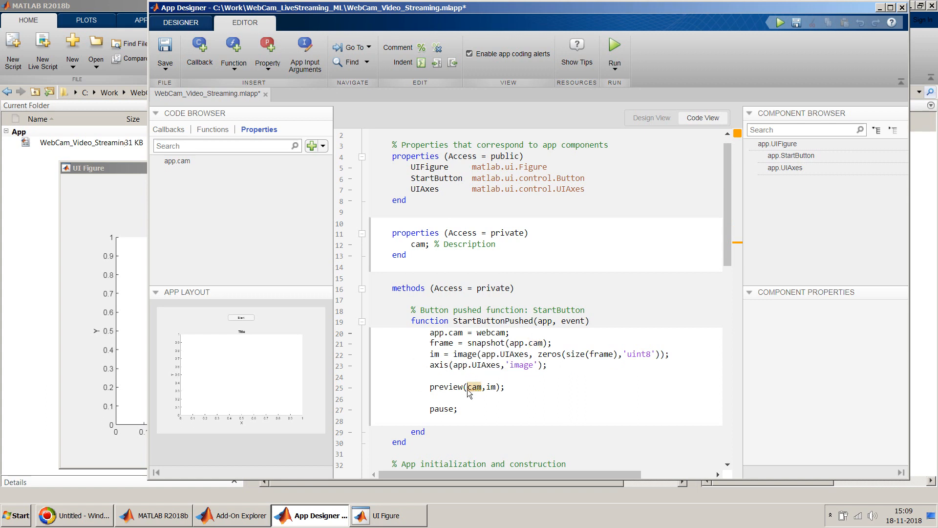
{"action": "mouse_move", "coordinate": [436, 420]}
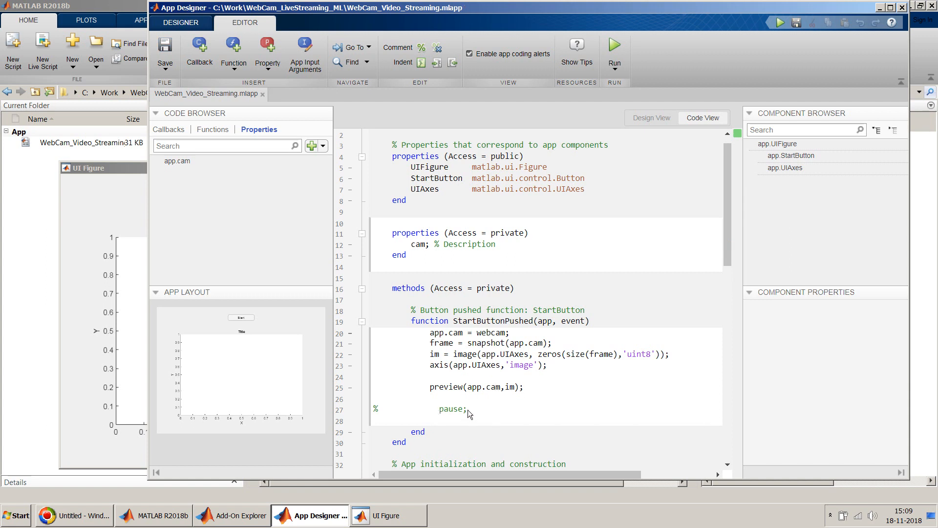
{"action": "mouse_move", "coordinate": [420, 413]}
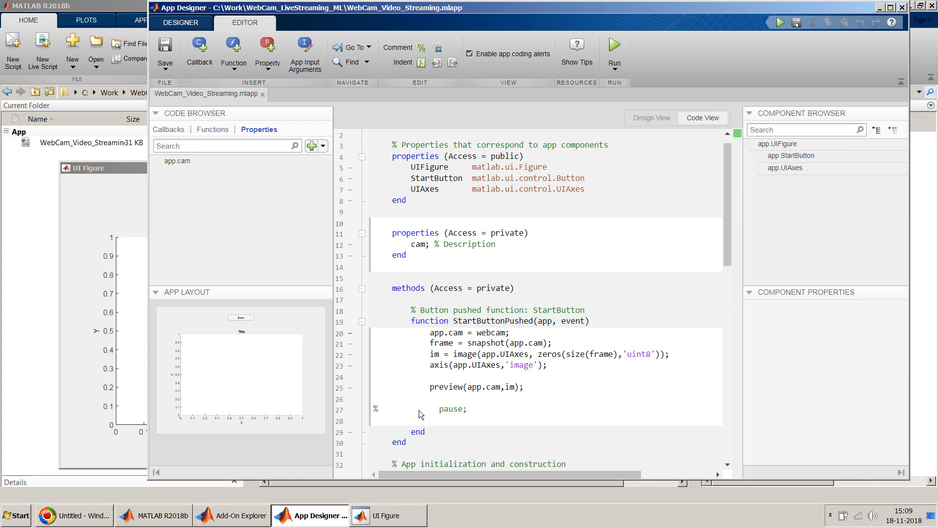
{"action": "left_click", "coordinate": [443, 408]}
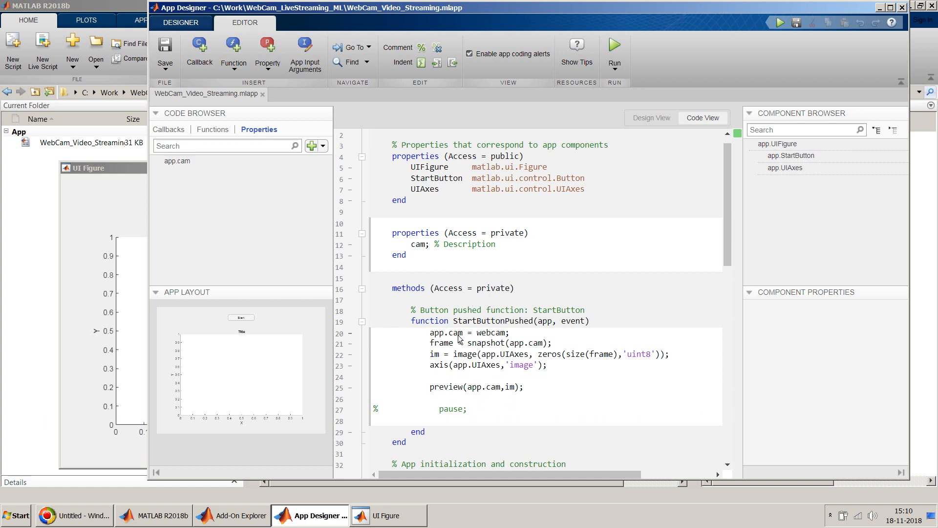
{"action": "double_click", "coordinate": [456, 333]}
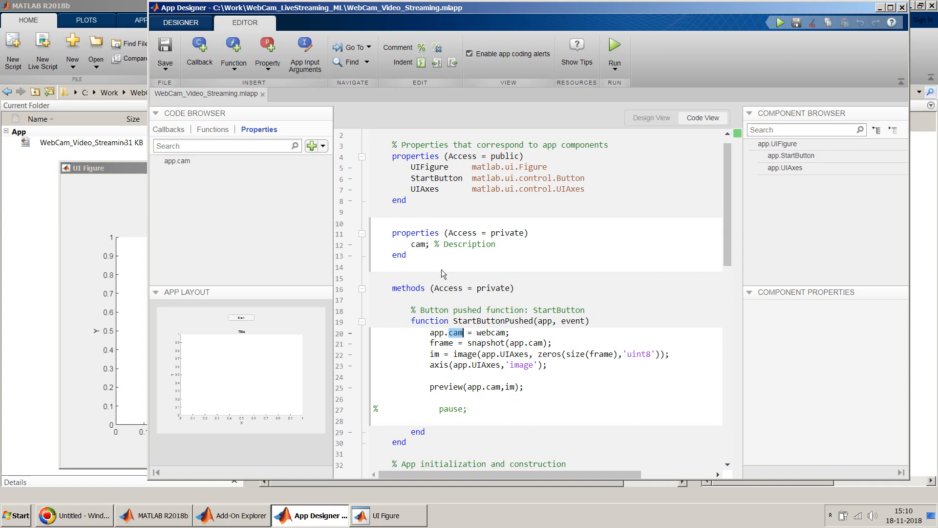
{"action": "left_click", "coordinate": [418, 244]}
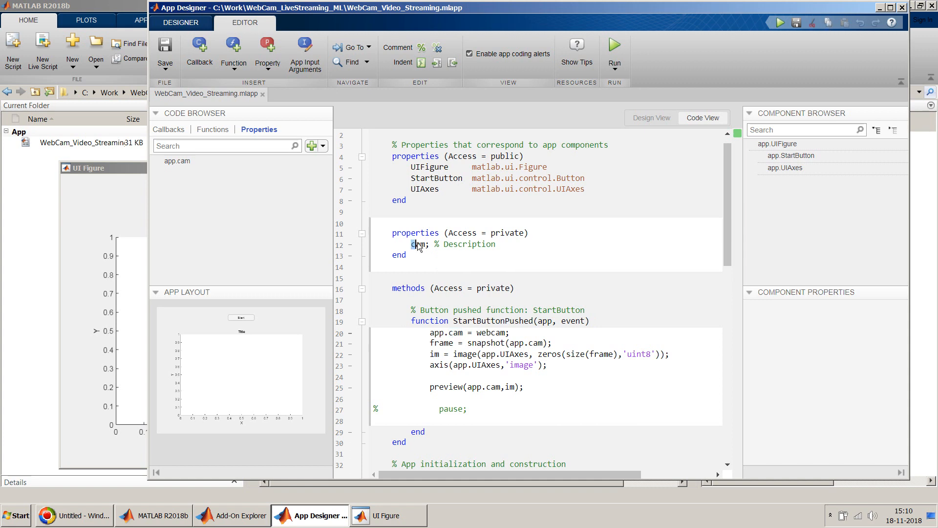
{"action": "double_click", "coordinate": [419, 244]}
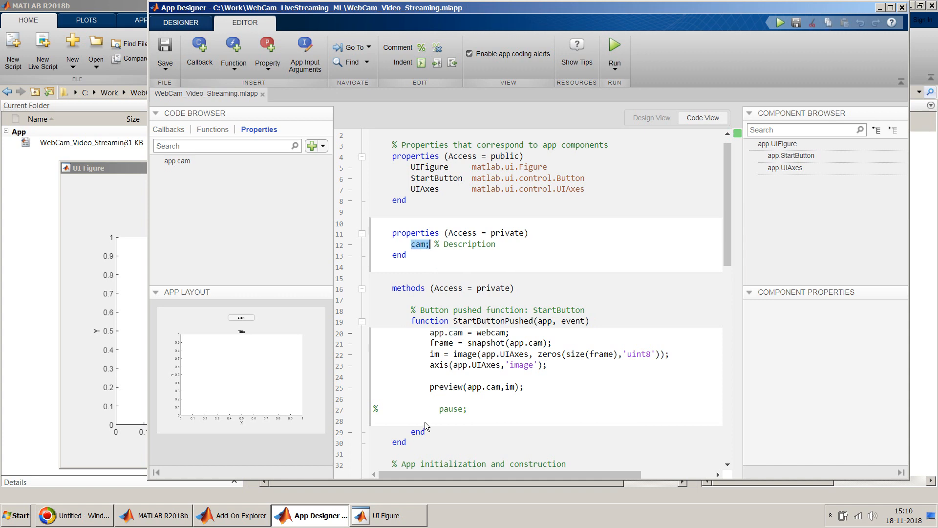
{"action": "left_click", "coordinate": [417, 431]}
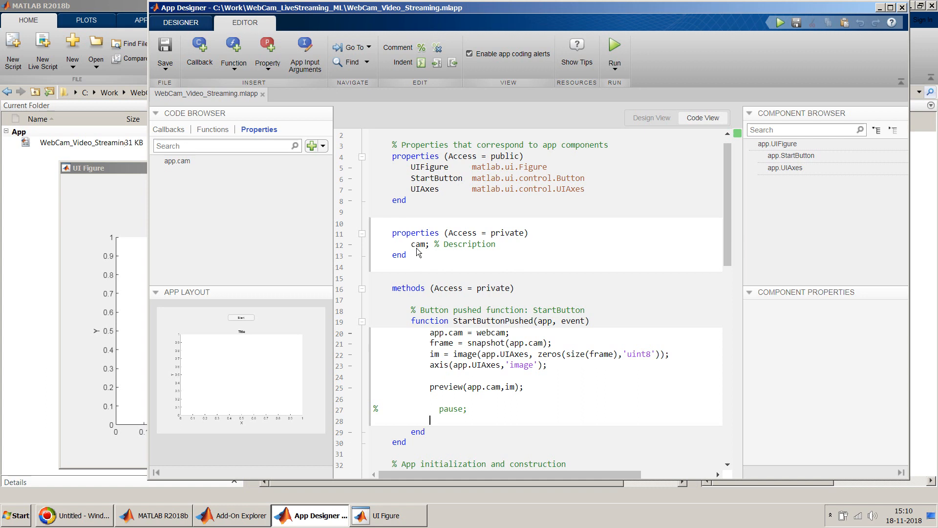
{"action": "mouse_move", "coordinate": [628, 130]}
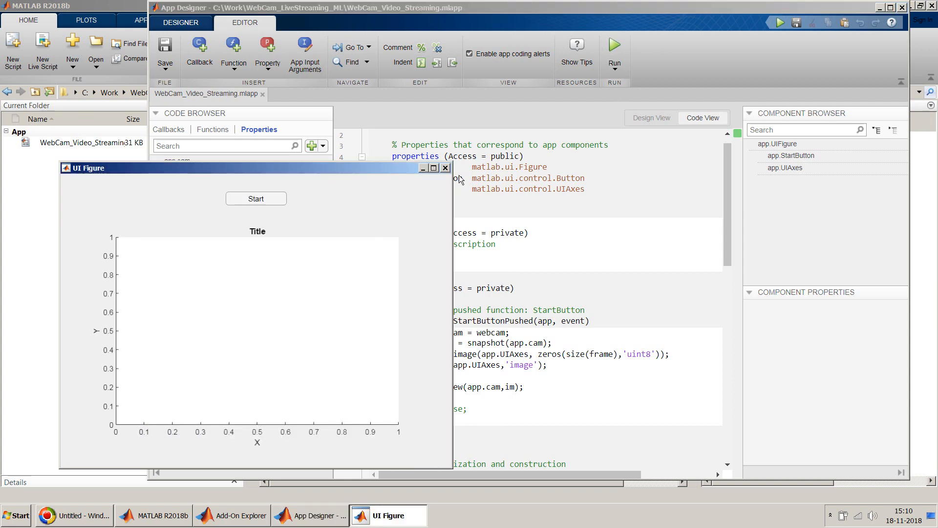
- Run the app without pause, press Start, then read the callback warning in the command window
{"action": "left_click", "coordinate": [445, 167]}
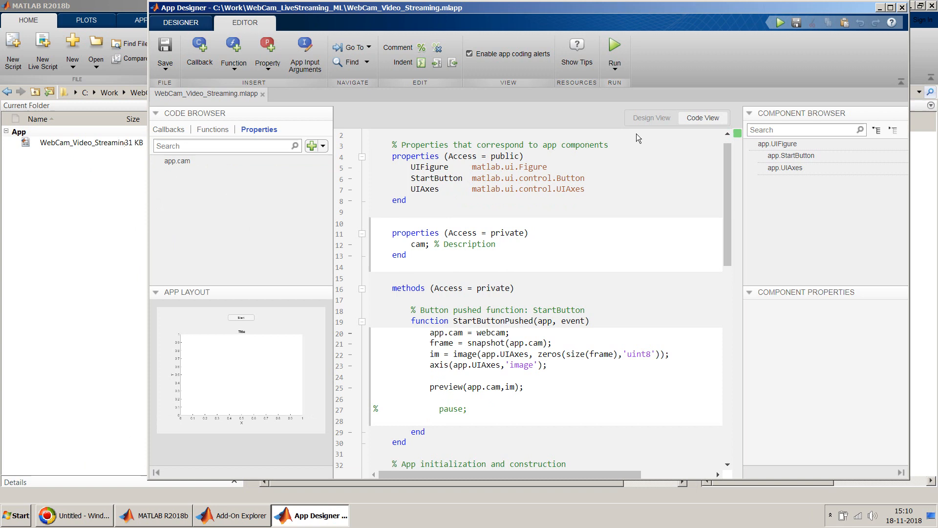
{"action": "left_click", "coordinate": [614, 47]}
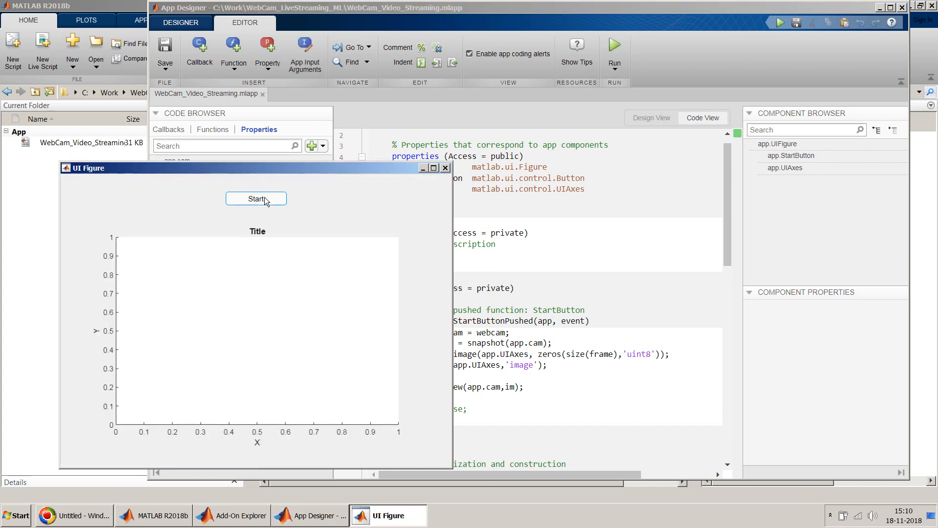
{"action": "left_click", "coordinate": [256, 198]}
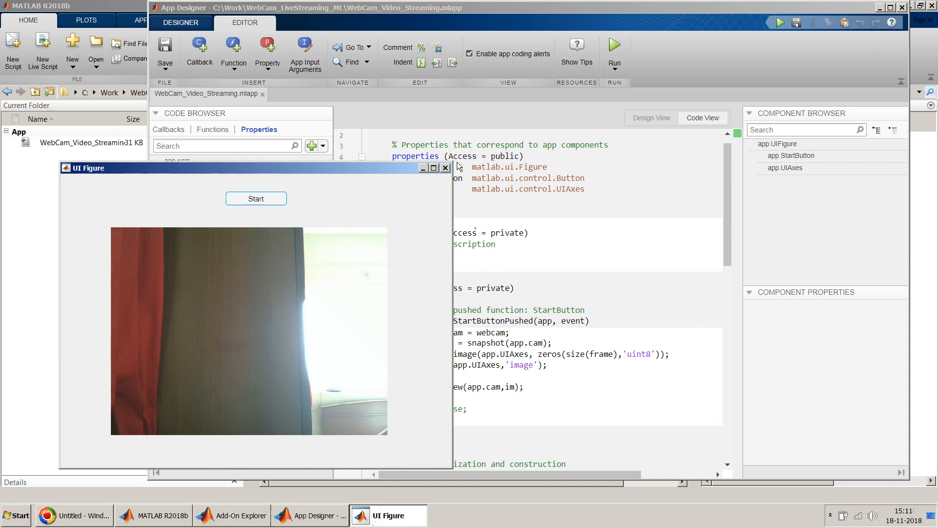
{"action": "left_click", "coordinate": [446, 167]}
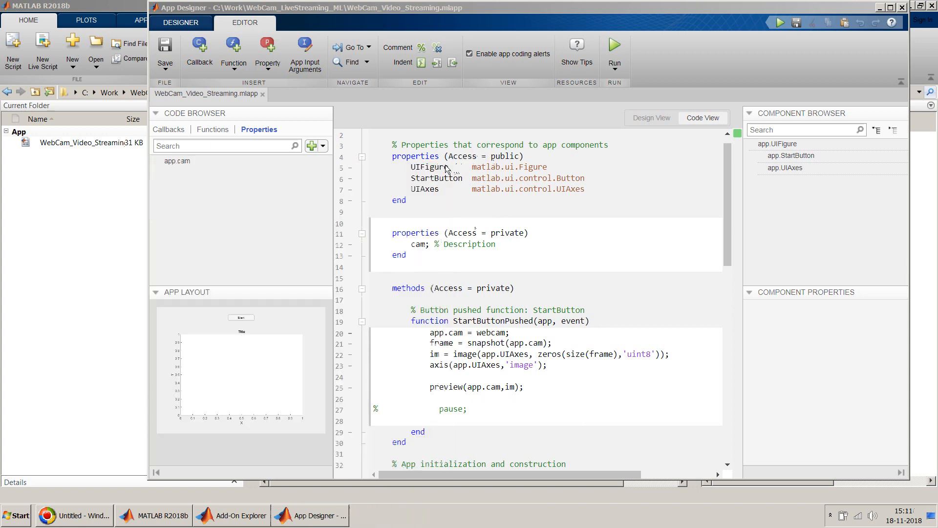
{"action": "left_click", "coordinate": [154, 515]}
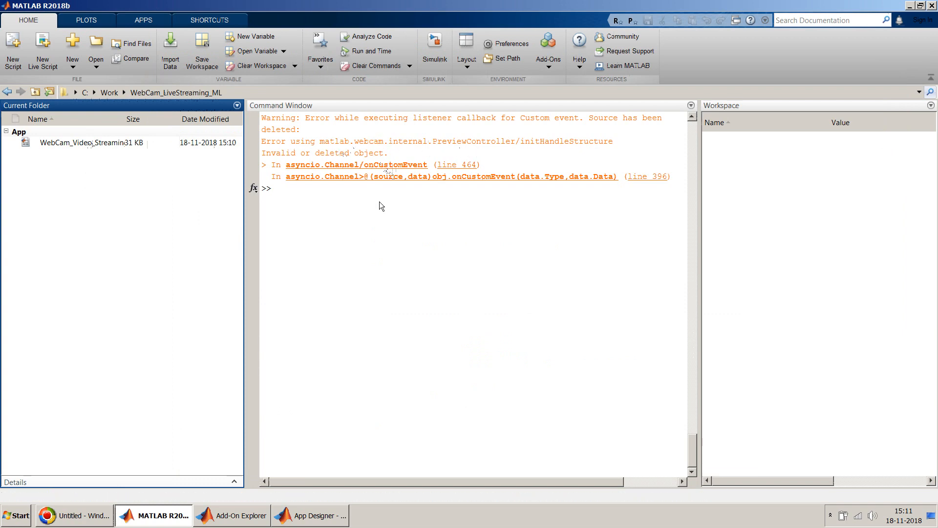
{"action": "left_click", "coordinate": [310, 515]}
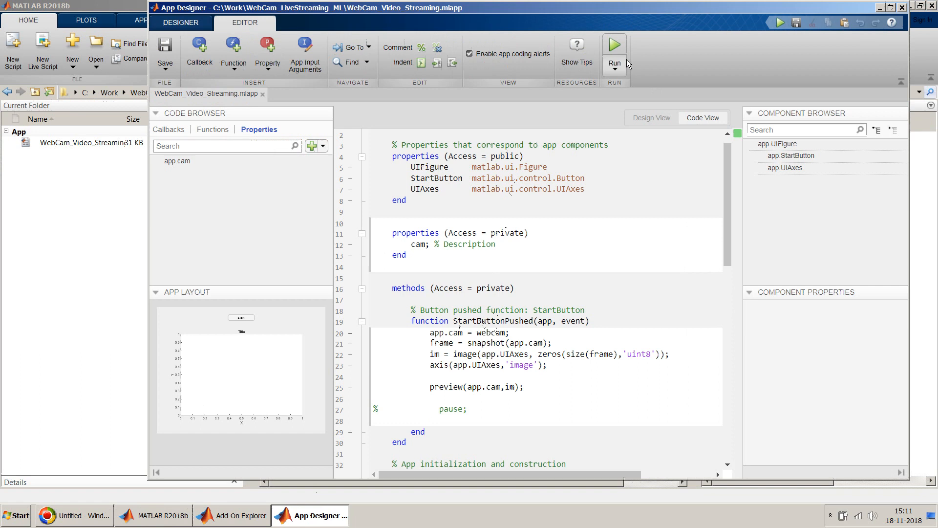
- Run the app and start the webcam stream, then return to the code editor
{"action": "left_click", "coordinate": [613, 48]}
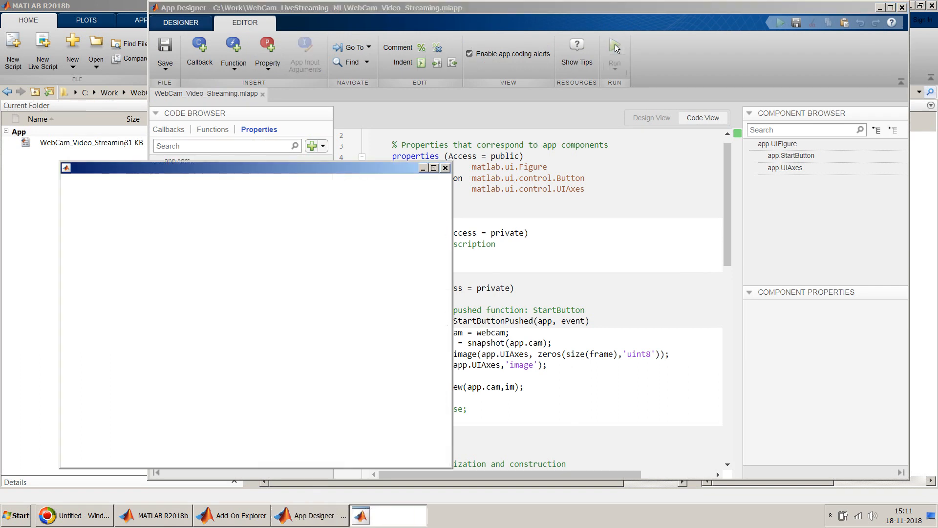
{"action": "left_click", "coordinate": [614, 48]}
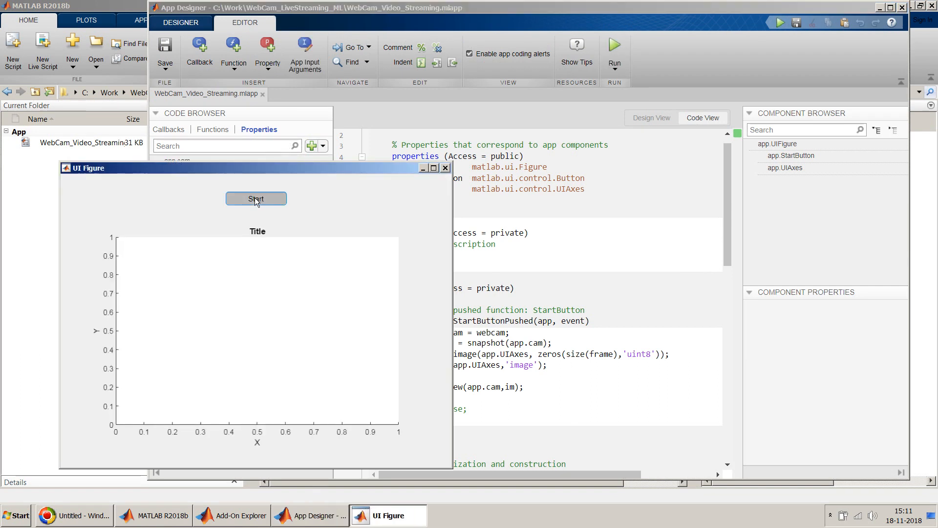
{"action": "left_click", "coordinate": [256, 198]}
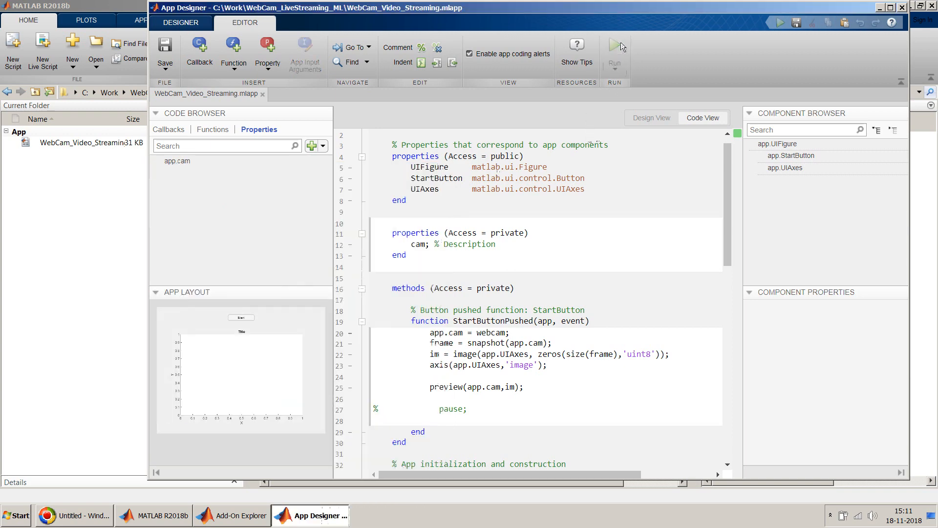
{"action": "left_click", "coordinate": [613, 44]}
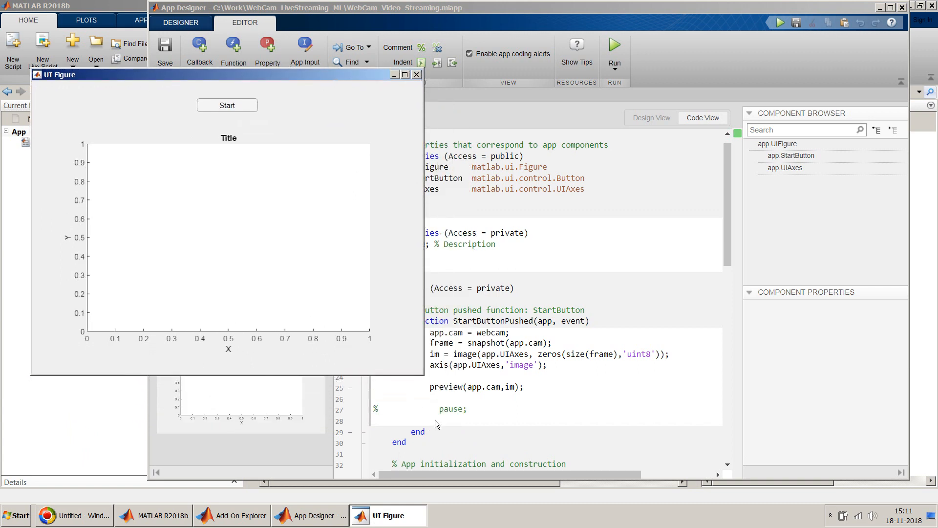
{"action": "mouse_move", "coordinate": [439, 111]}
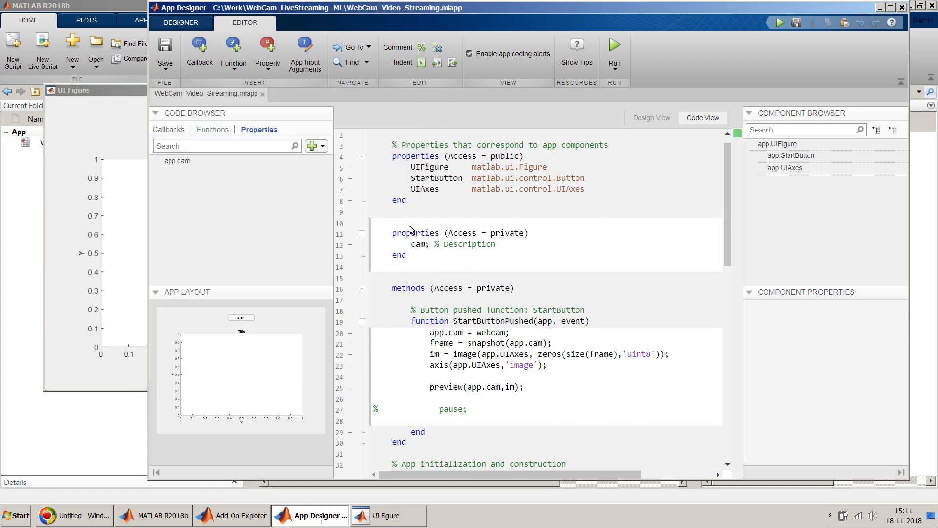
- Start streaming the webcam into the axes, verify the live image, and close the app window
{"action": "double_click", "coordinate": [417, 244]}
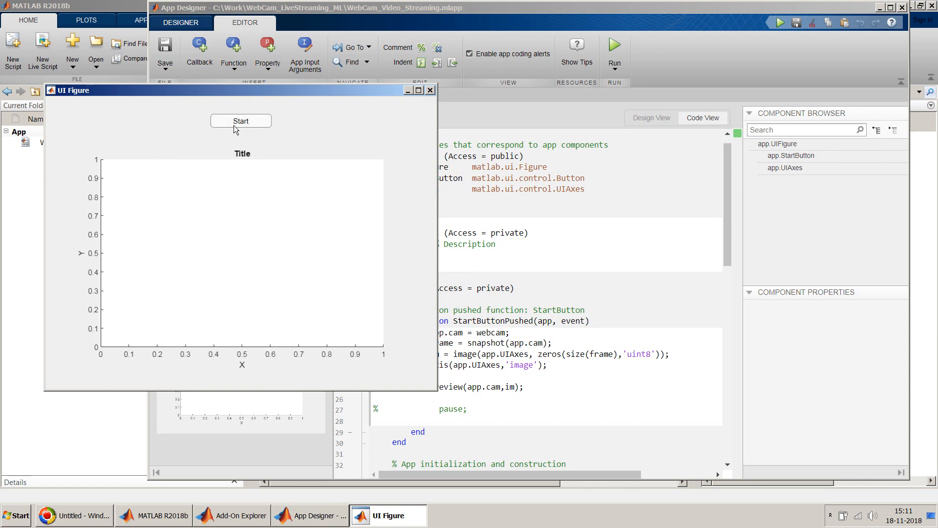
{"action": "left_click", "coordinate": [241, 121]}
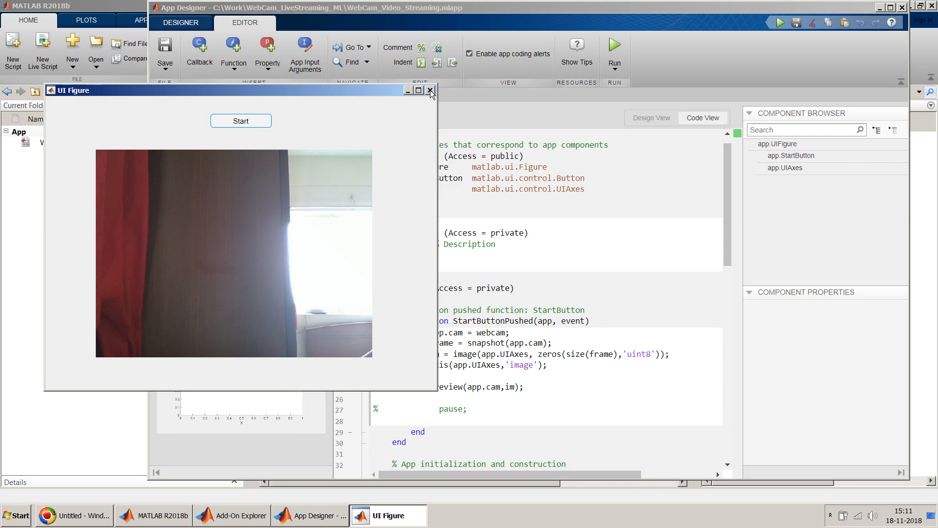
{"action": "left_click", "coordinate": [429, 90]}
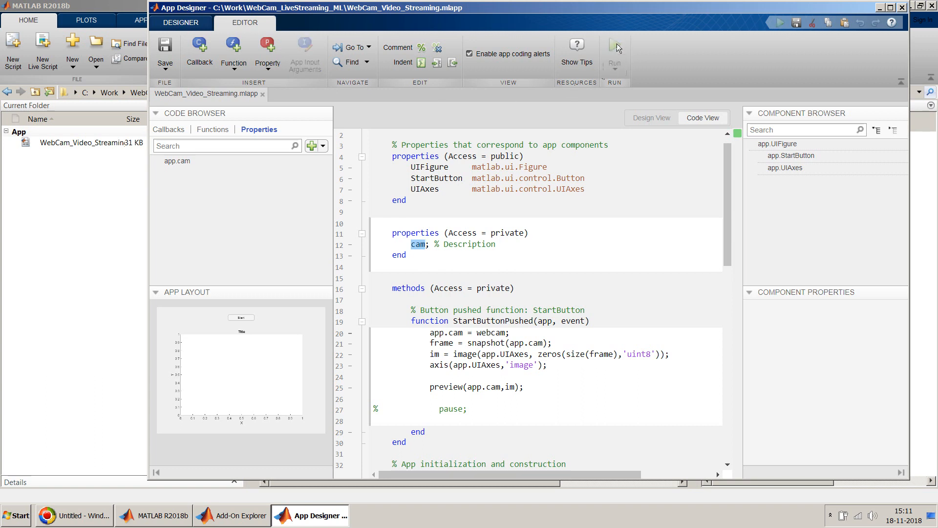
- Run the app again and select the callback lines from app.cam to preview in the editor
{"action": "left_click", "coordinate": [613, 54]}
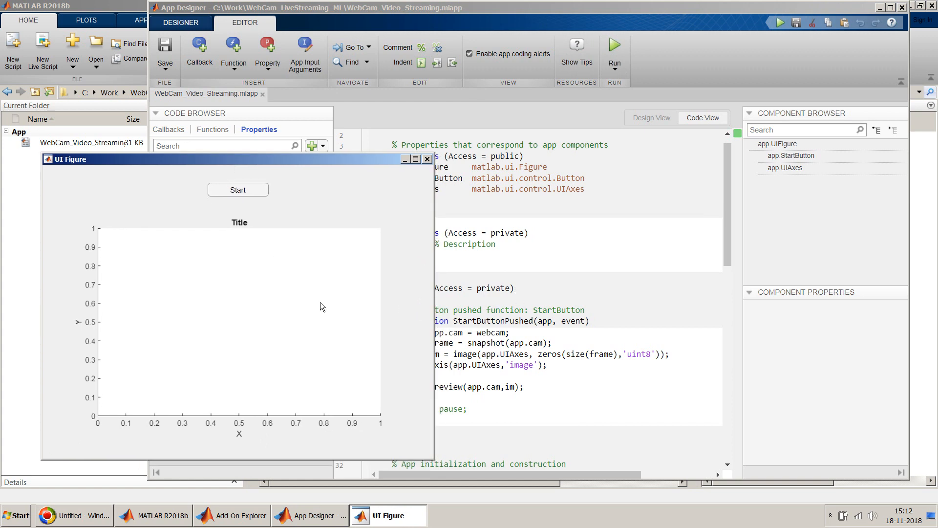
{"action": "mouse_move", "coordinate": [318, 311]}
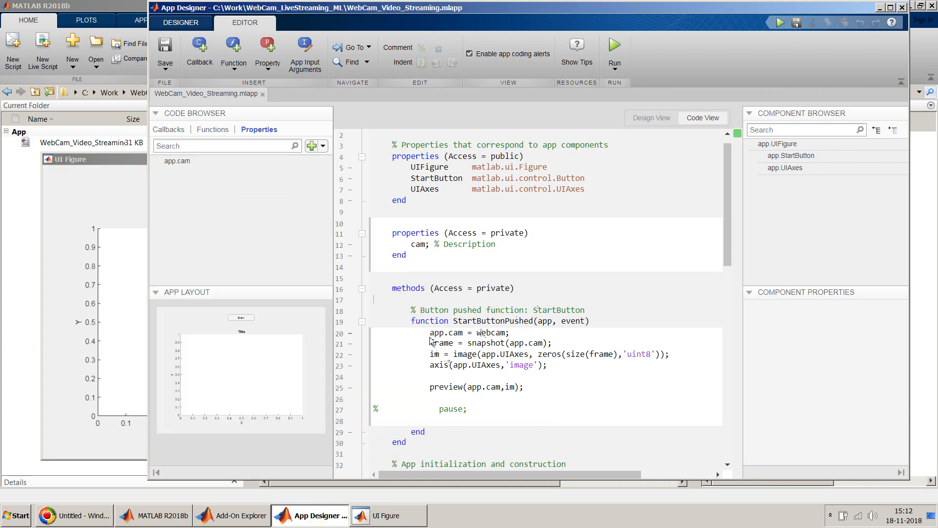
{"action": "left_click_drag", "start_coordinate": [429, 332], "coordinate": [521, 387]}
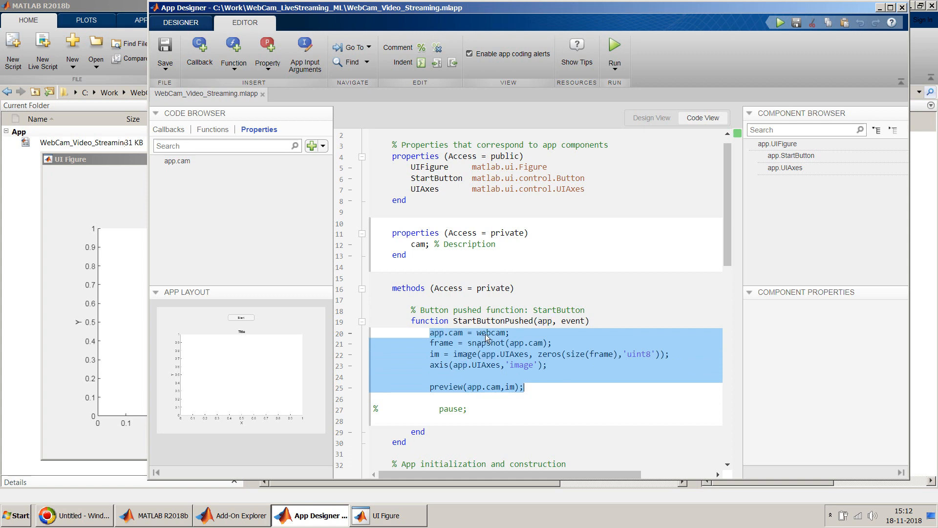
{"action": "double_click", "coordinate": [492, 332]}
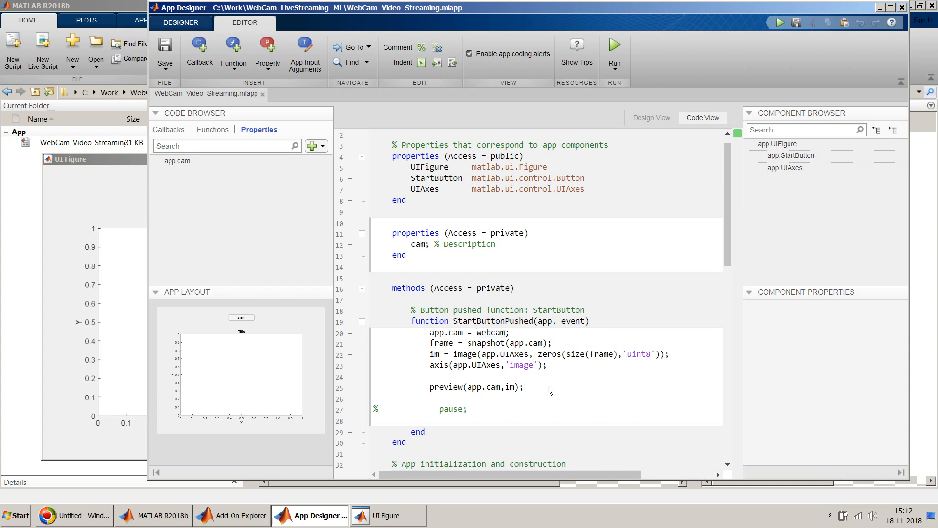
{"action": "mouse_move", "coordinate": [470, 374]}
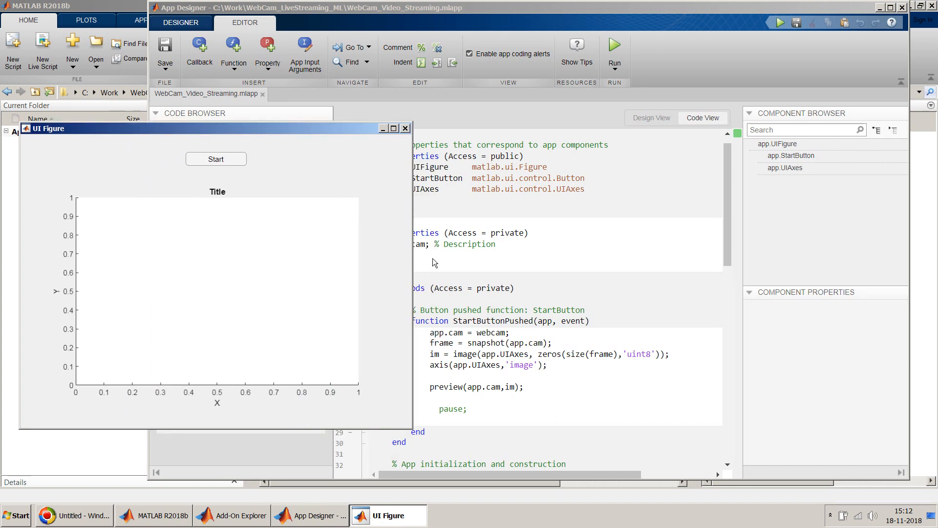
{"action": "mouse_move", "coordinate": [523, 378]}
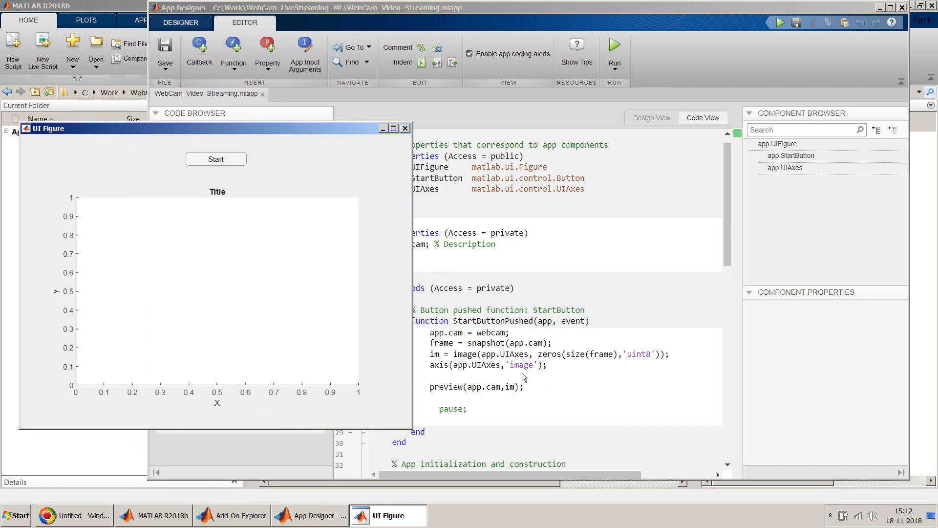